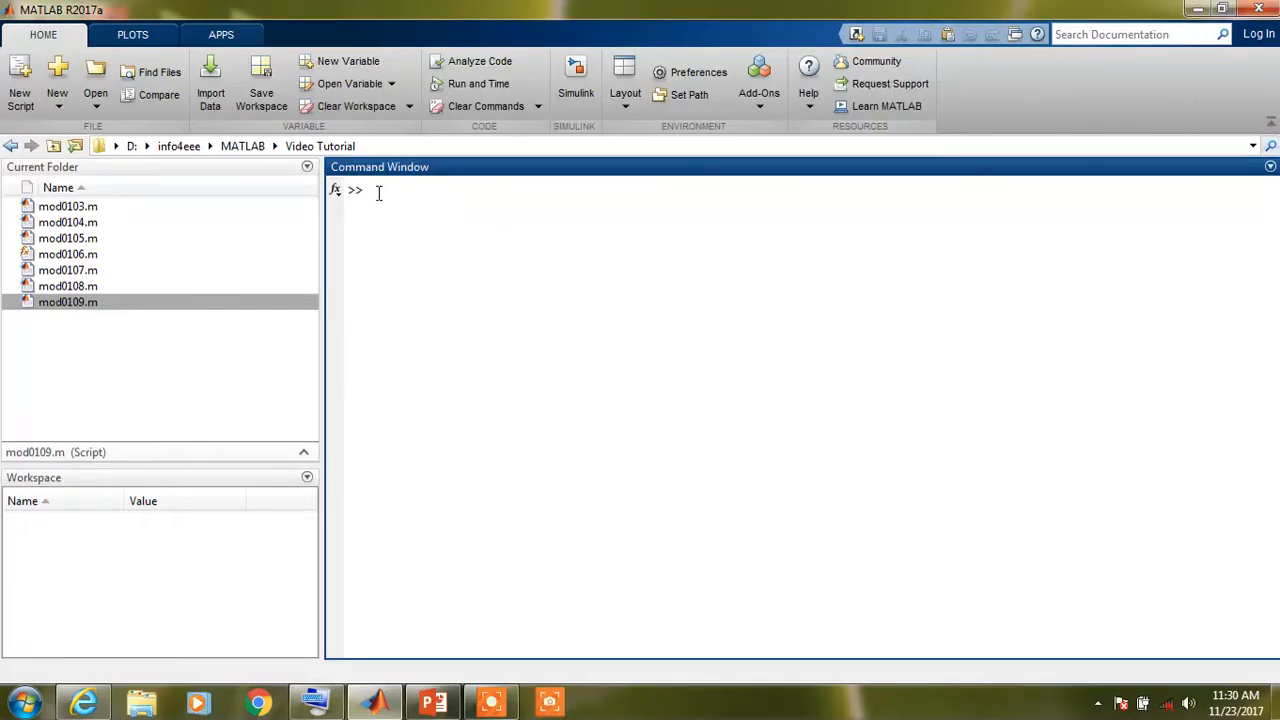
# - Start a new blank script (Untitled6) in the Editor from the Home toolstrip
pyautogui.click(20, 80)
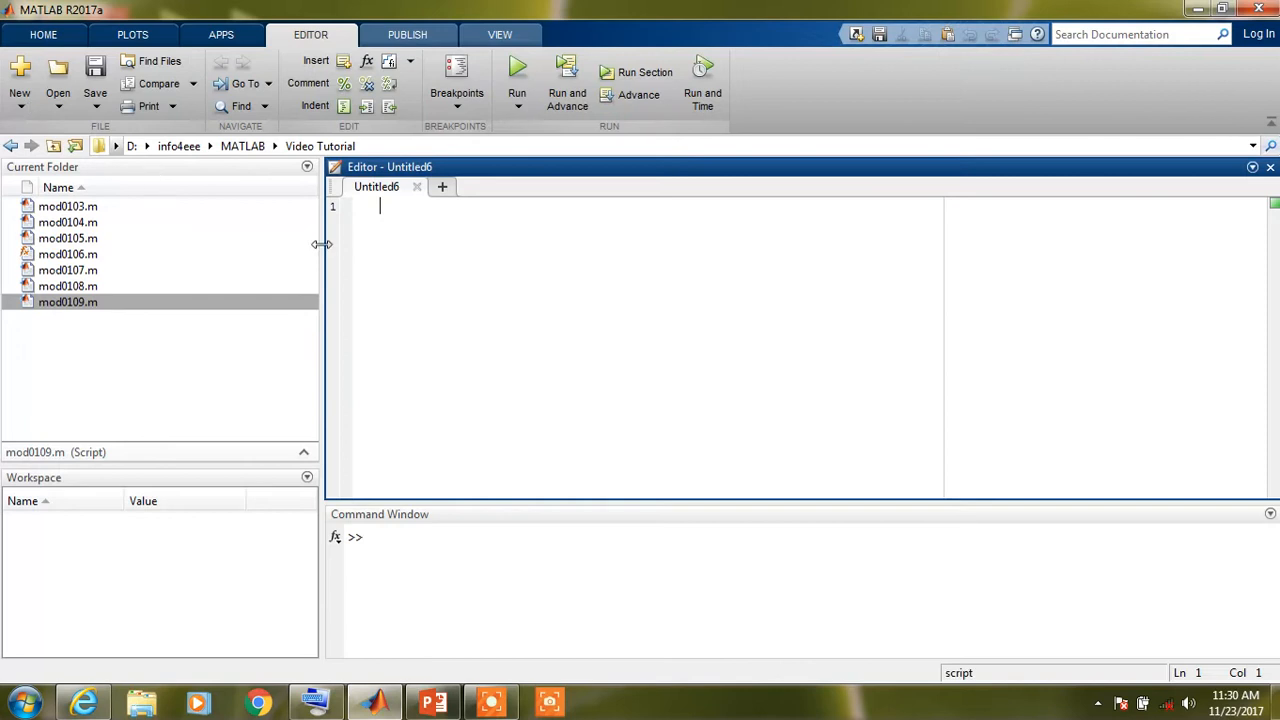
pyautogui.moveTo(430, 248)
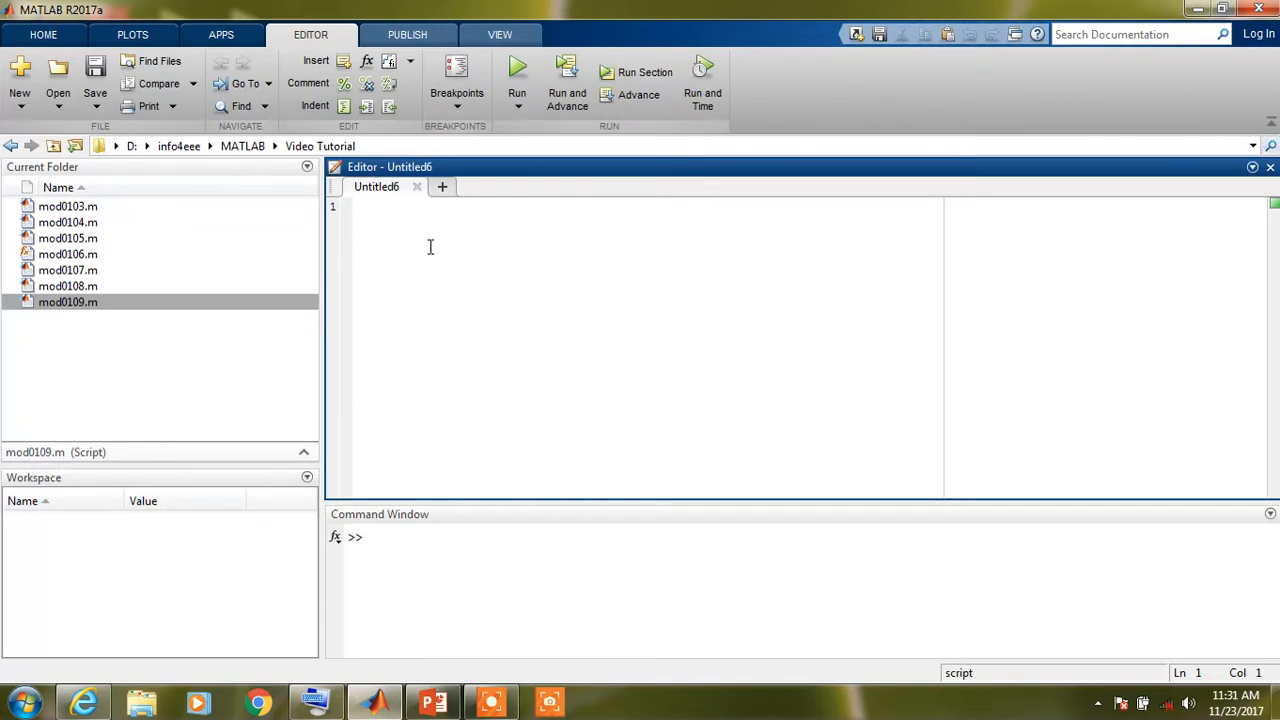
# - Write A = input('Enter Any Matrix: '); as the script's first line
pyautogui.write('A =')
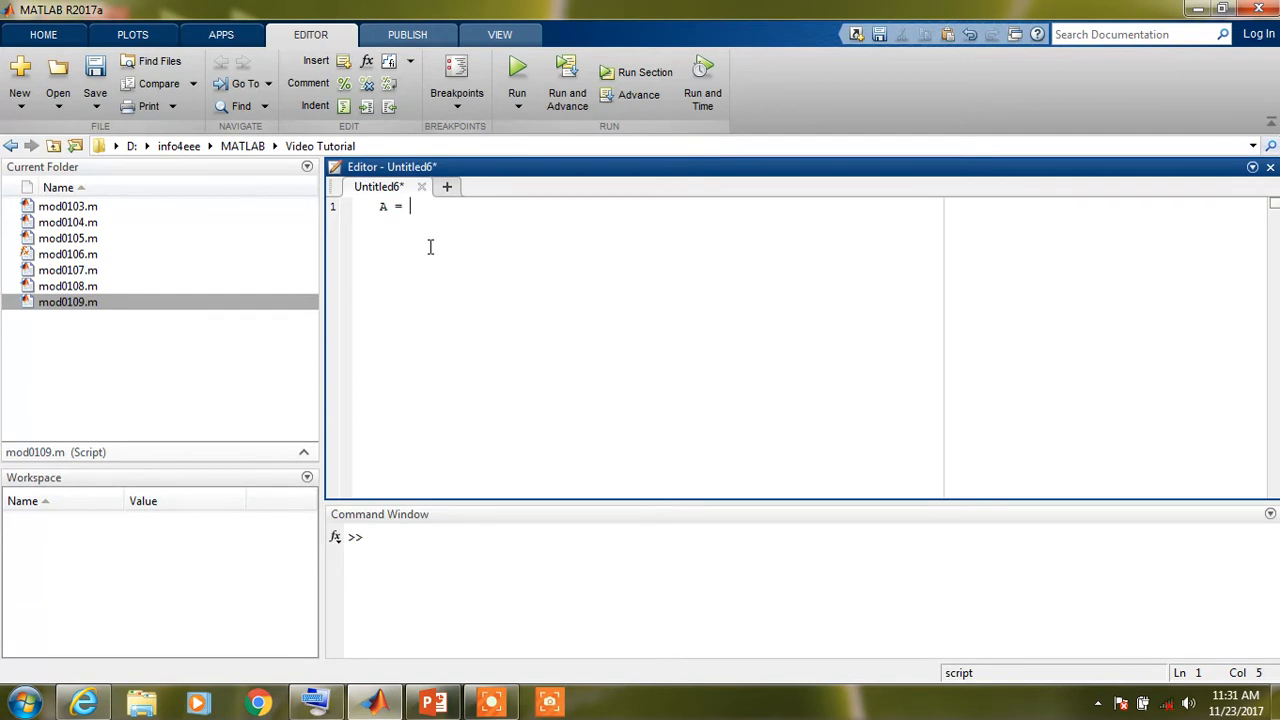
pyautogui.write('input')
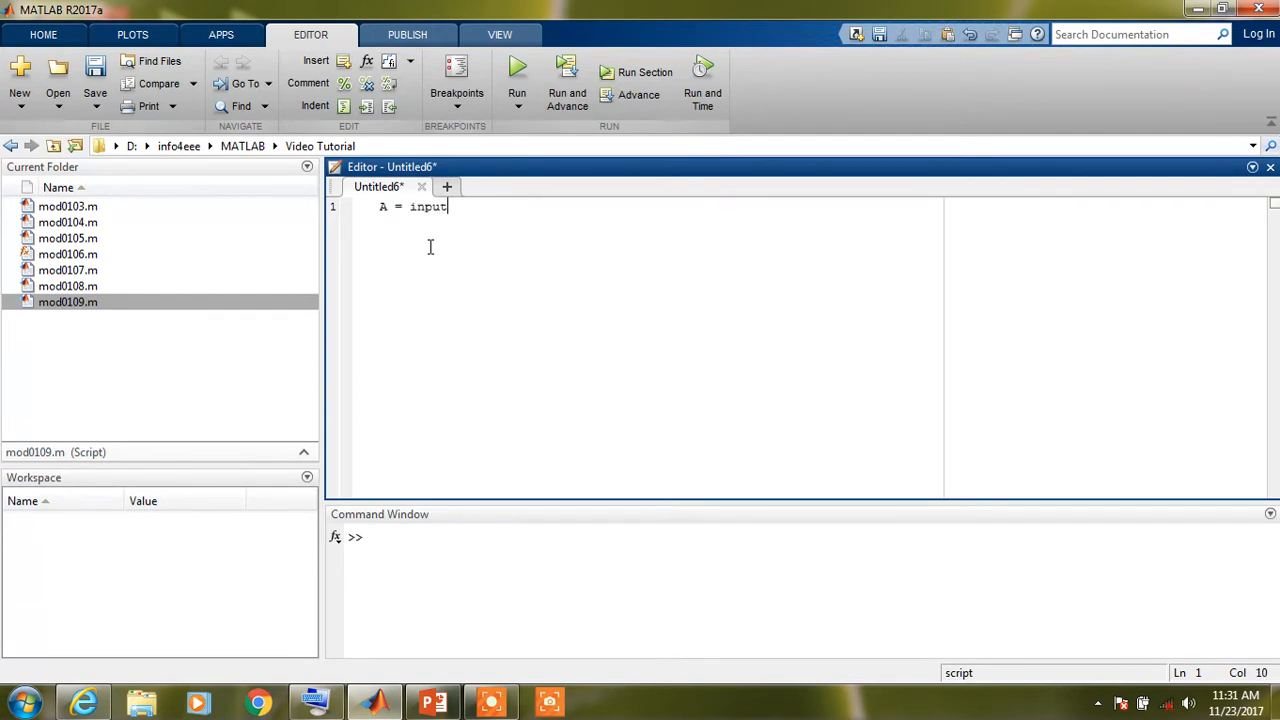
pyautogui.write("('")
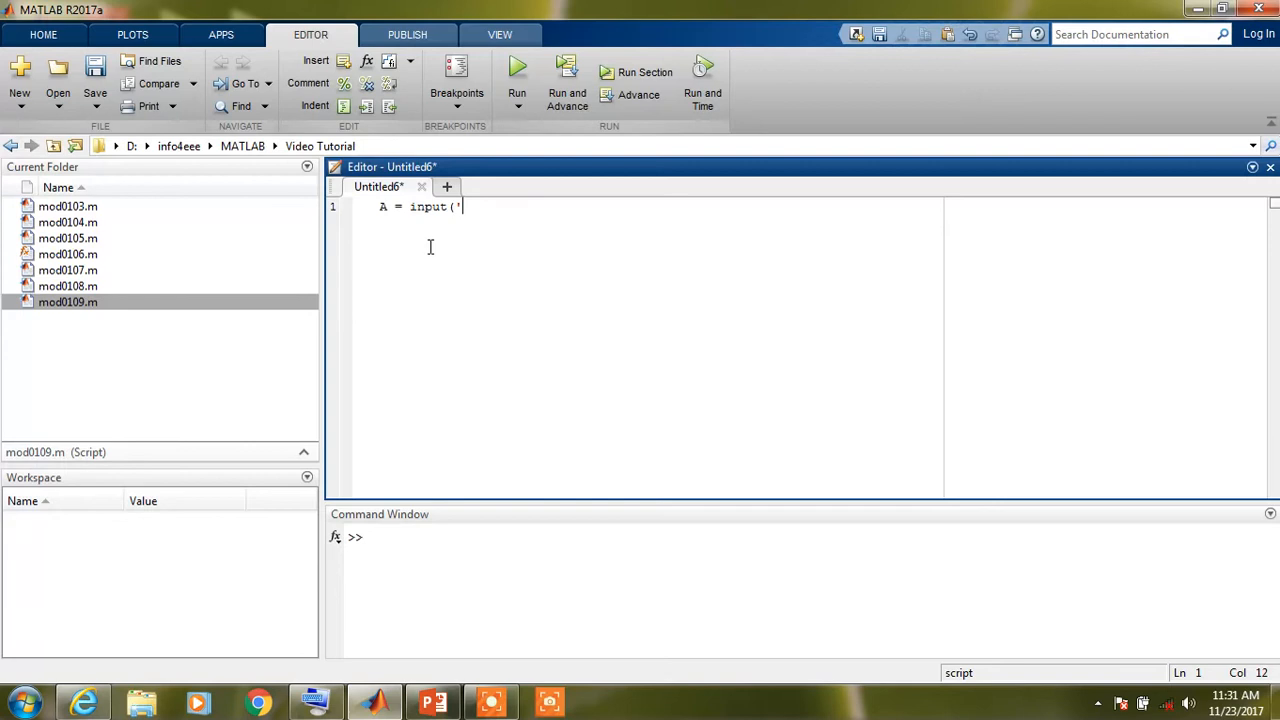
pyautogui.write('Enter')
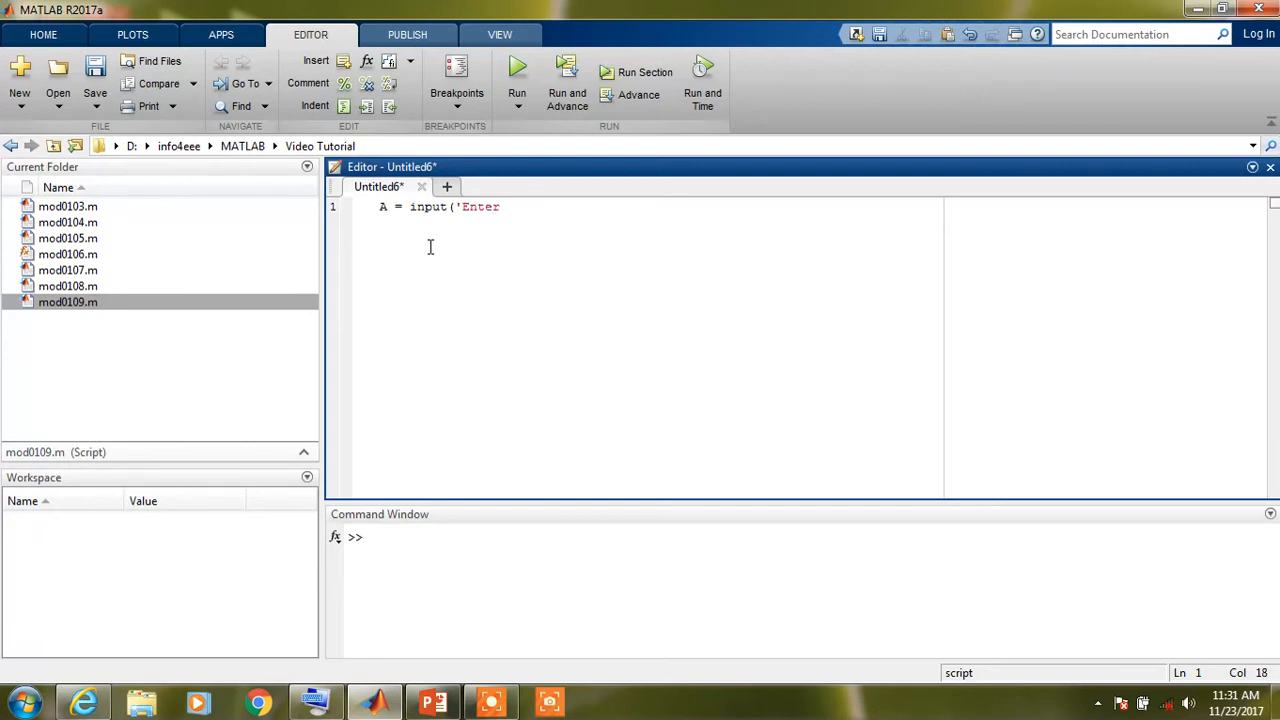
pyautogui.write('Any Matri')
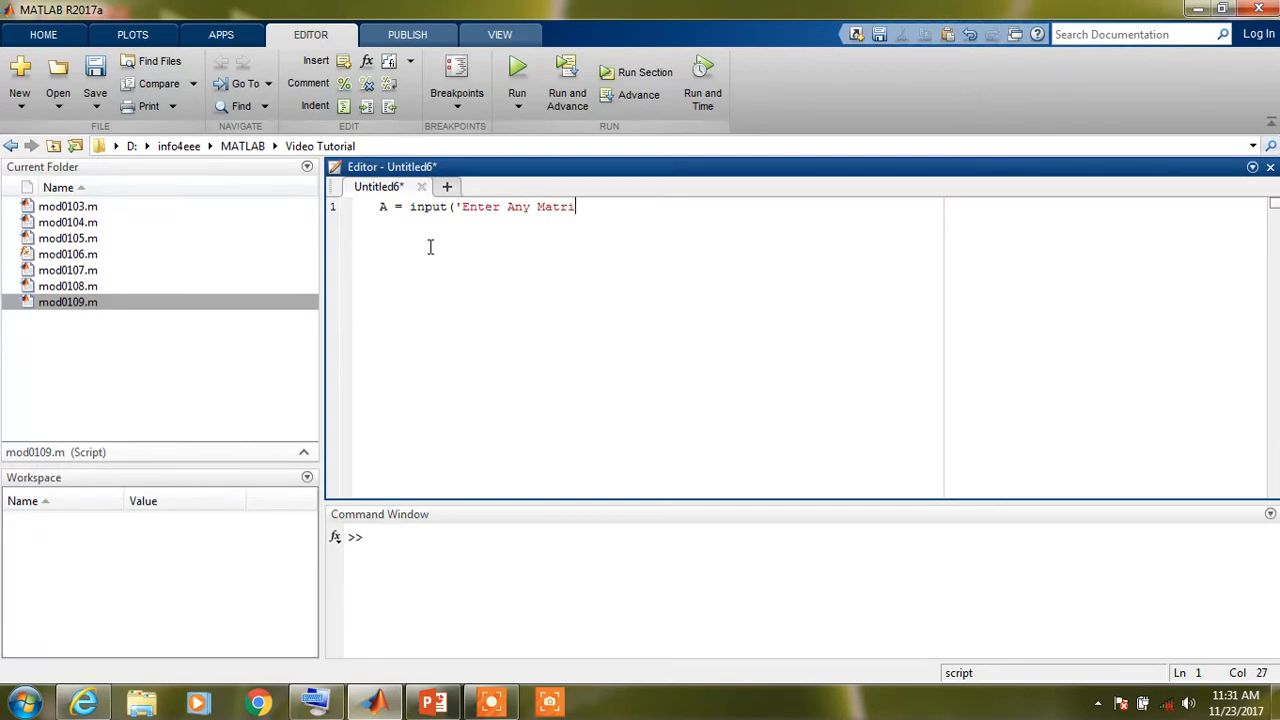
pyautogui.write('x:')
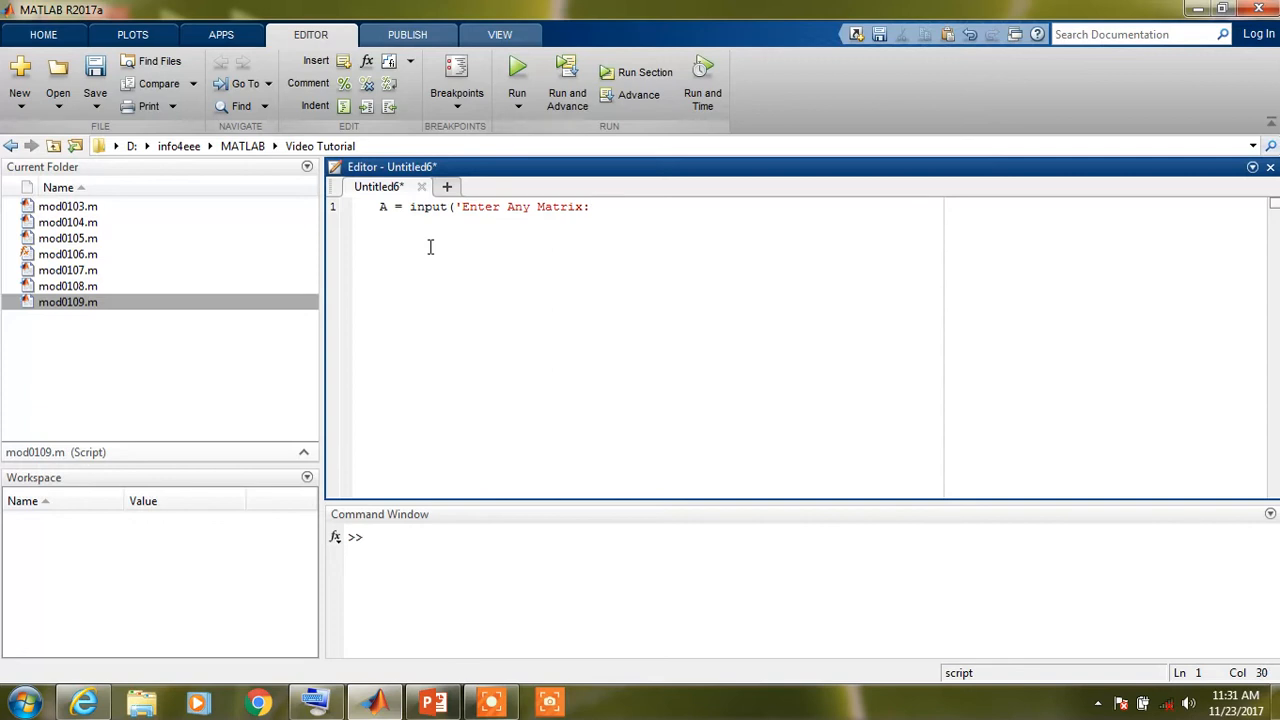
pyautogui.write("');")
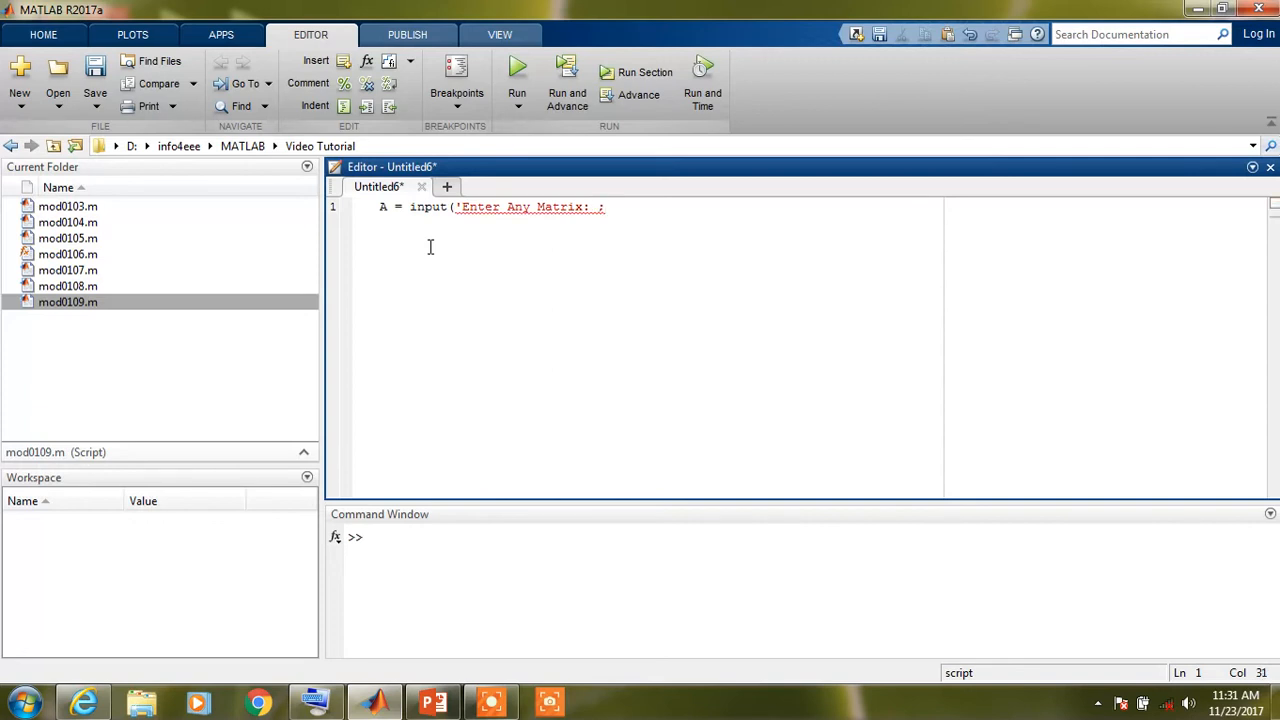
pyautogui.write("')")
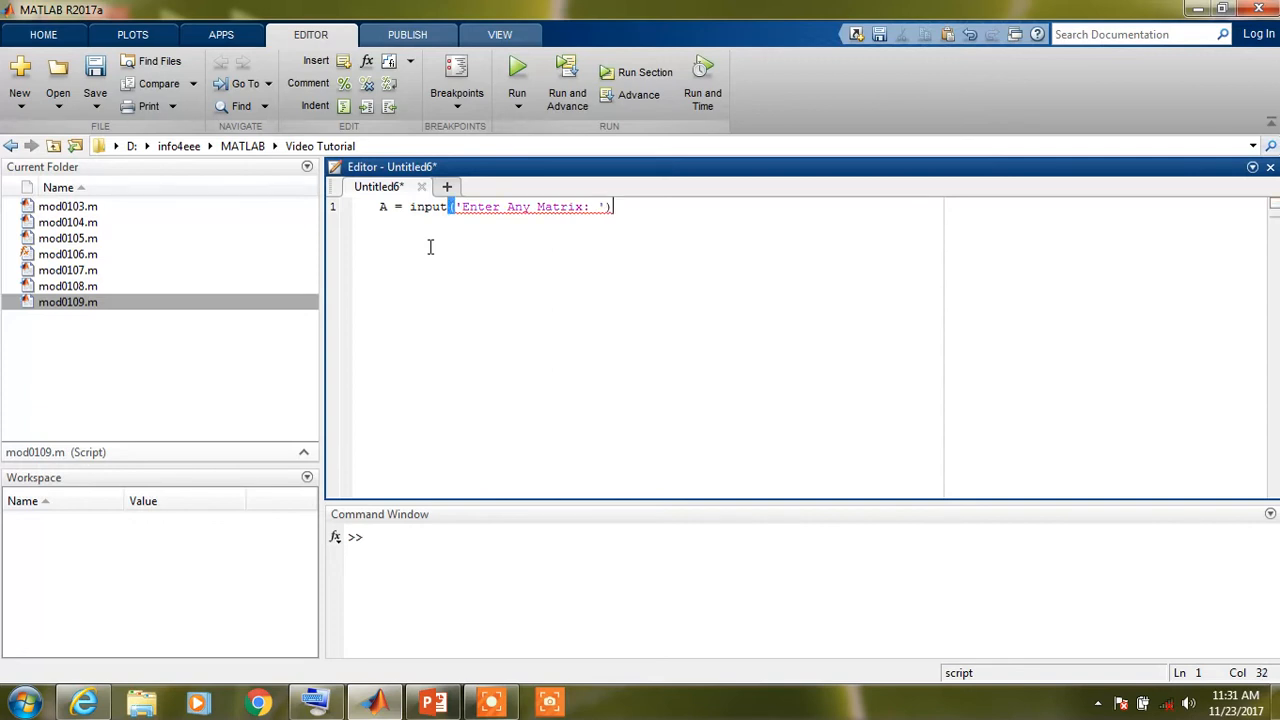
pyautogui.press('enter')
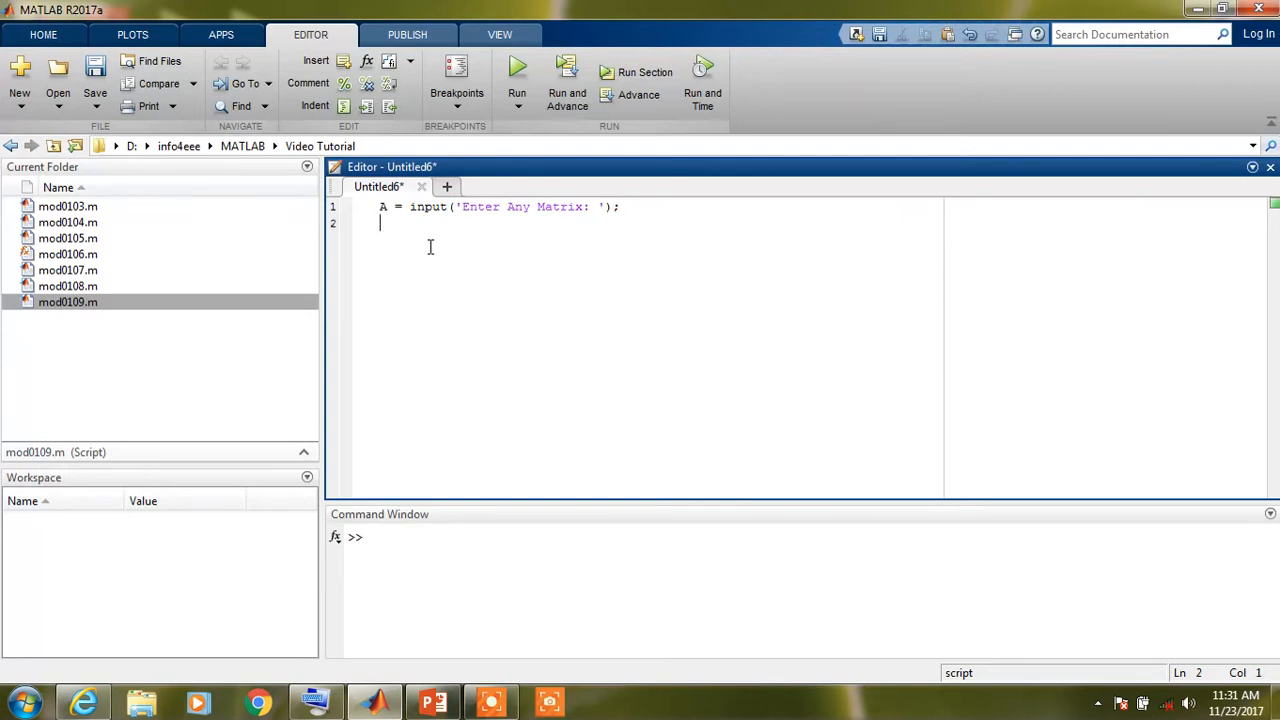
# - Add [r,c]=size(A); on line 2 to capture the row and column counts
pyautogui.write('[rc')
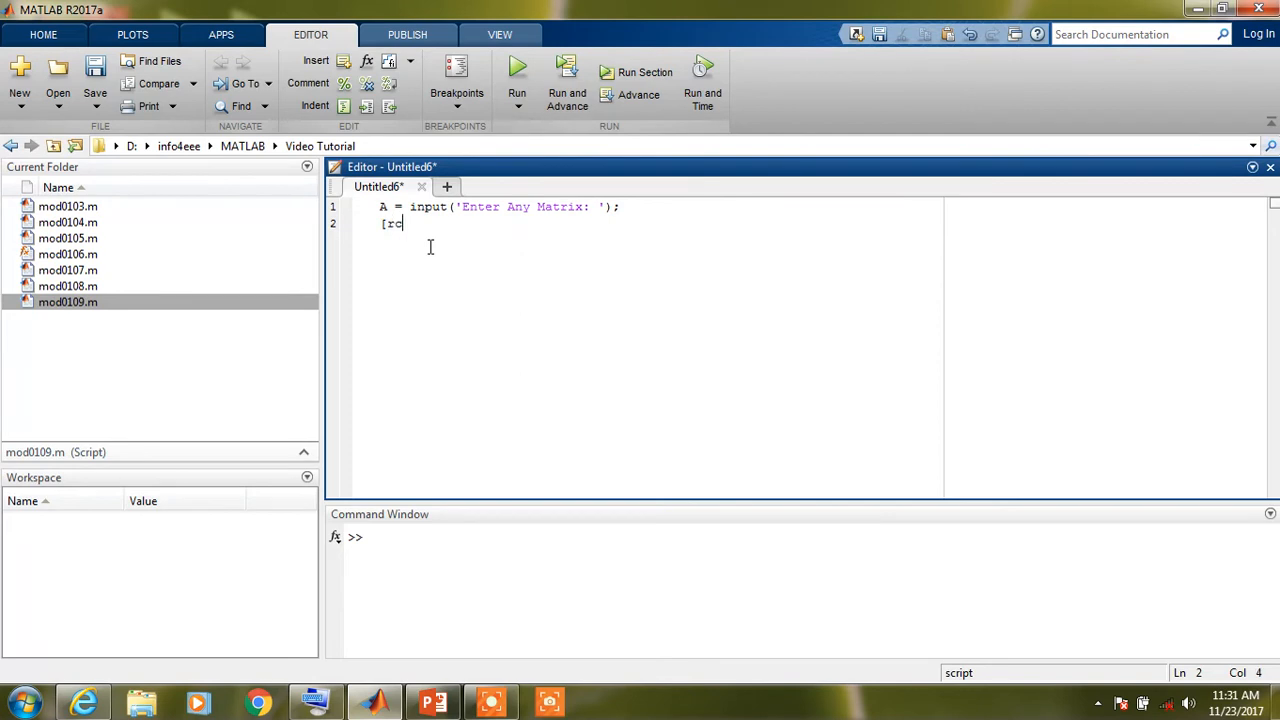
pyautogui.write(',c')
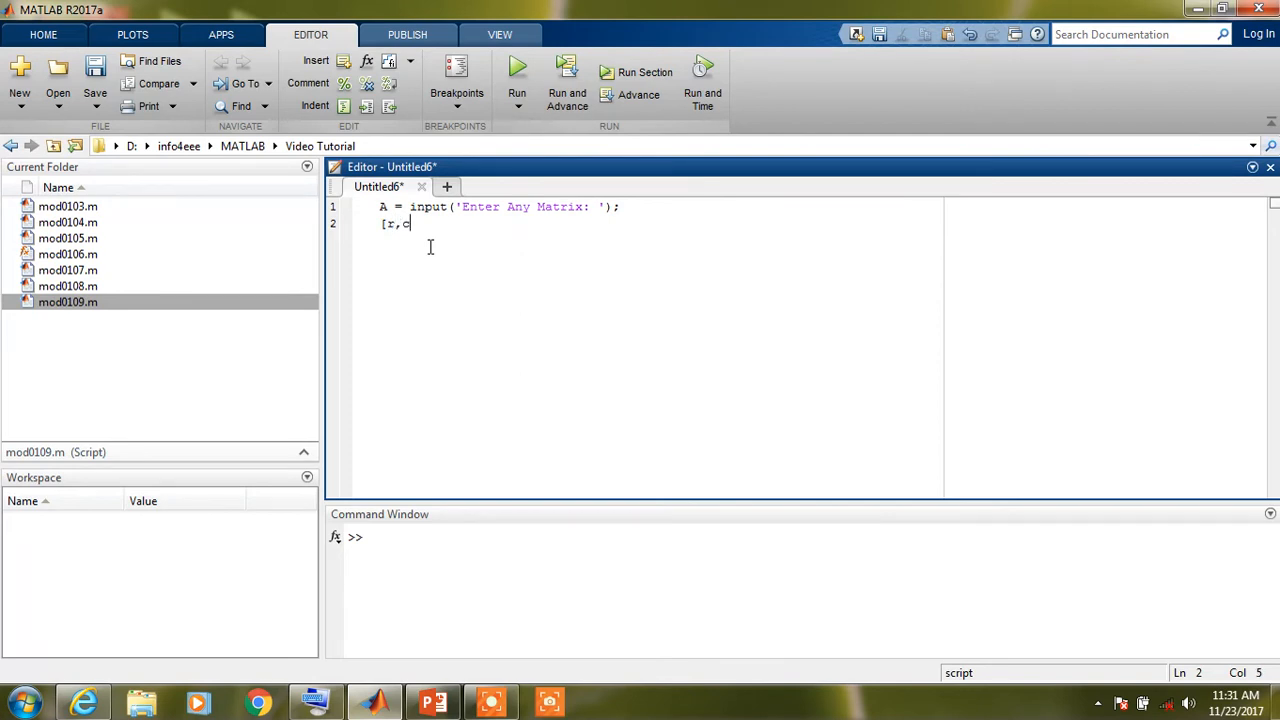
pyautogui.write(']=')
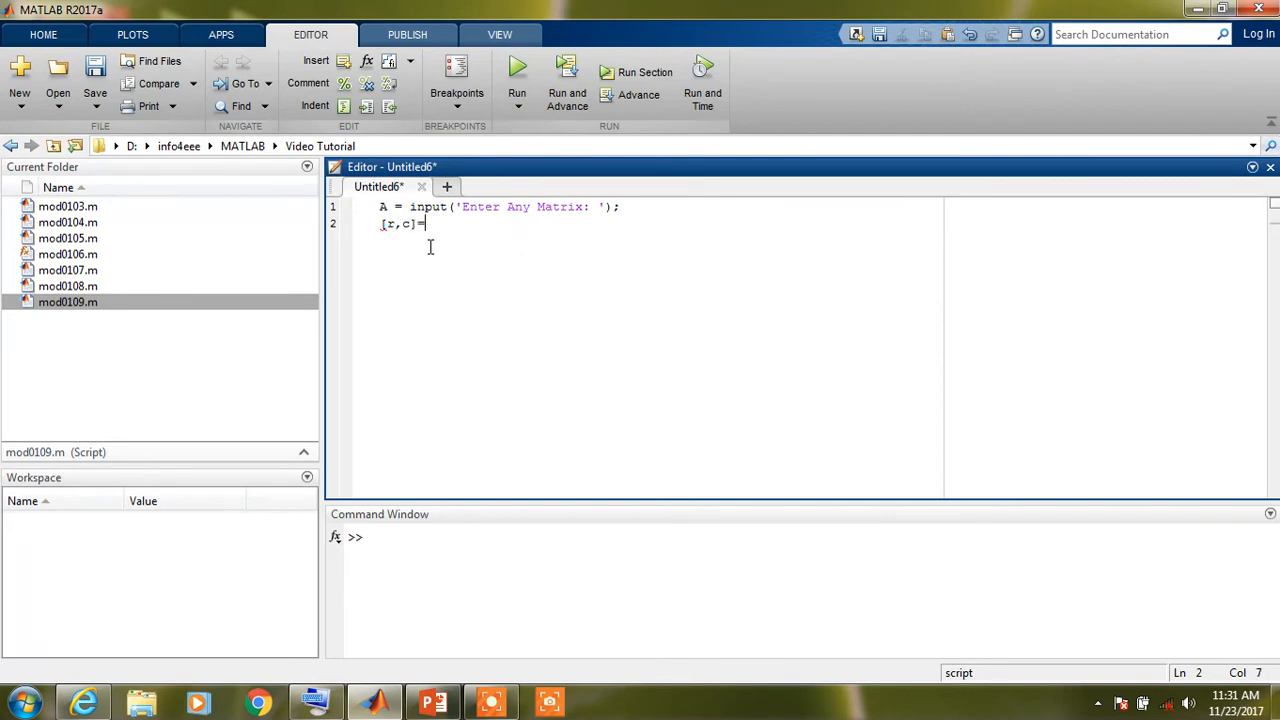
pyautogui.write('size')
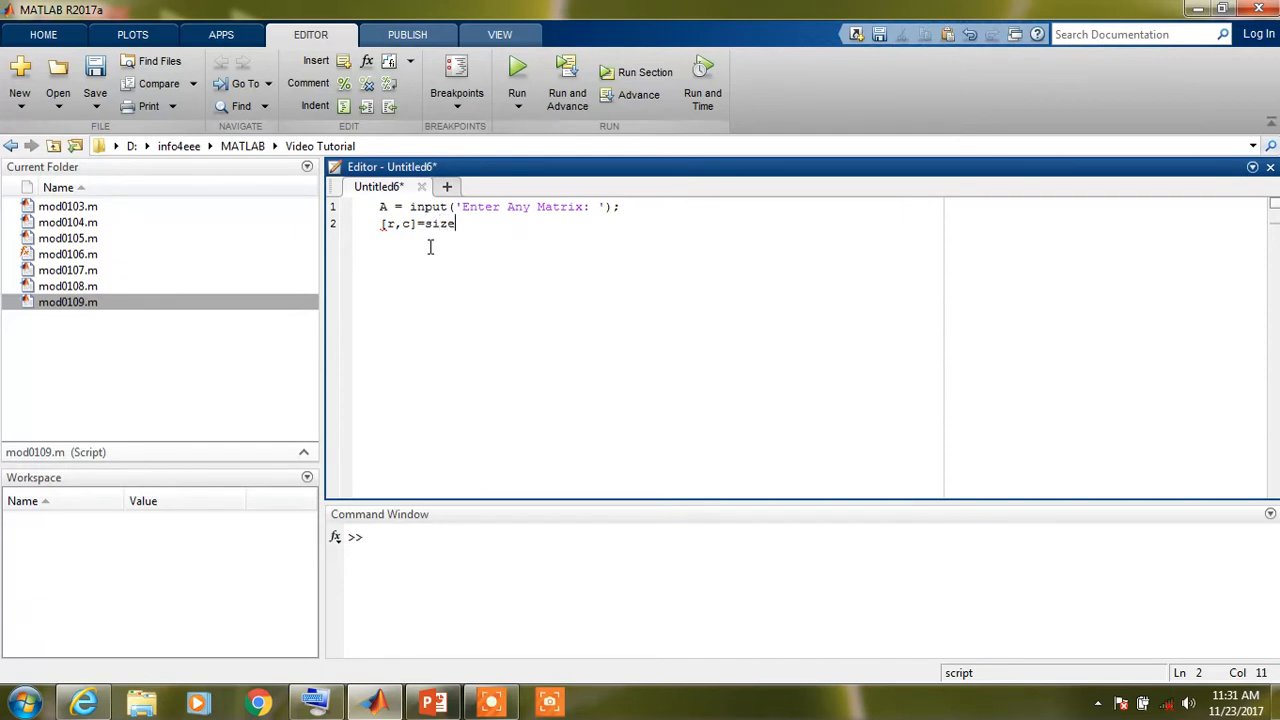
pyautogui.write('(A;')
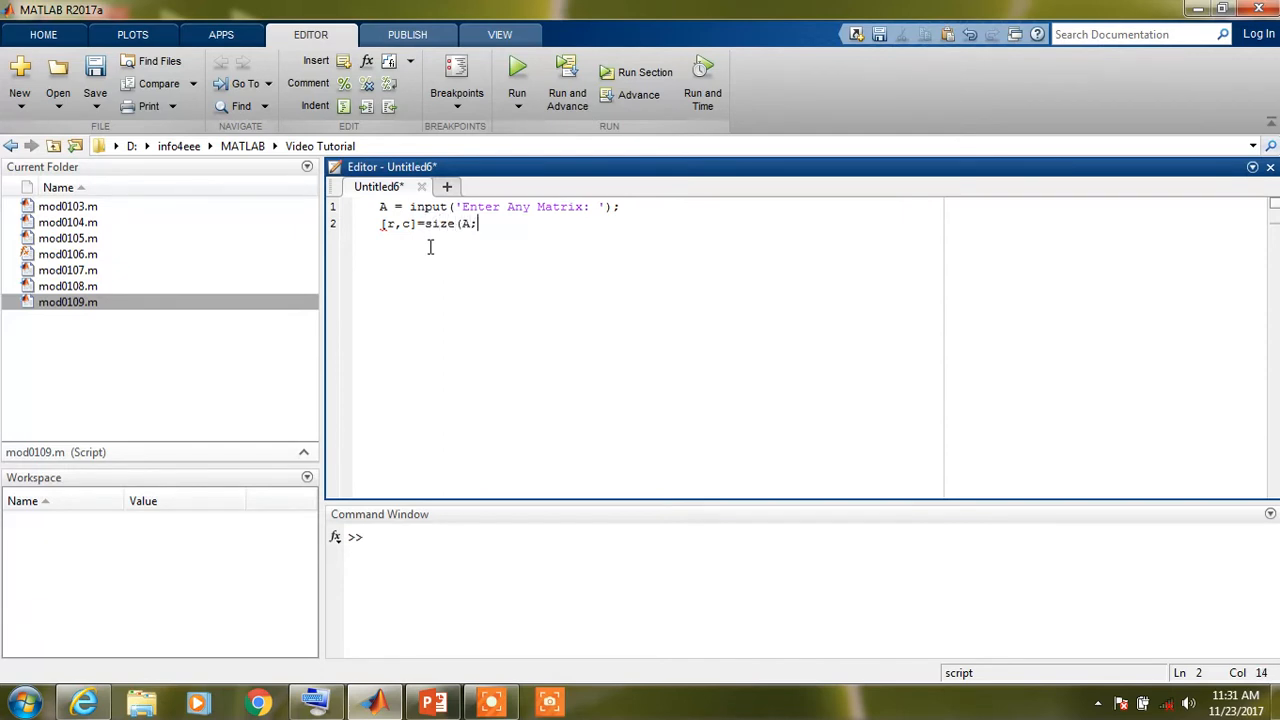
pyautogui.write(')')
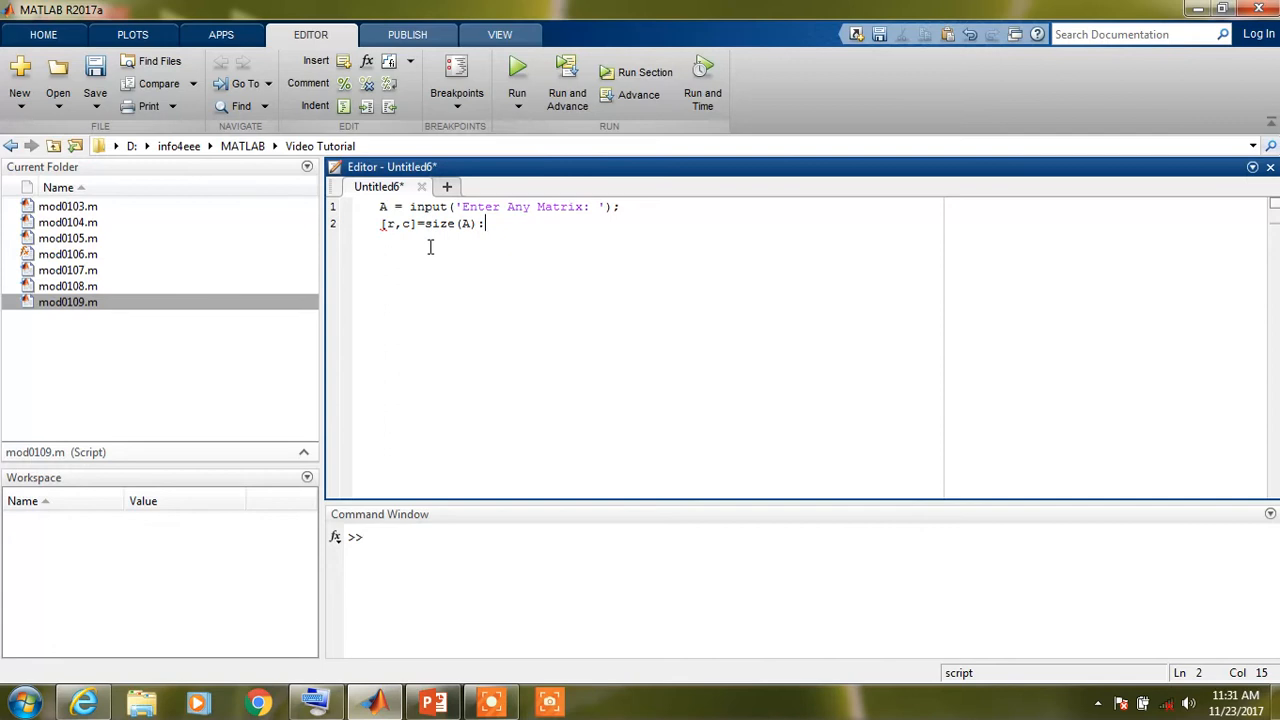
pyautogui.moveTo(670, 306)
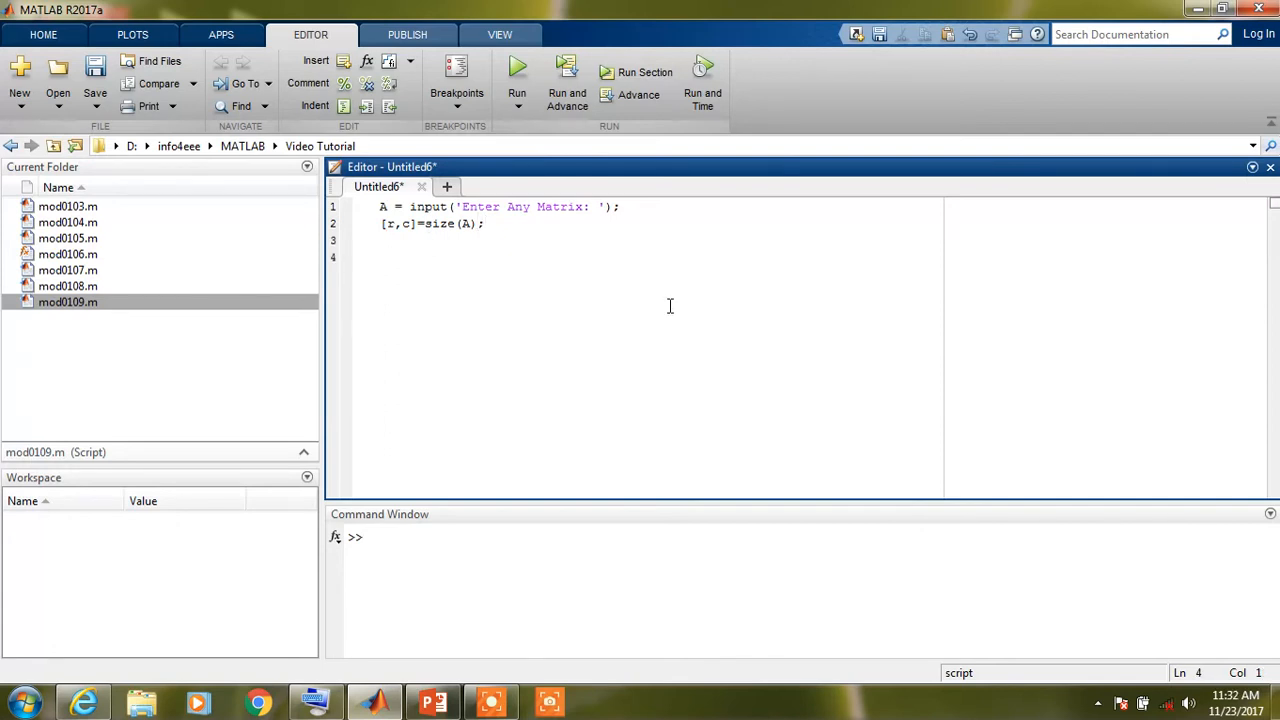
# - Add the section header %% Step-I Column Interchange Operation on line 4
pyautogui.write('%')
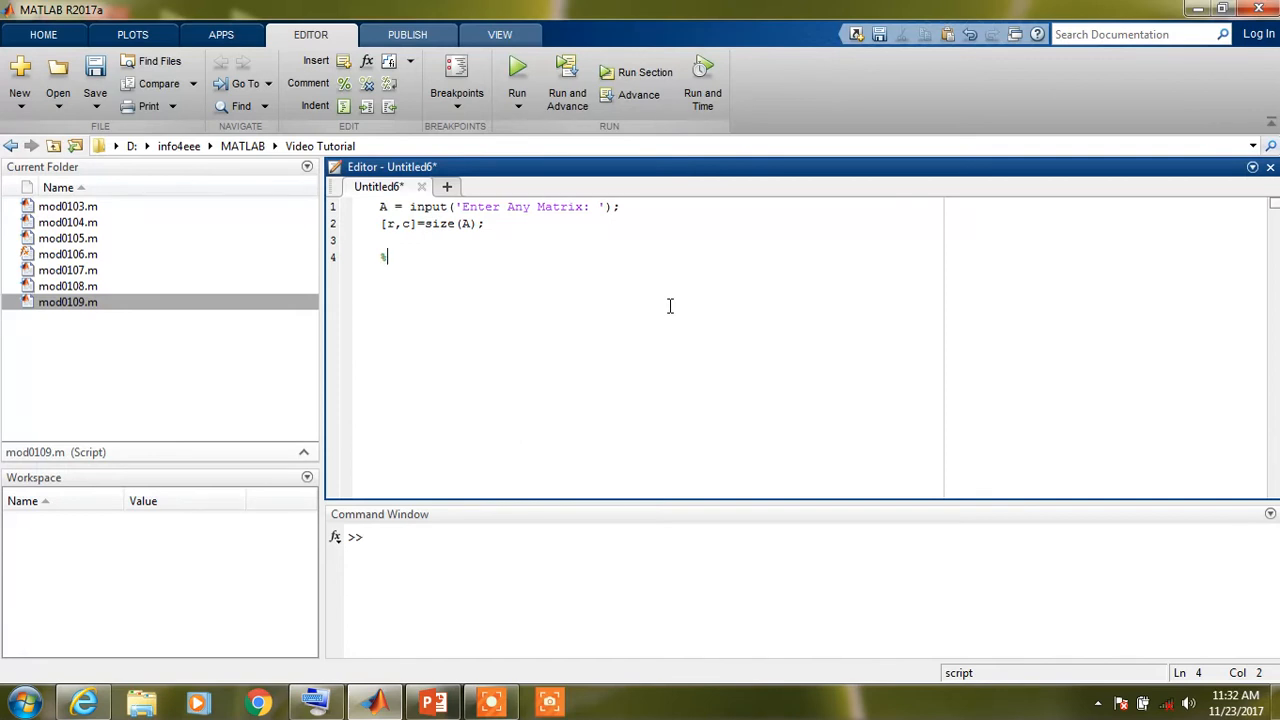
pyautogui.write('%% Setp')
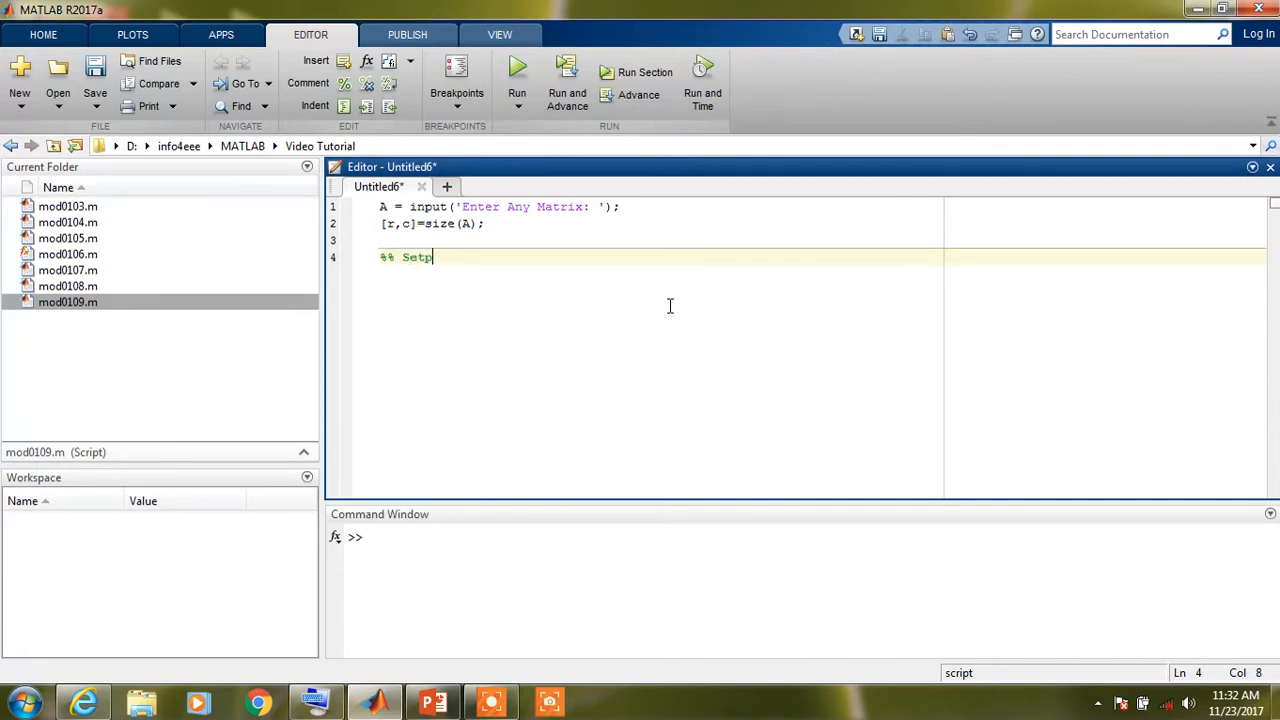
pyautogui.write('p-')
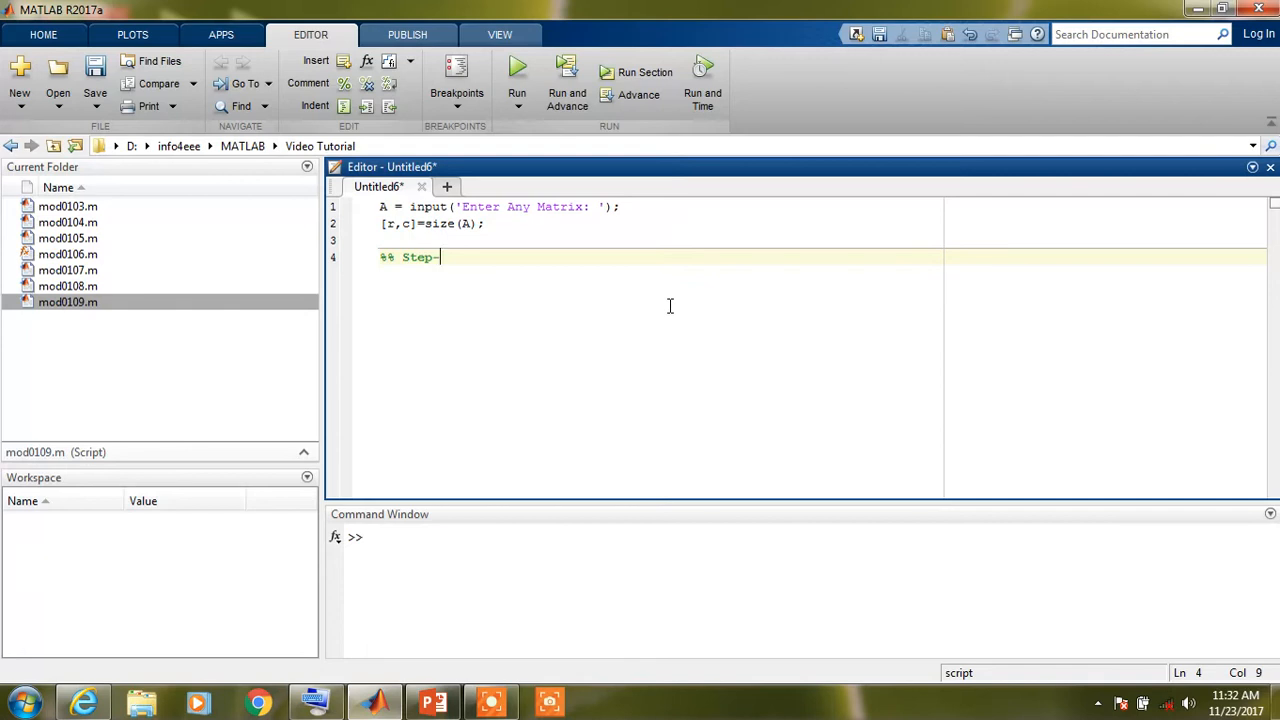
pyautogui.write('I')
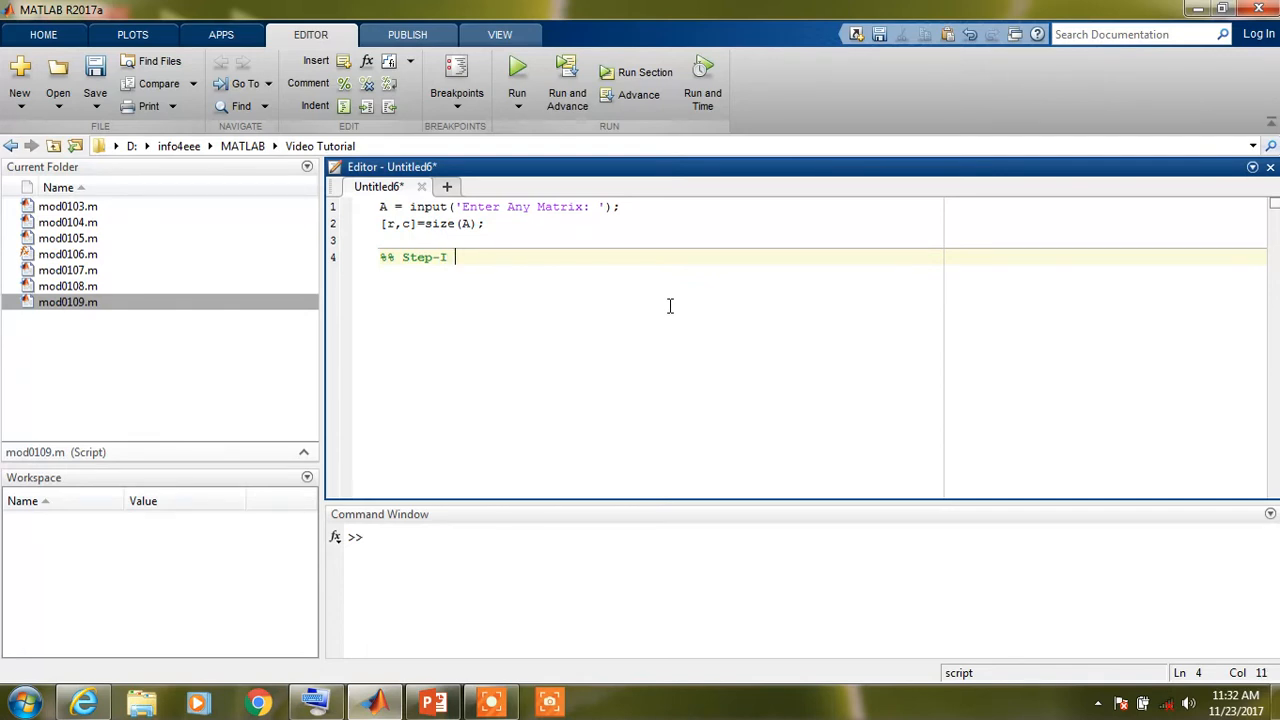
pyautogui.write('Colum')
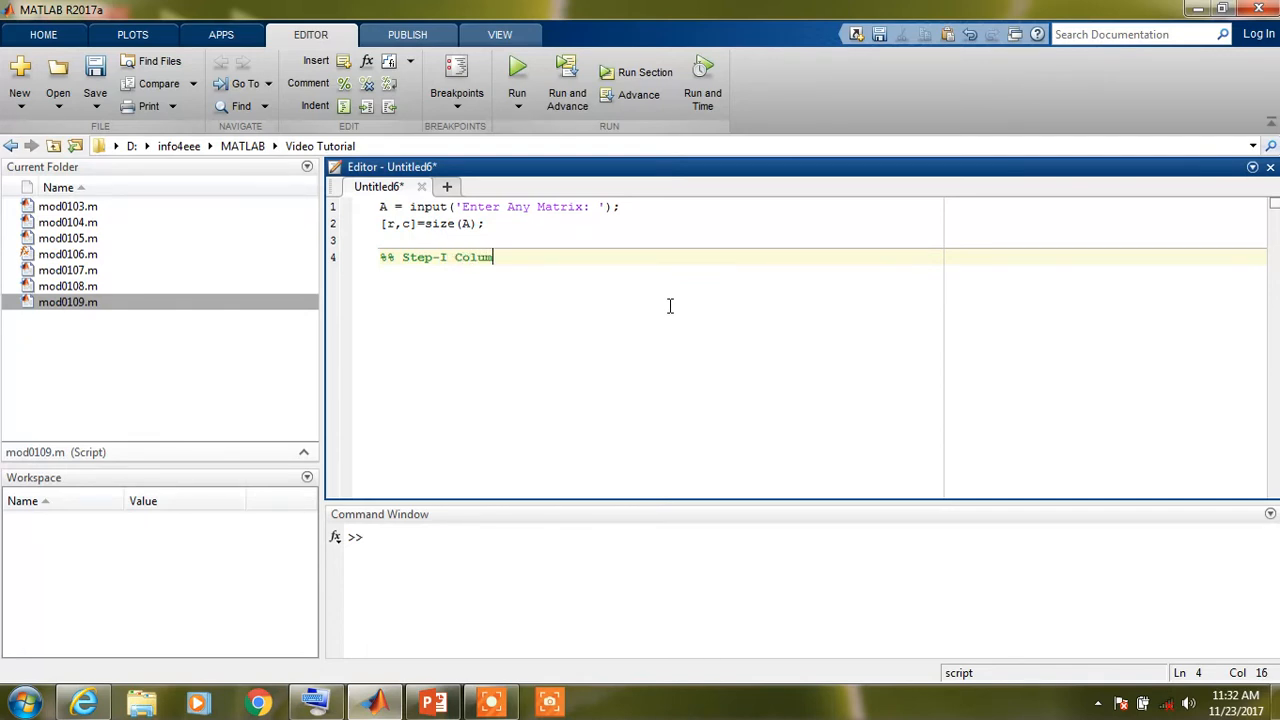
pyautogui.write('n Interchange Operation')
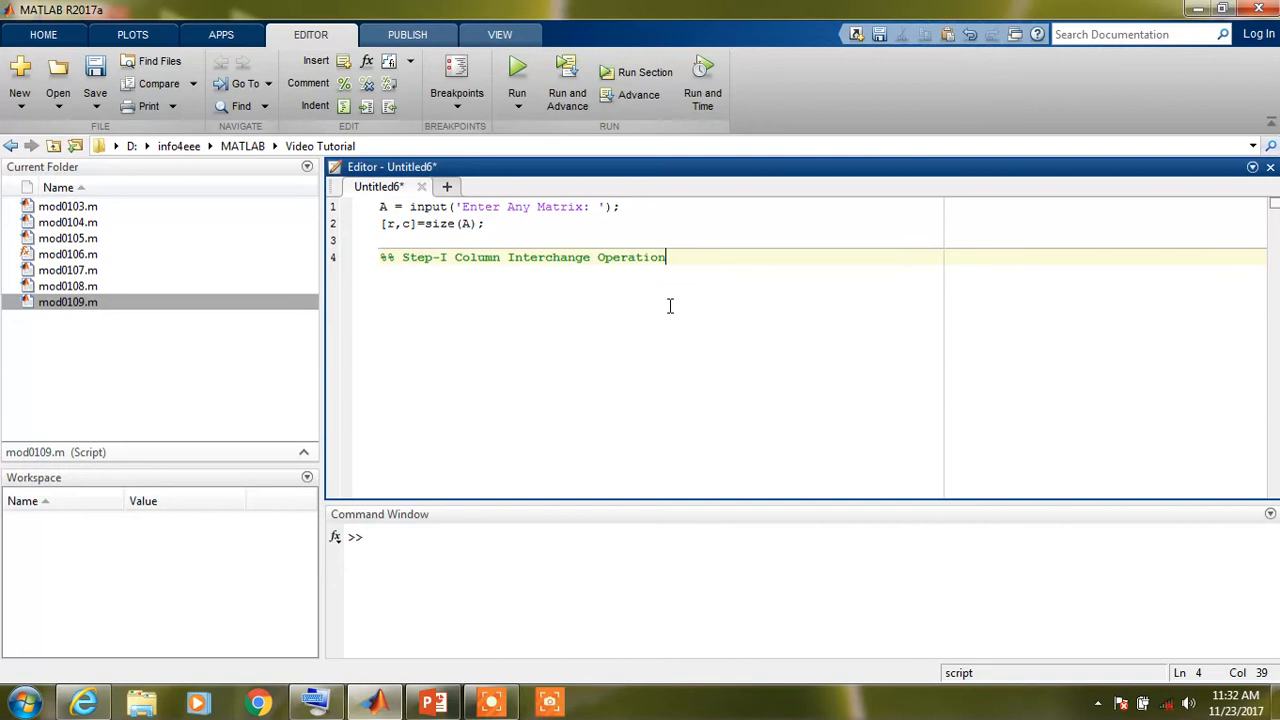
pyautogui.moveTo(784, 352)
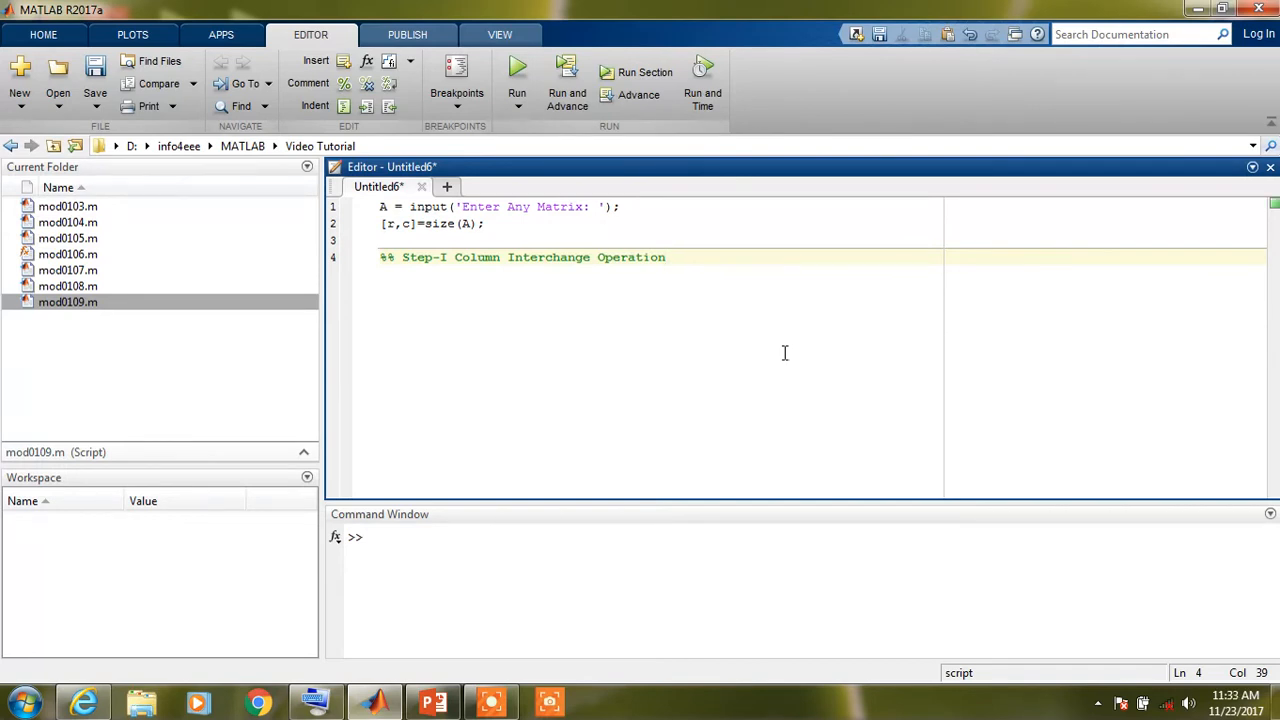
pyautogui.press('enter')
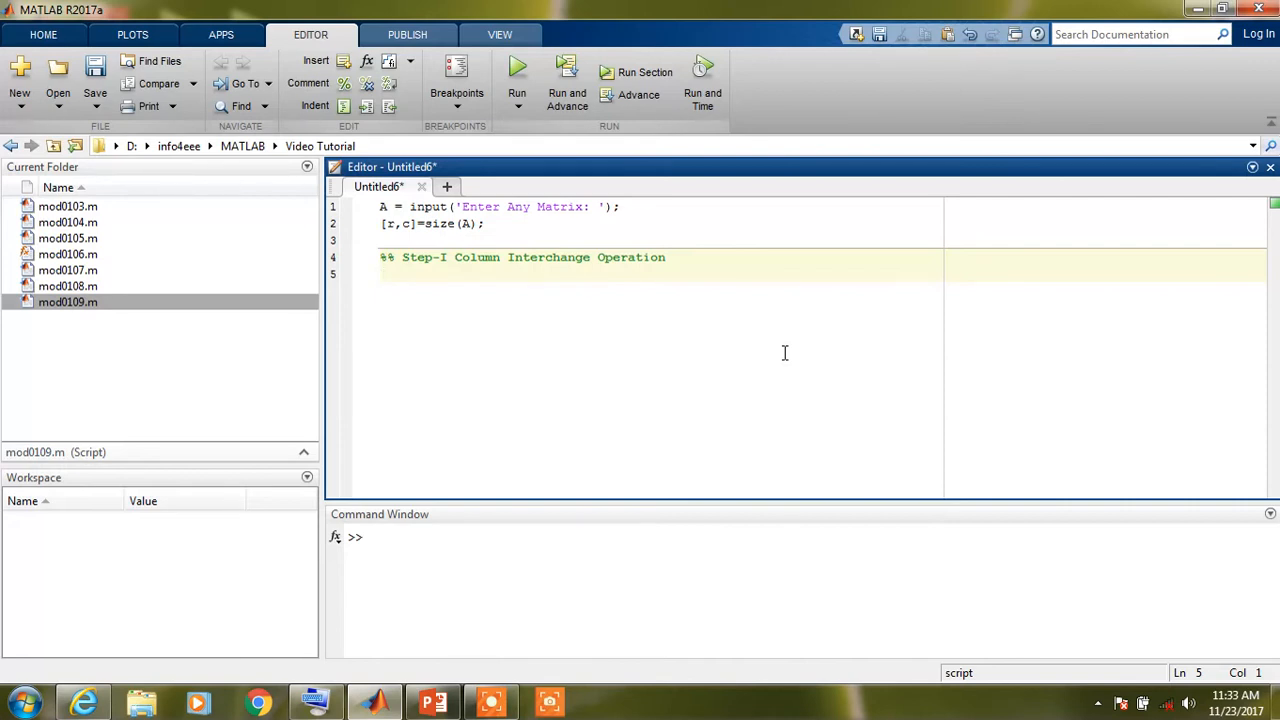
# - Write tempc = A(:,c); on line 5 to save the last column
pyautogui.write('tem')
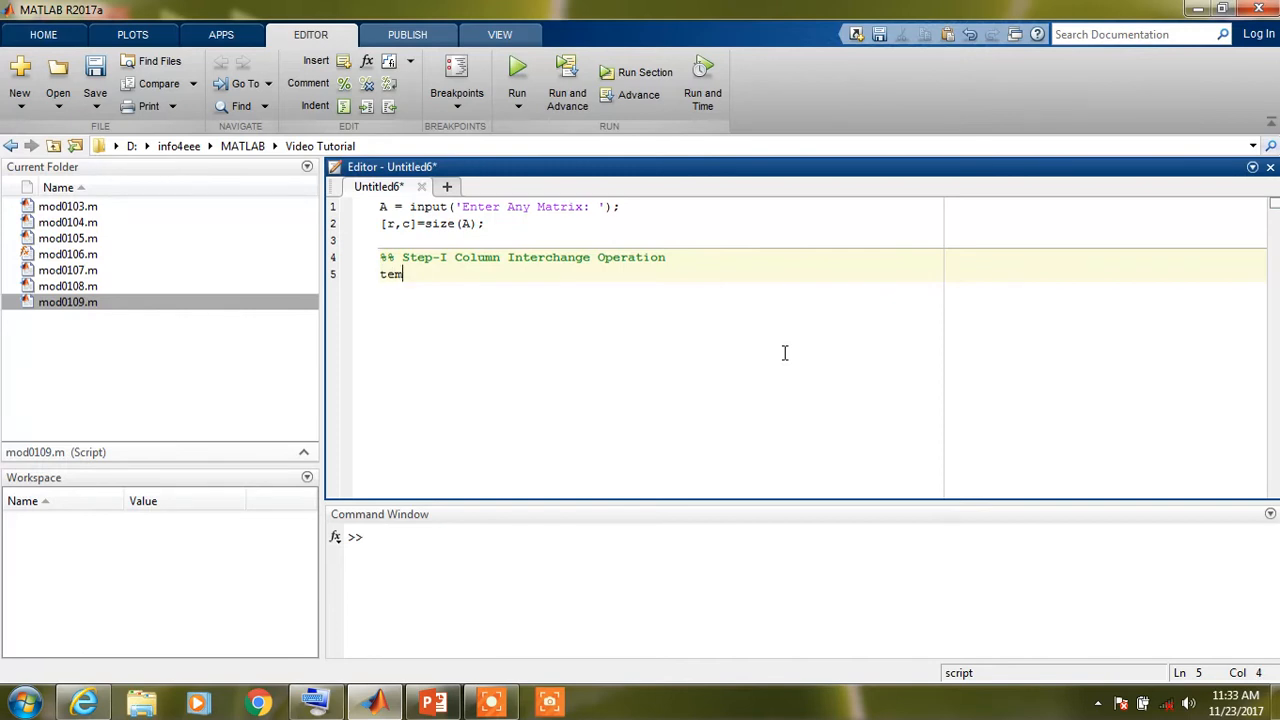
pyautogui.write('pc')
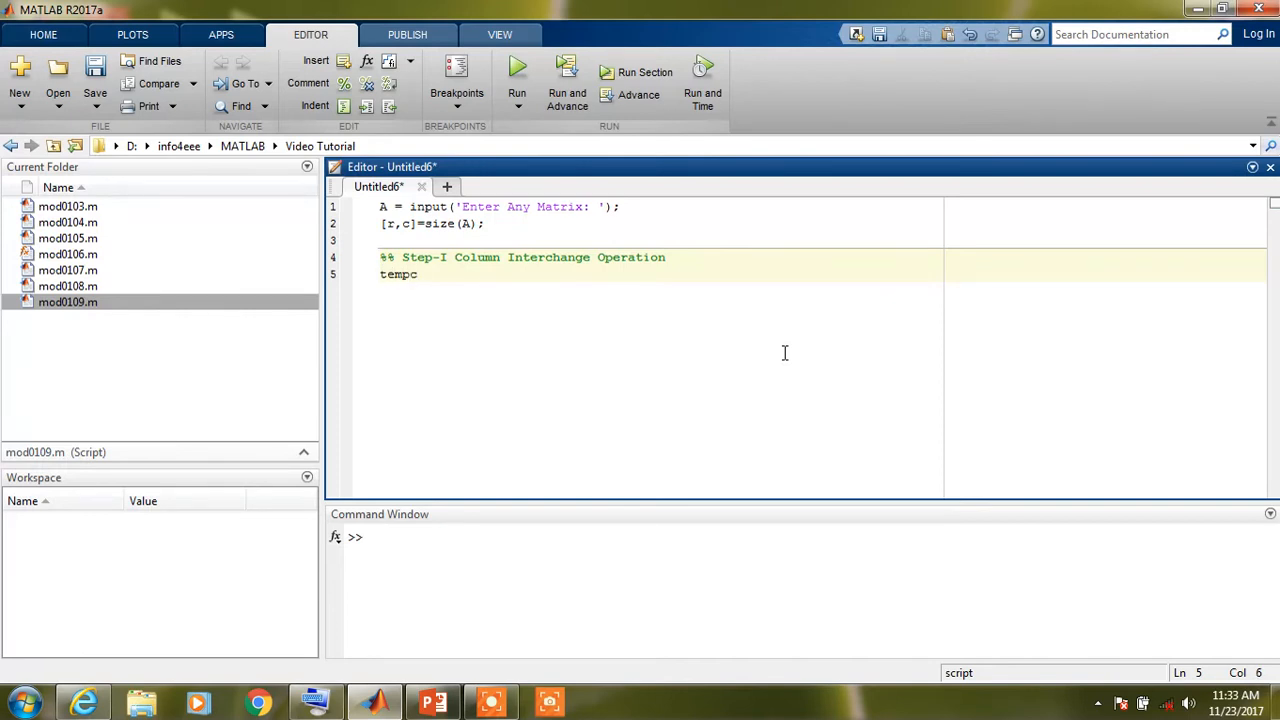
pyautogui.write('=')
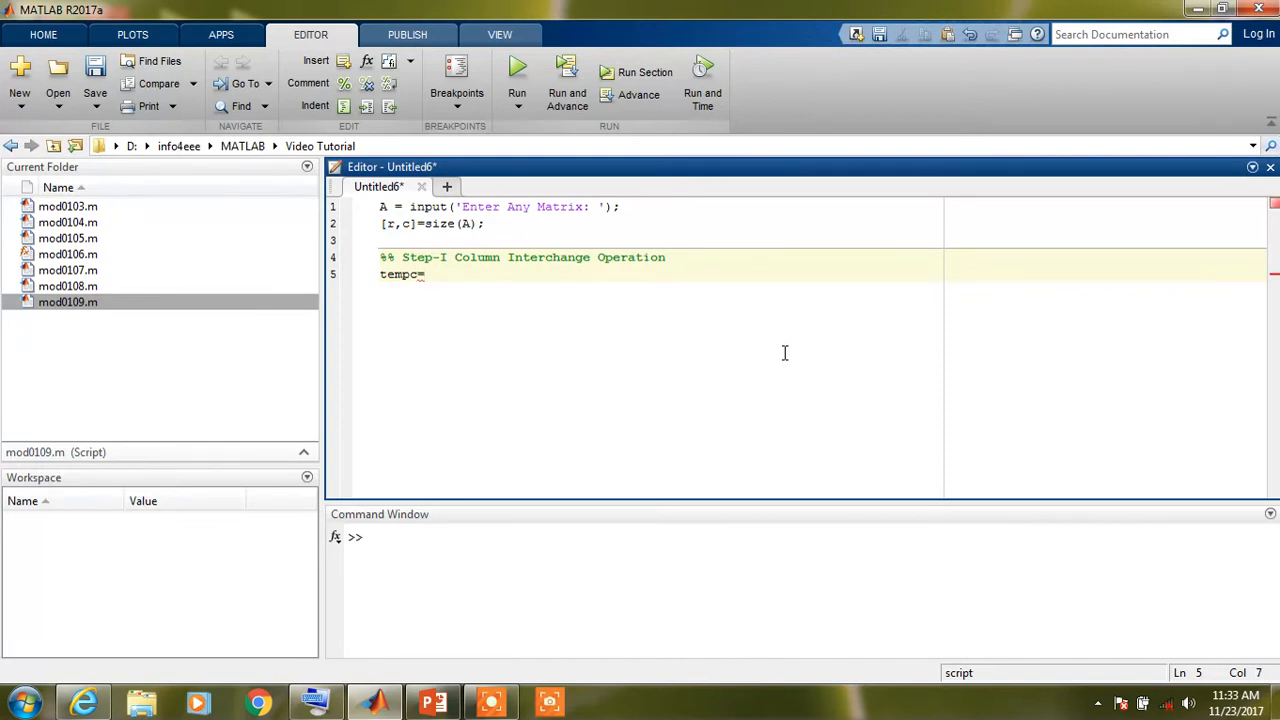
pyautogui.write('A(:')
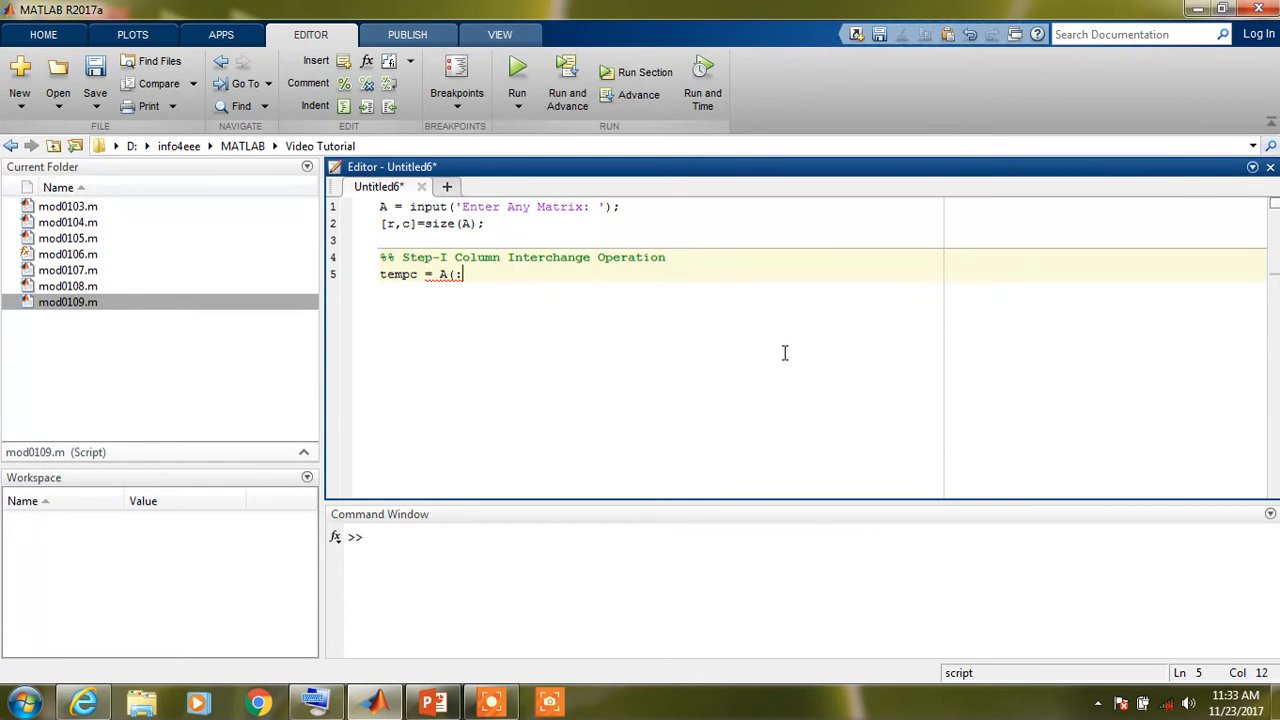
pyautogui.write(',')
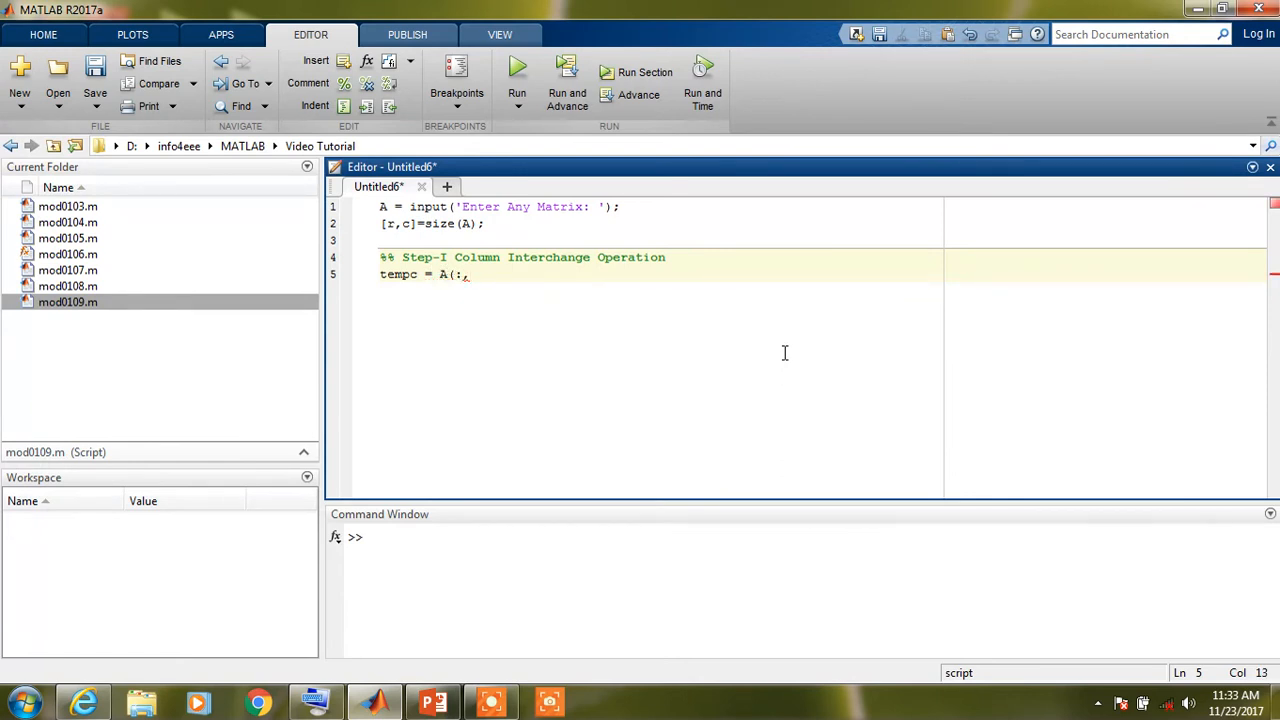
pyautogui.write('c')
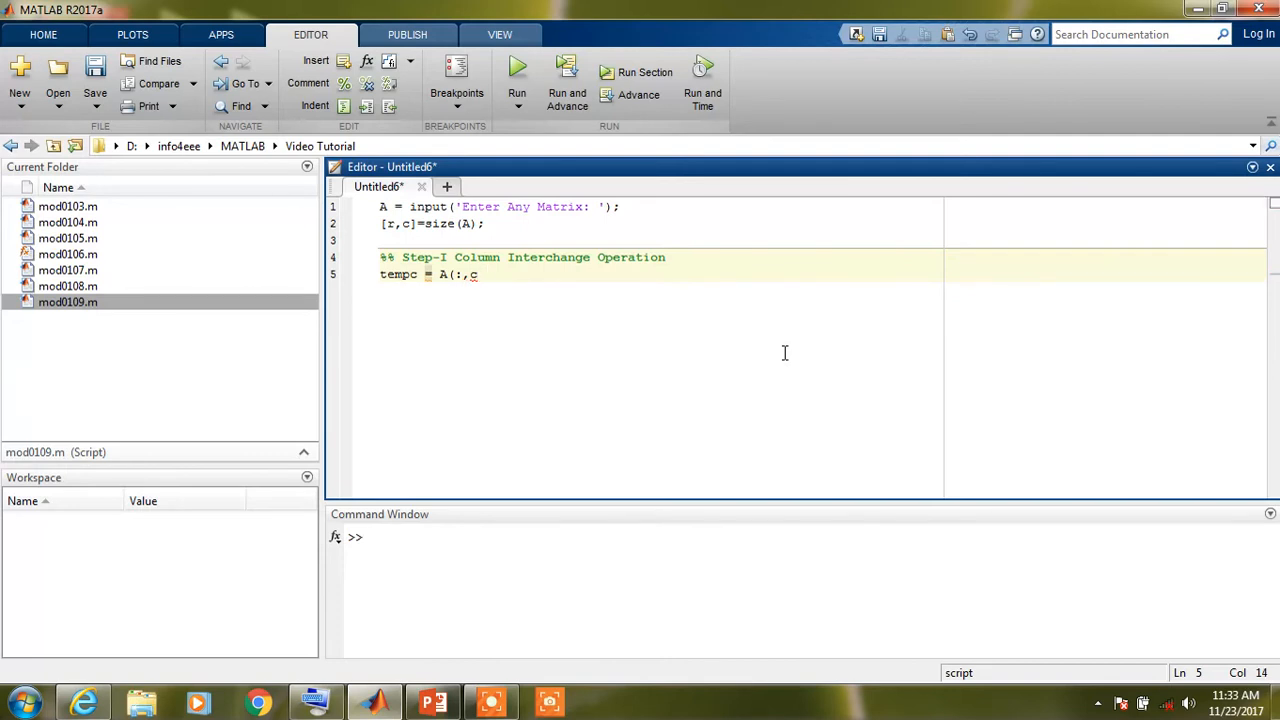
pyautogui.write(');')
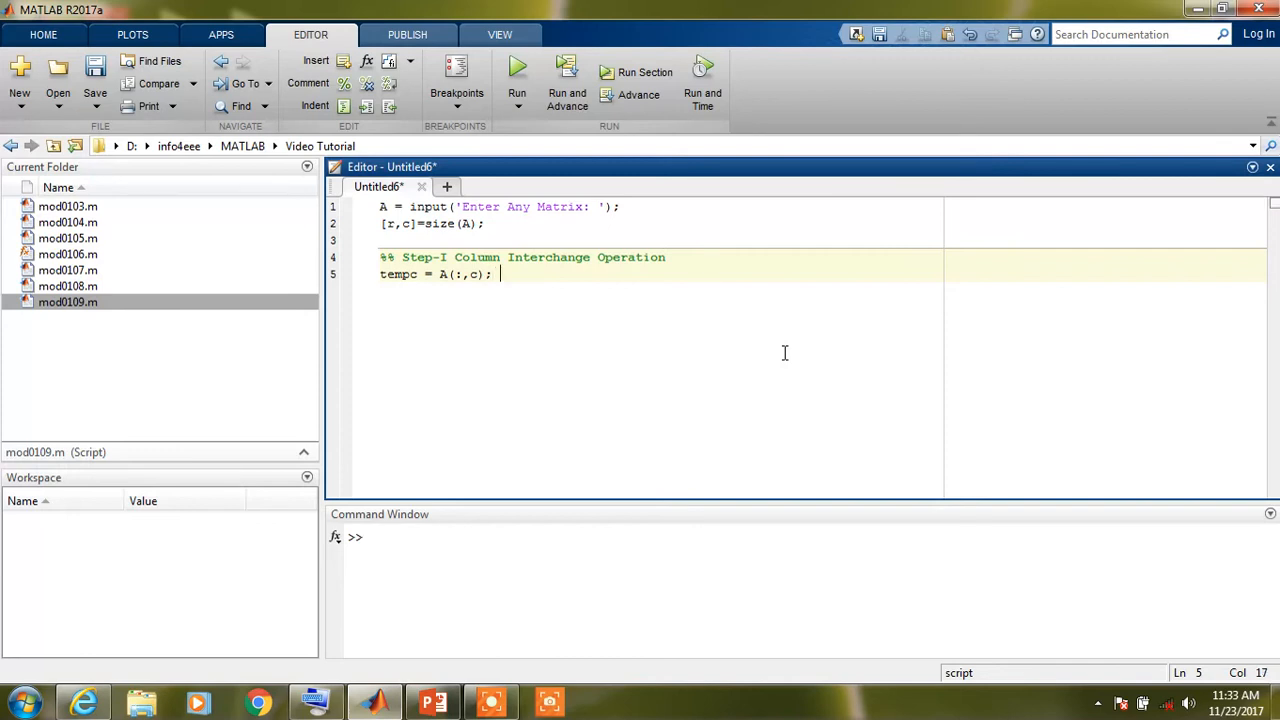
# - Append the comment % Copy Last Column into tempc and move to the next line
pyautogui.write('%')
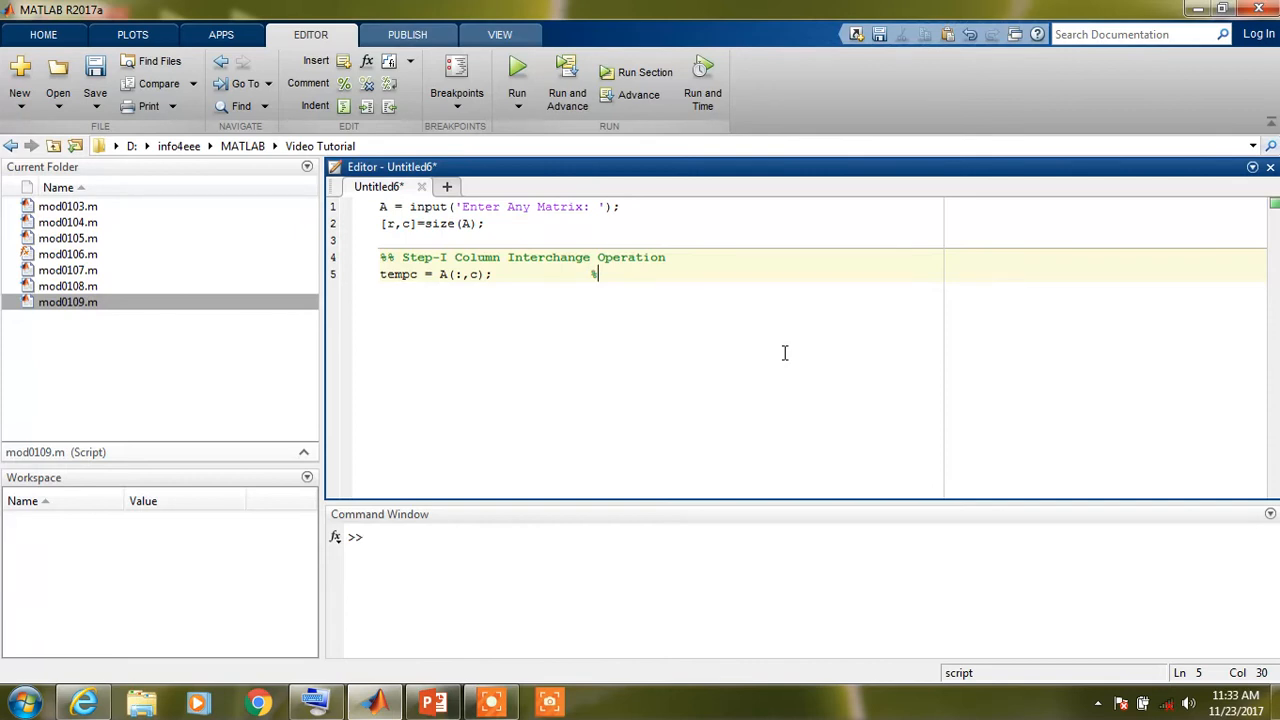
pyautogui.write('% Co')
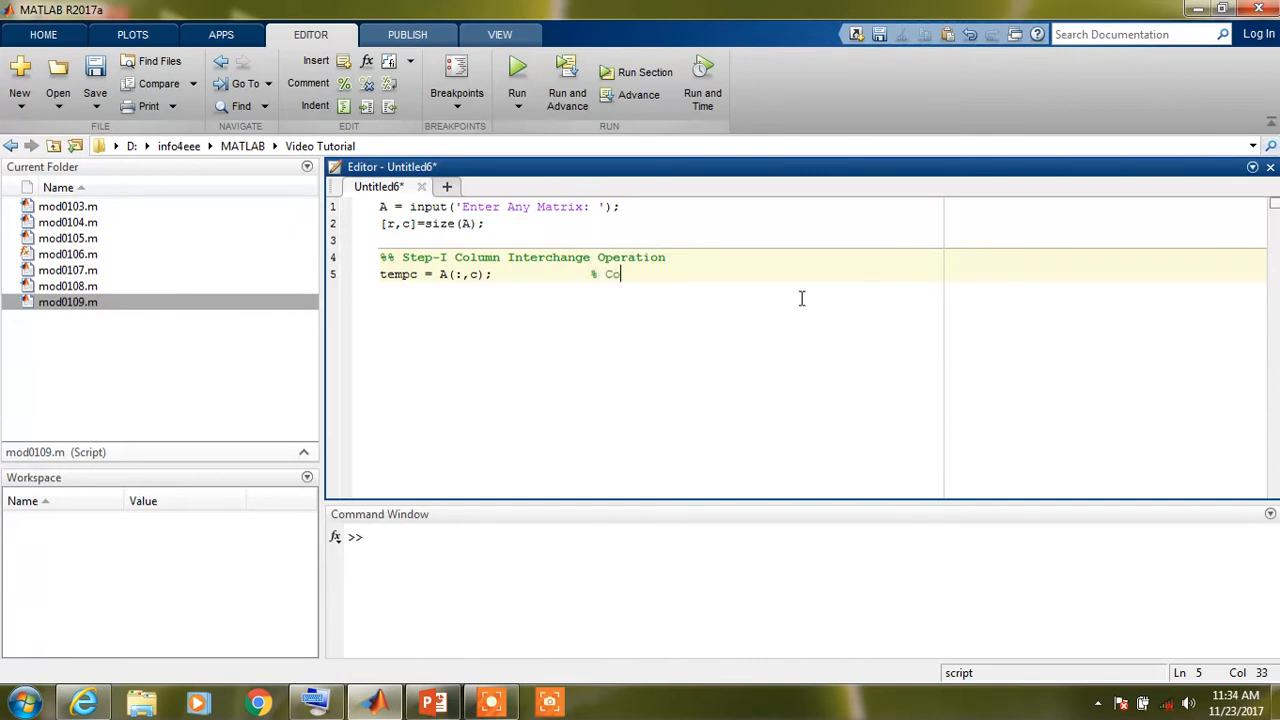
pyautogui.write('py Last C')
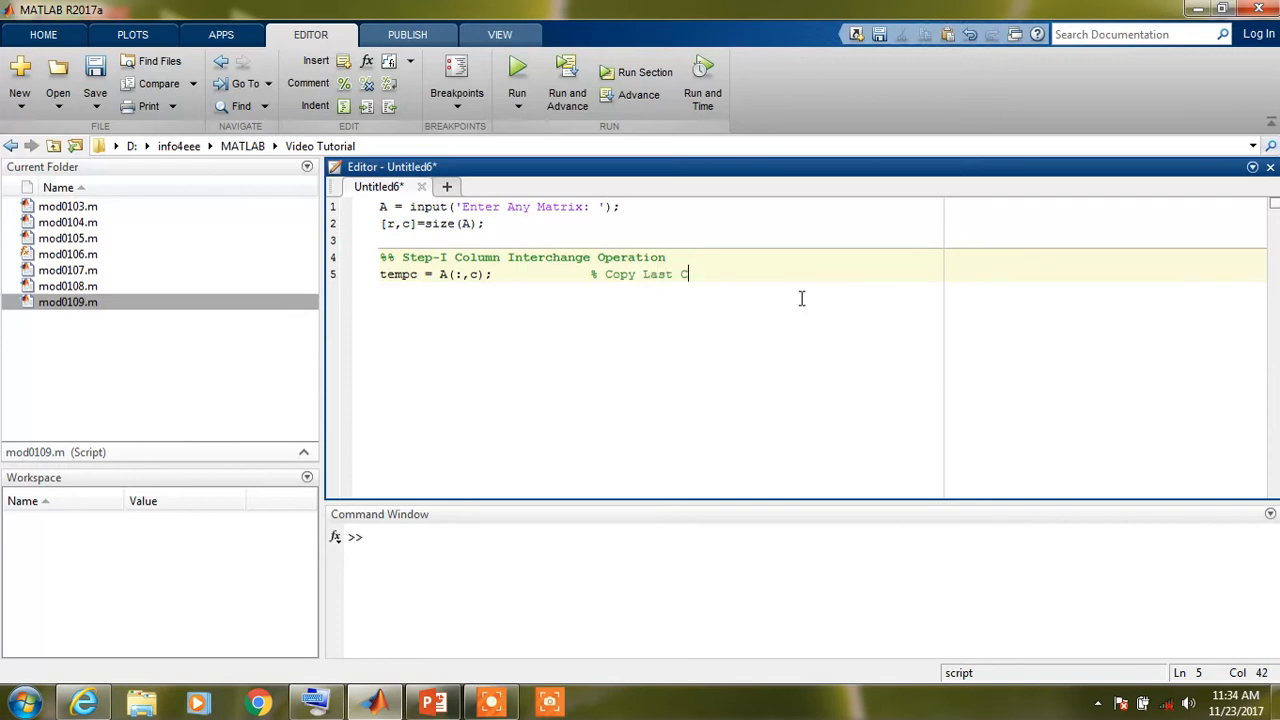
pyautogui.write('olumn')
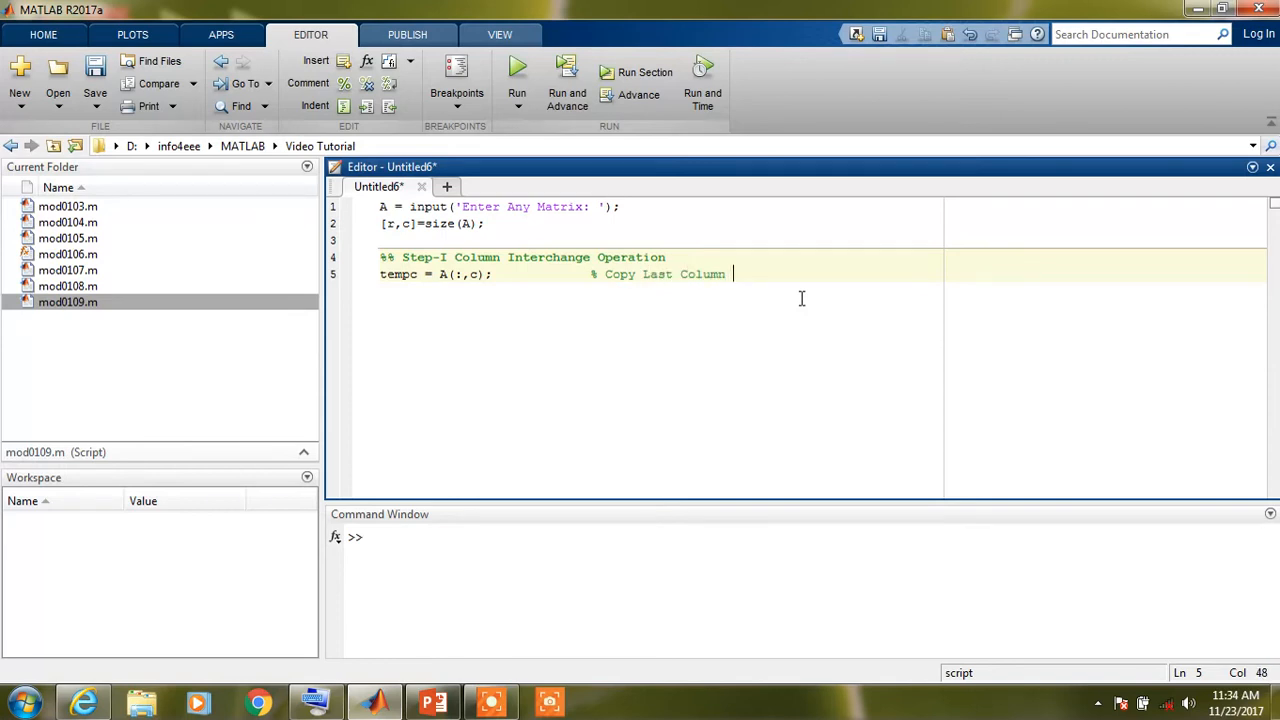
pyautogui.write('into Te')
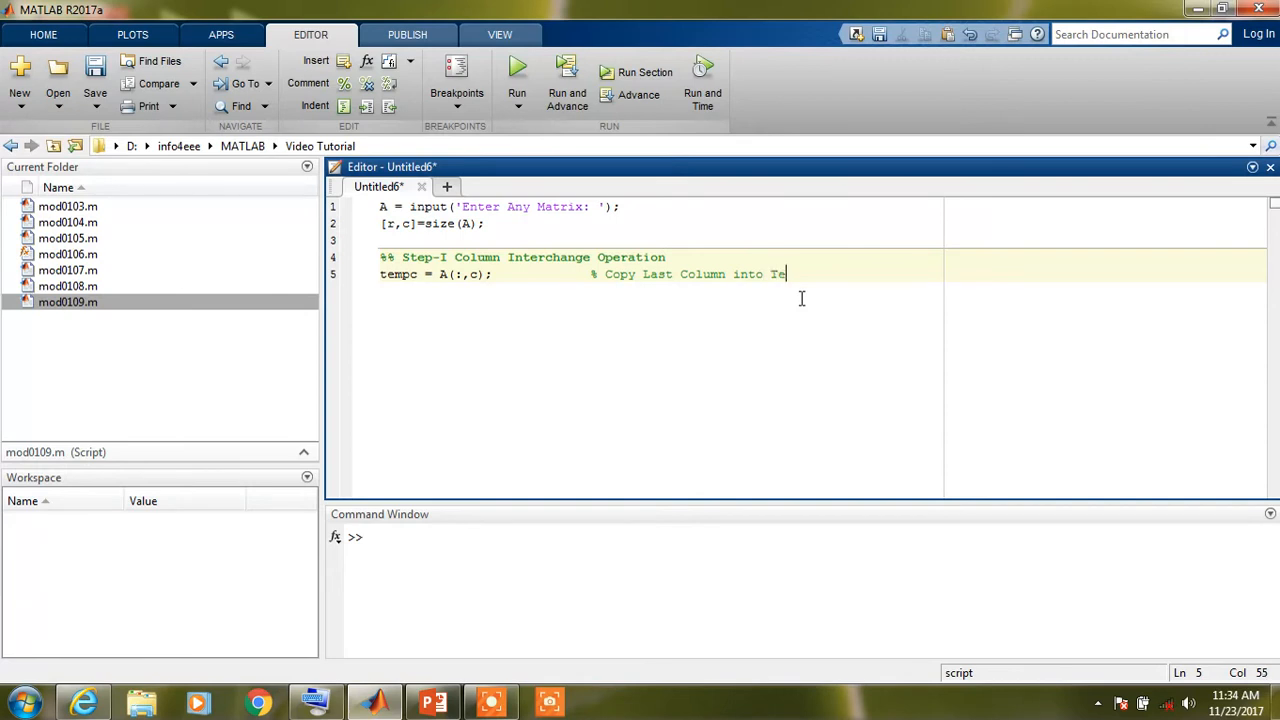
pyautogui.write('mpc')
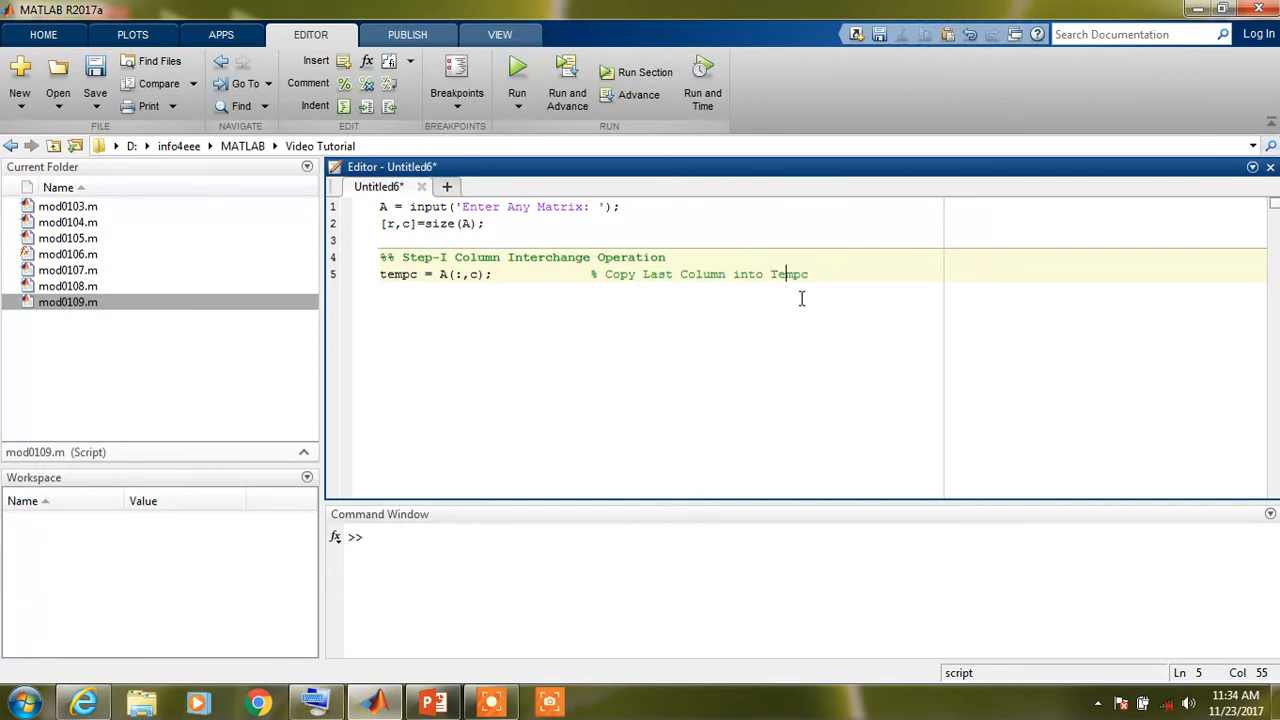
pyautogui.press('BackSpace')
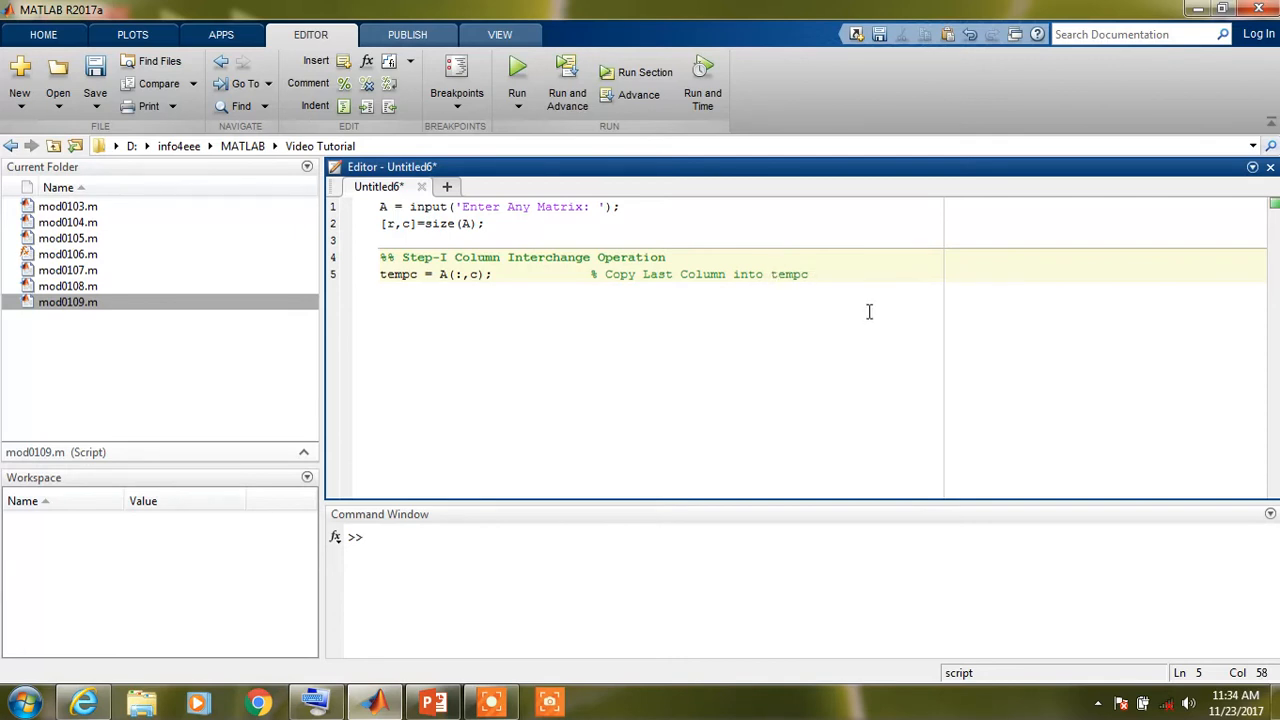
pyautogui.press('enter')
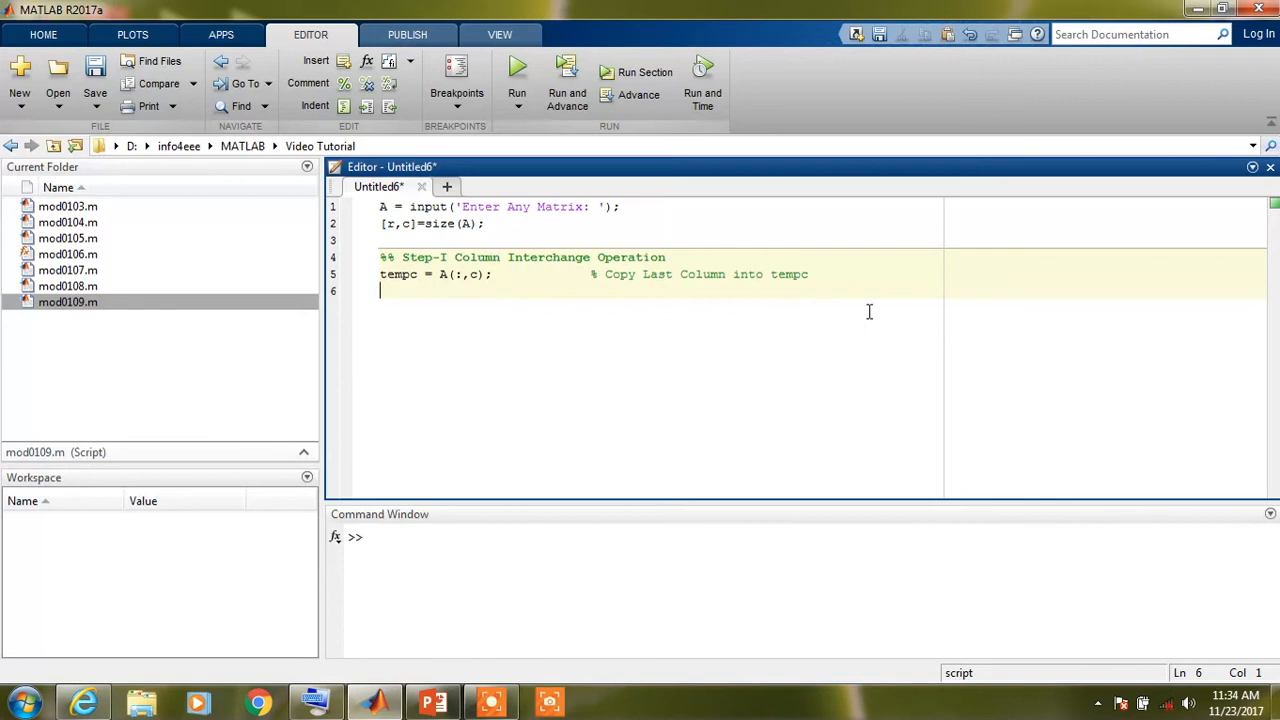
# - Write A(:,c) = A(:,c-1); with comment % Copy Second Last Column into Last Column
pyautogui.write('A')
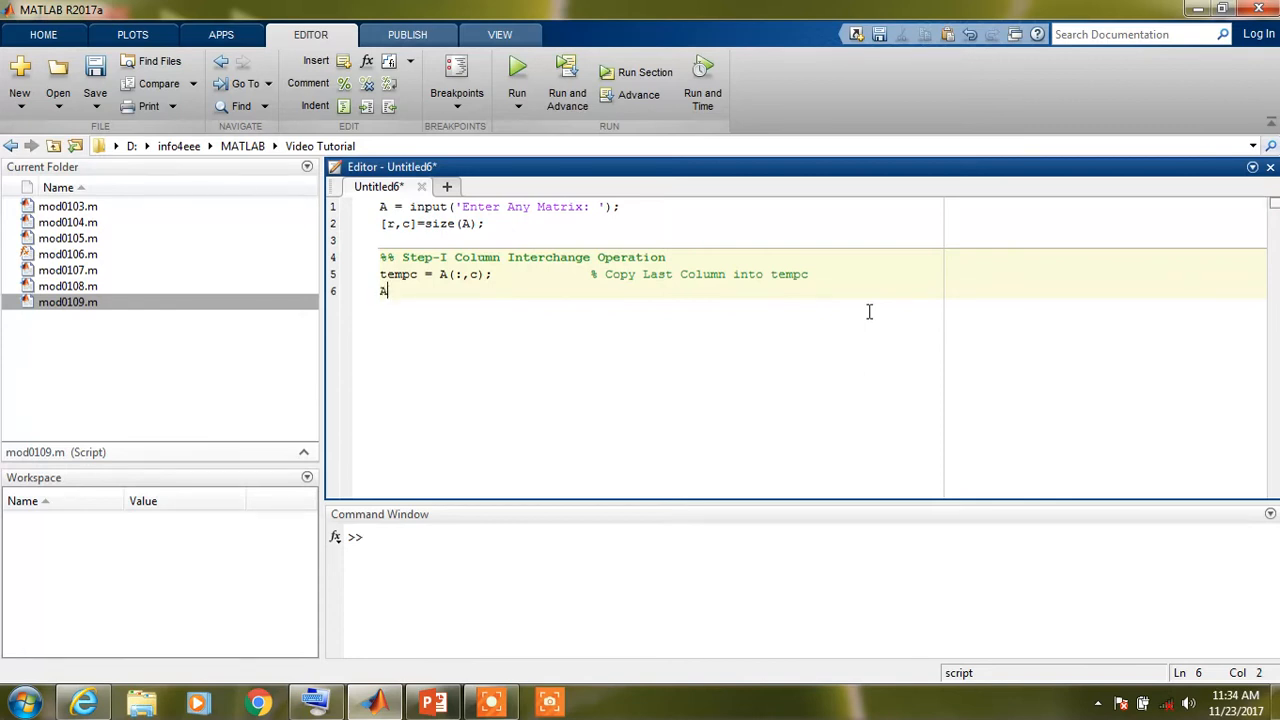
pyautogui.write('(')
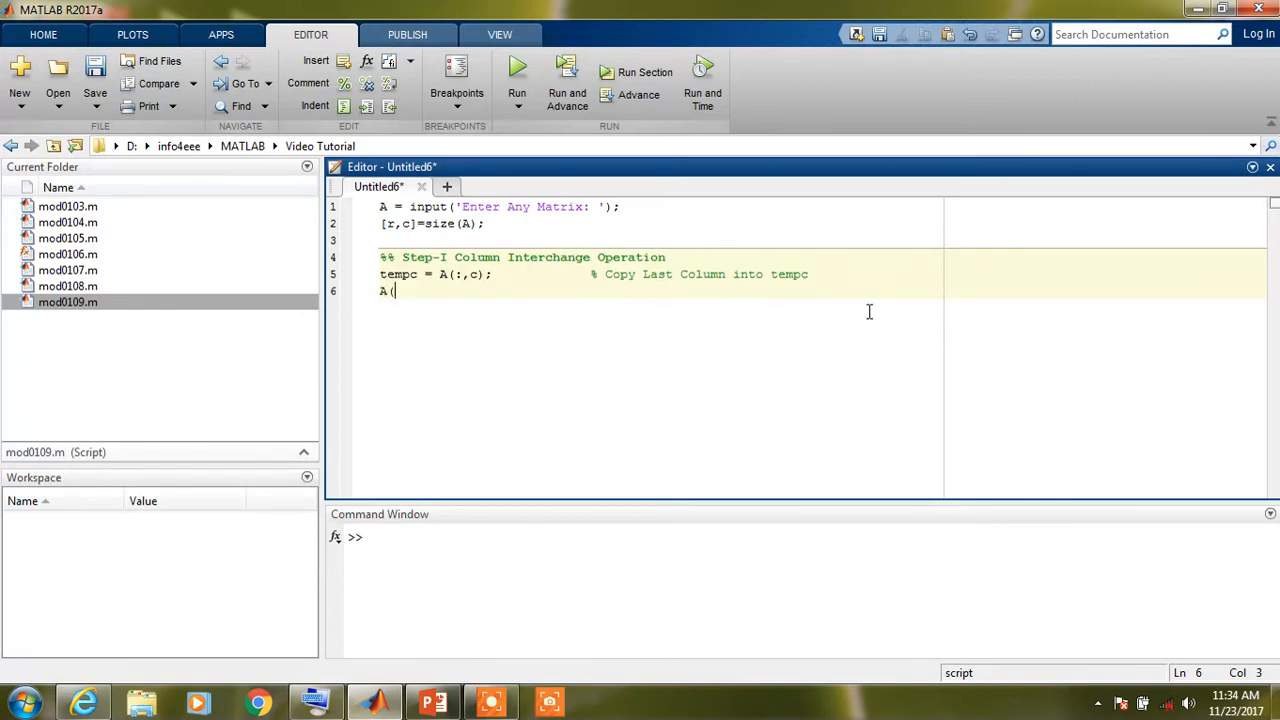
pyautogui.write('(:,c)')
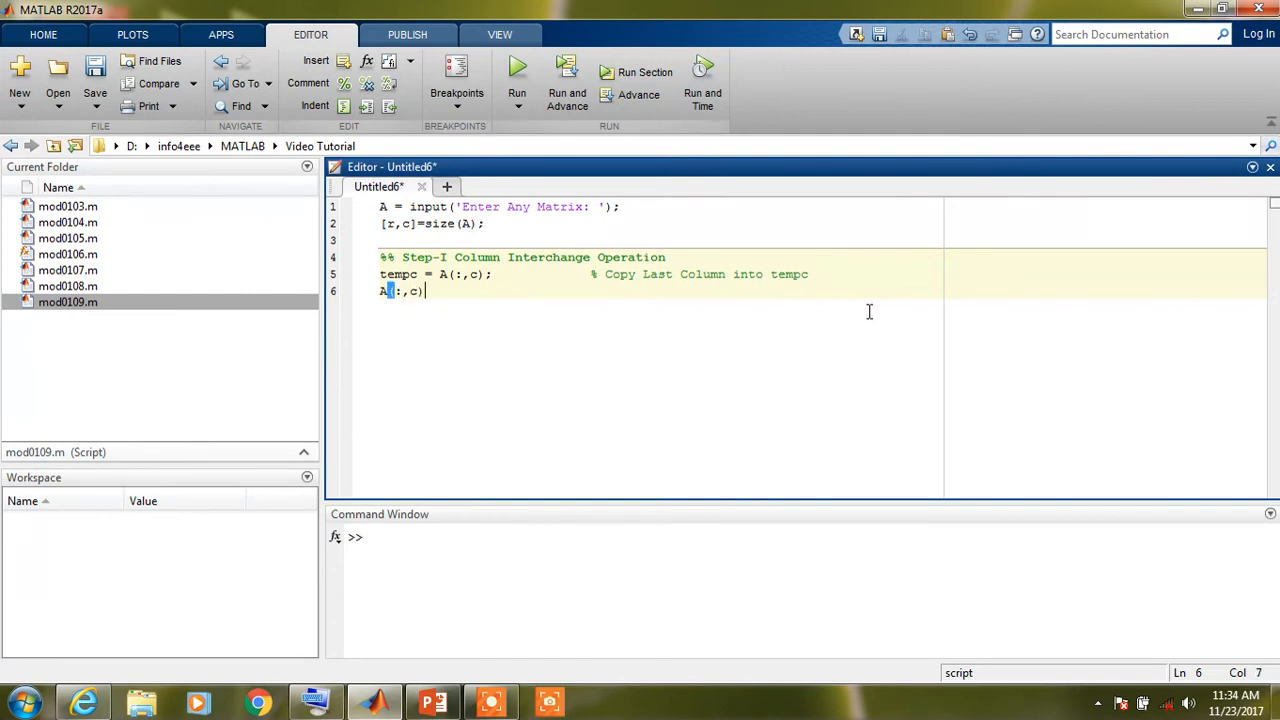
pyautogui.write('=')
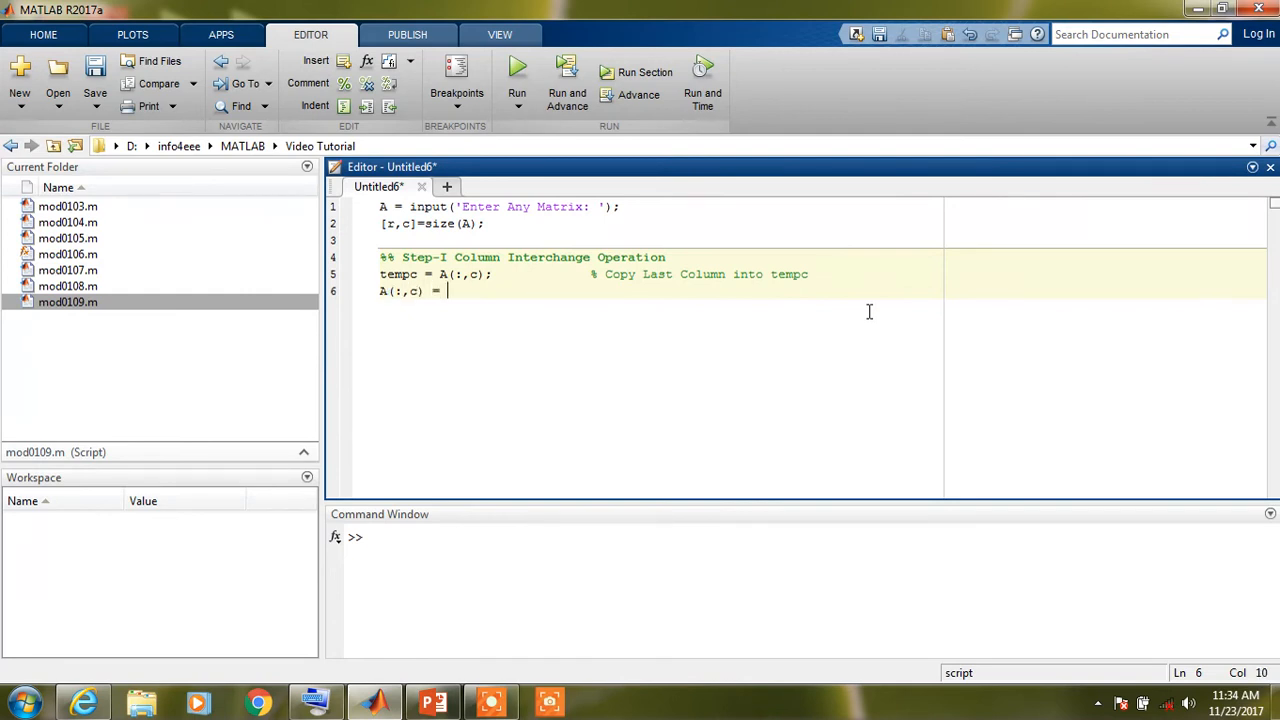
pyautogui.write('A')
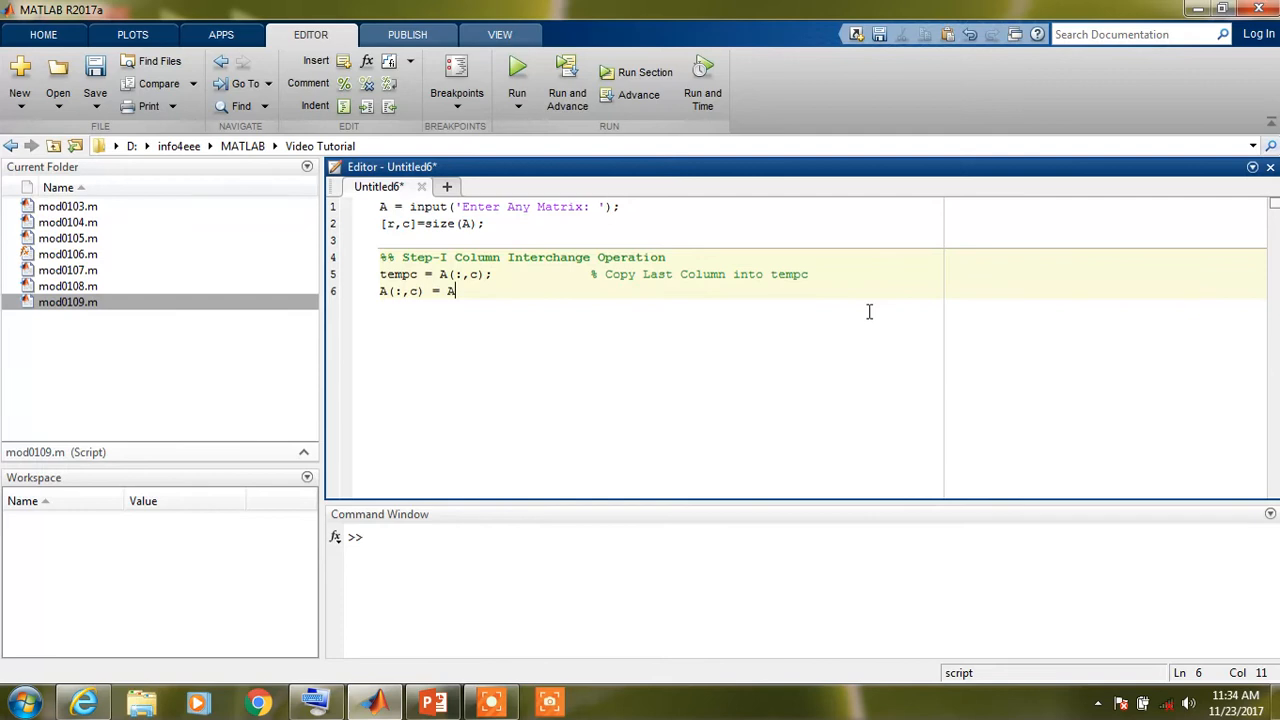
pyautogui.write('(')
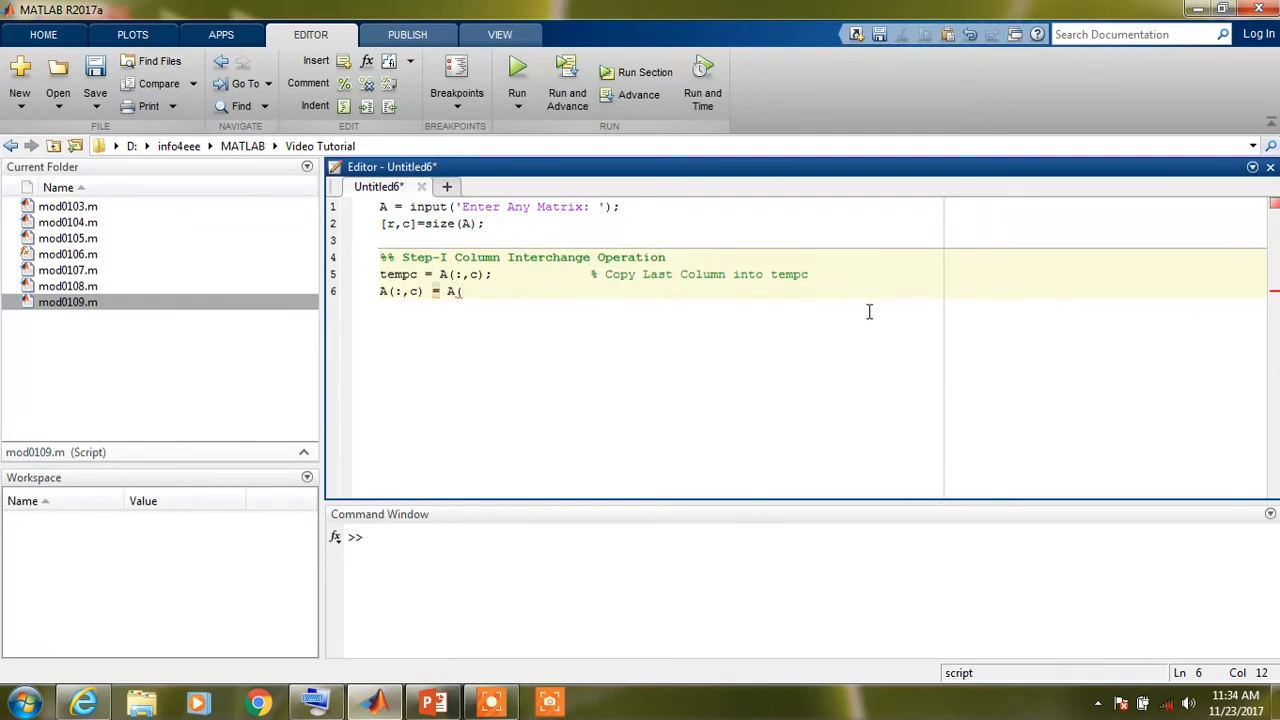
pyautogui.write(':,')
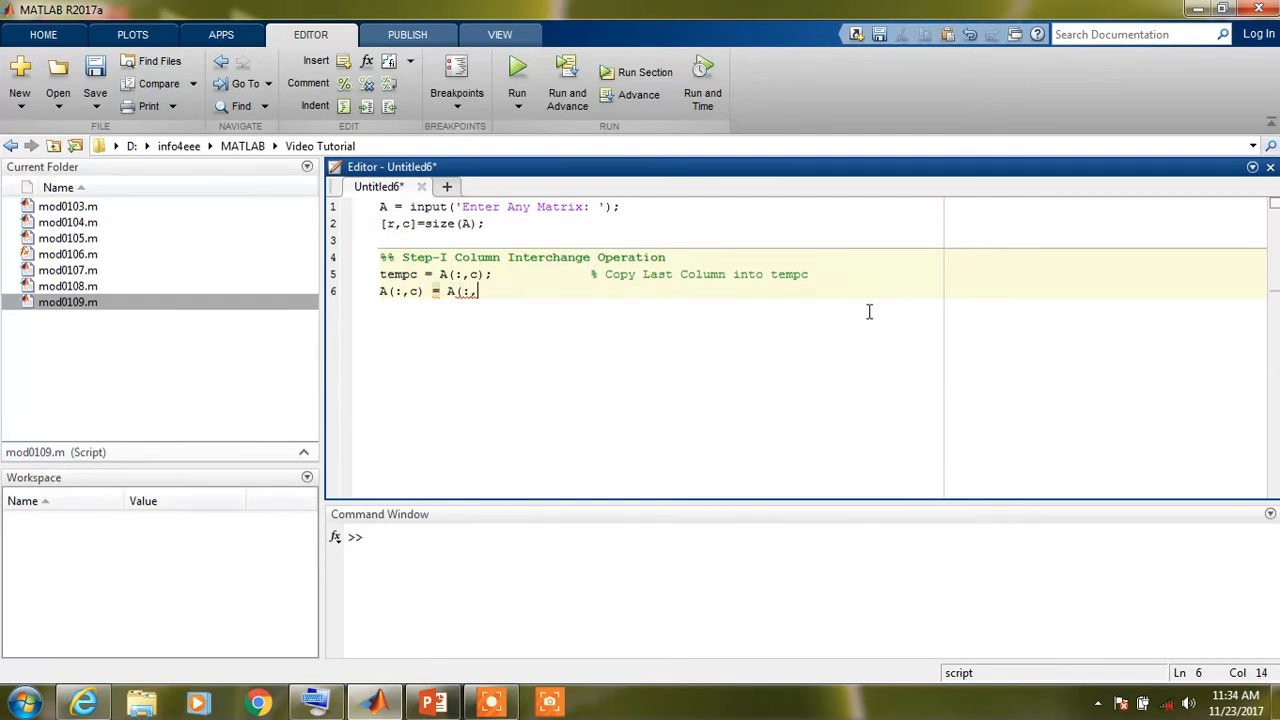
pyautogui.write('c-1')
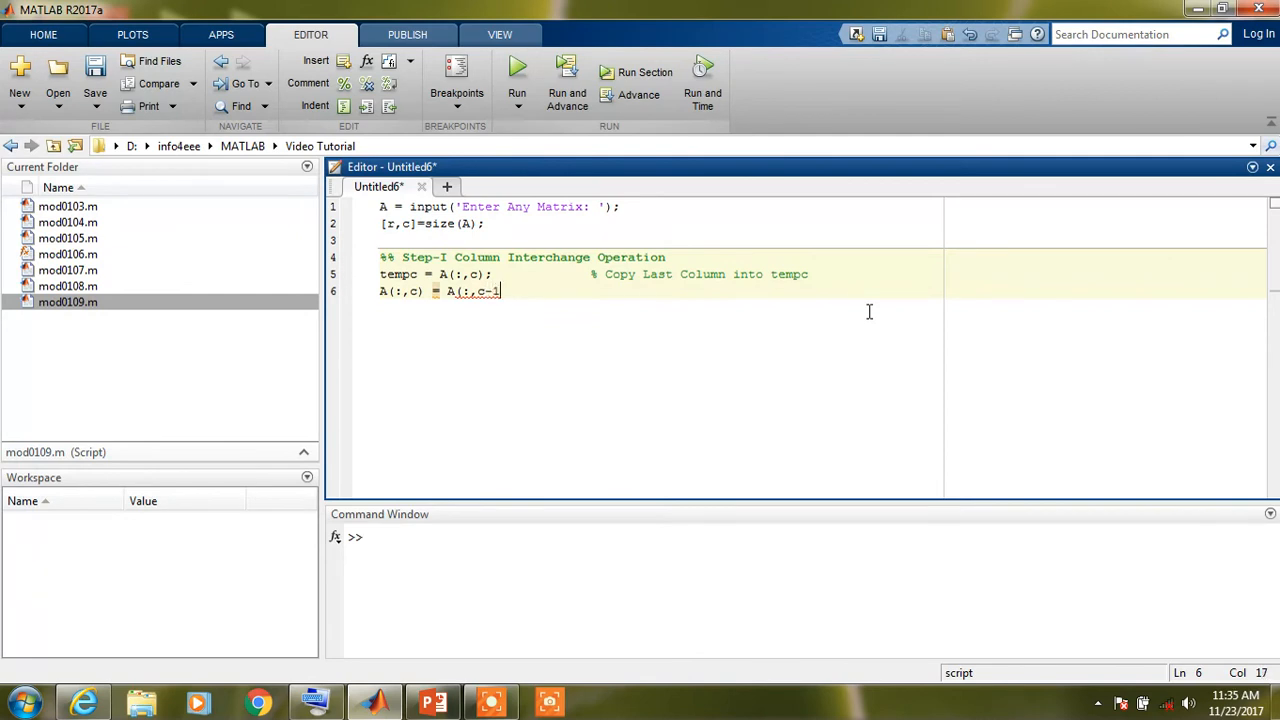
pyautogui.write(');')
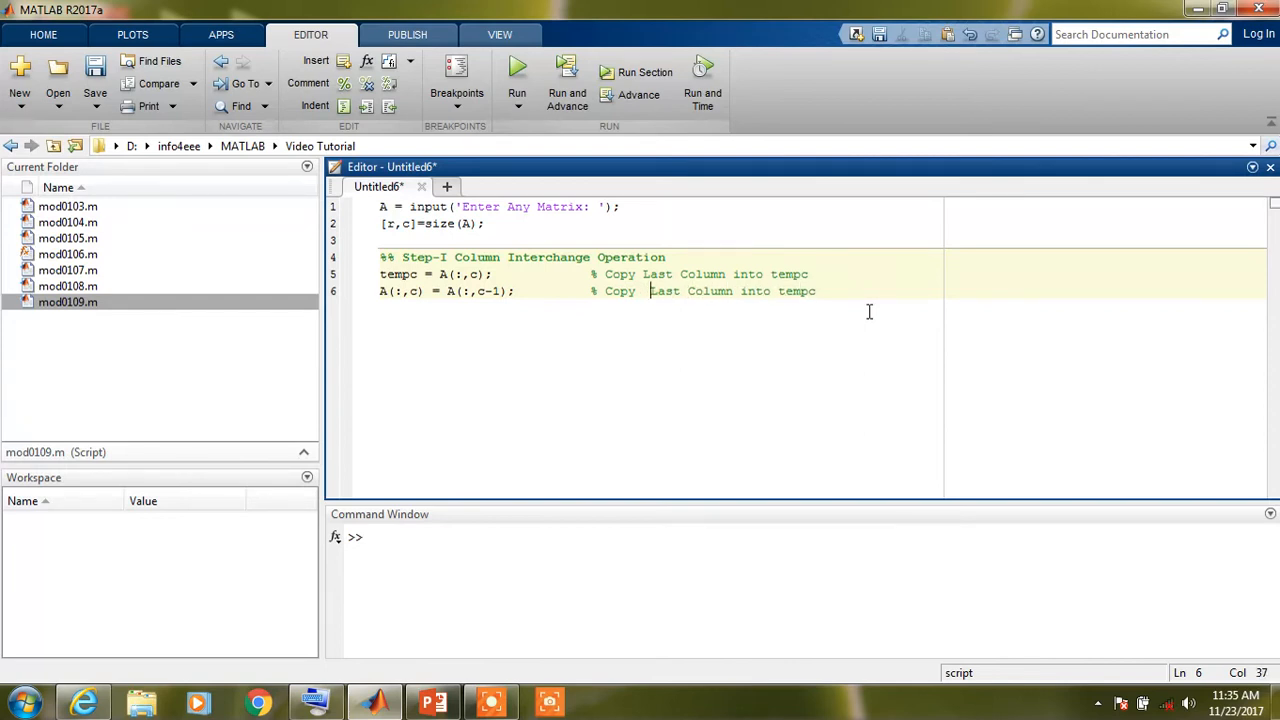
pyautogui.write('Second')
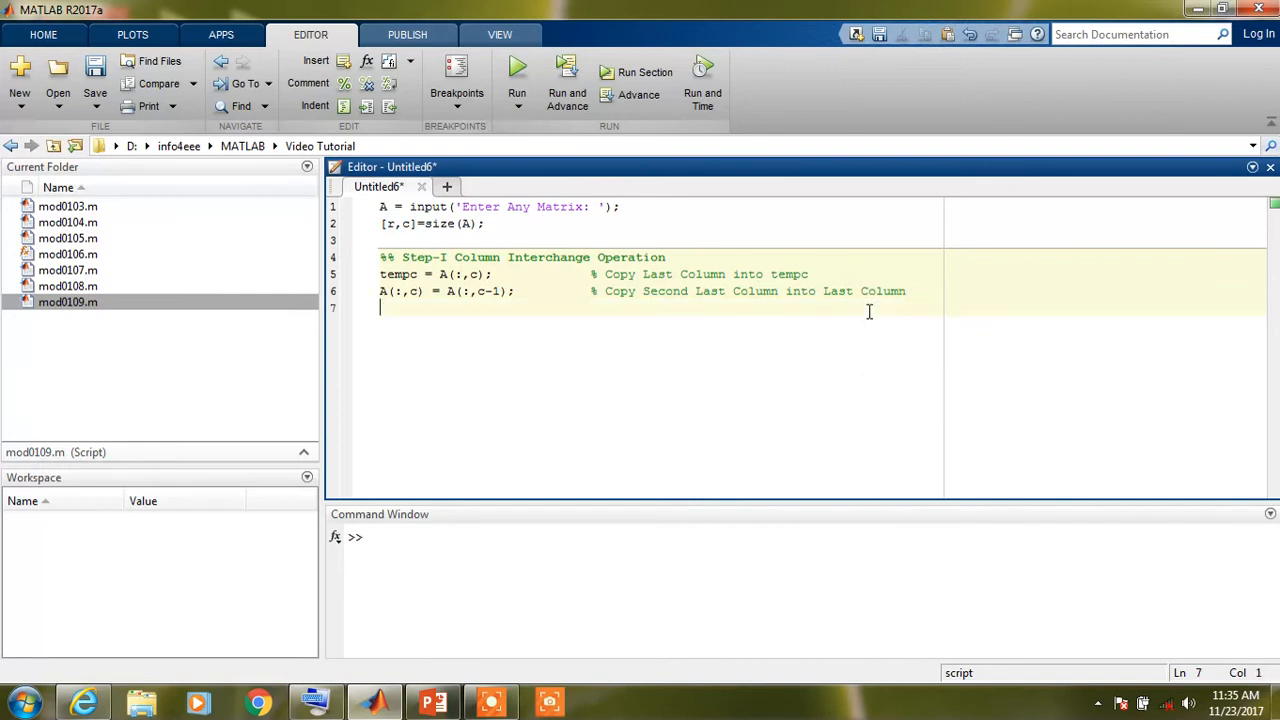
# - Write A(:,c-1) = tempc; on line 7 to finish the column swap
pyautogui.write('A')
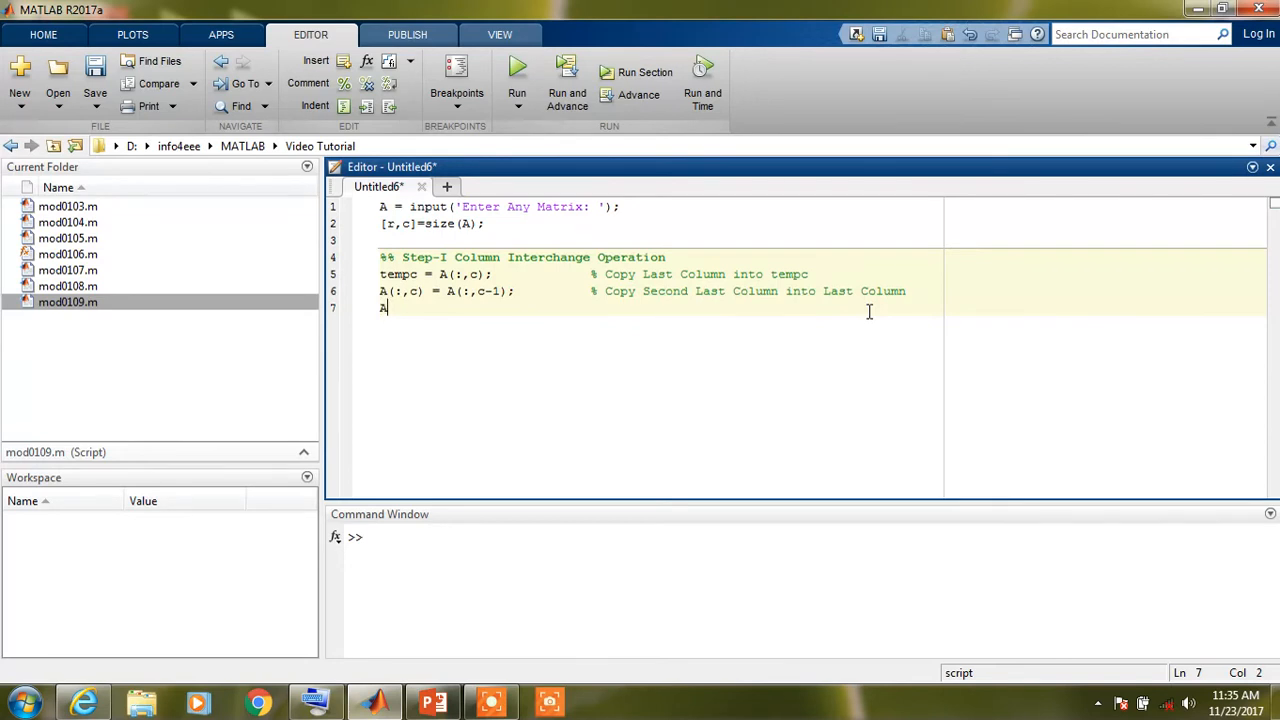
pyautogui.write('(:')
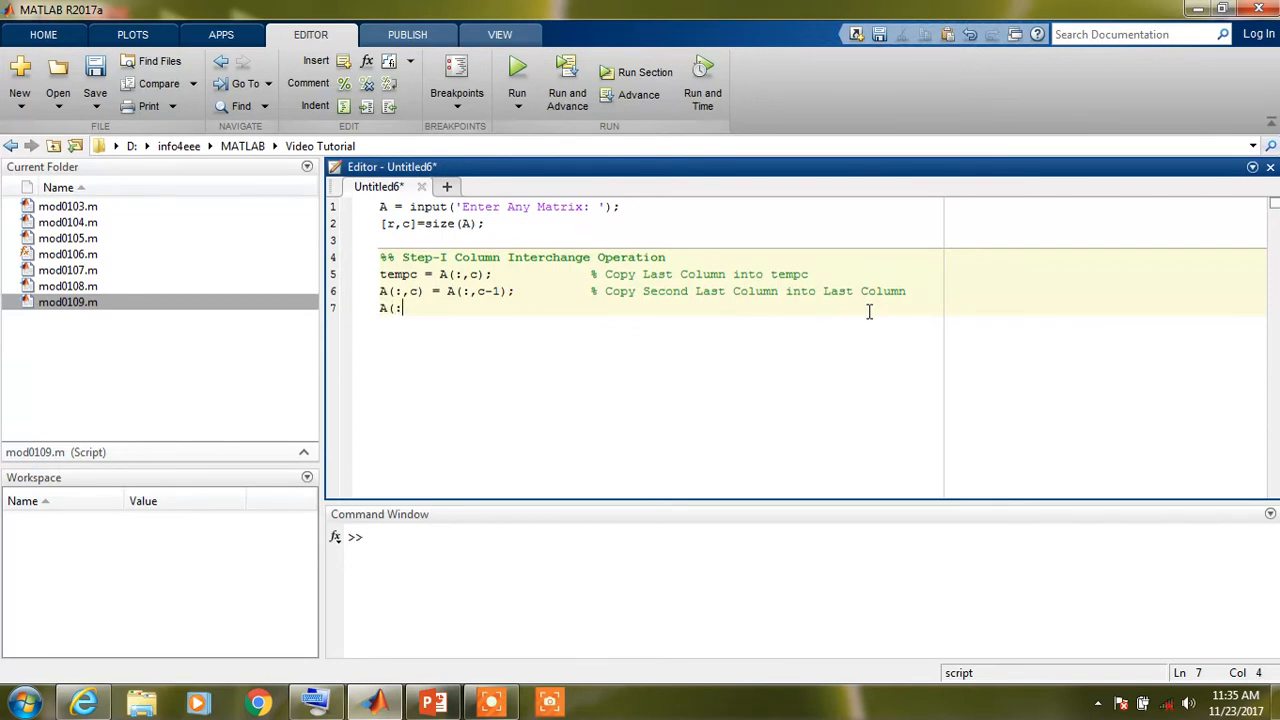
pyautogui.write('c-1')
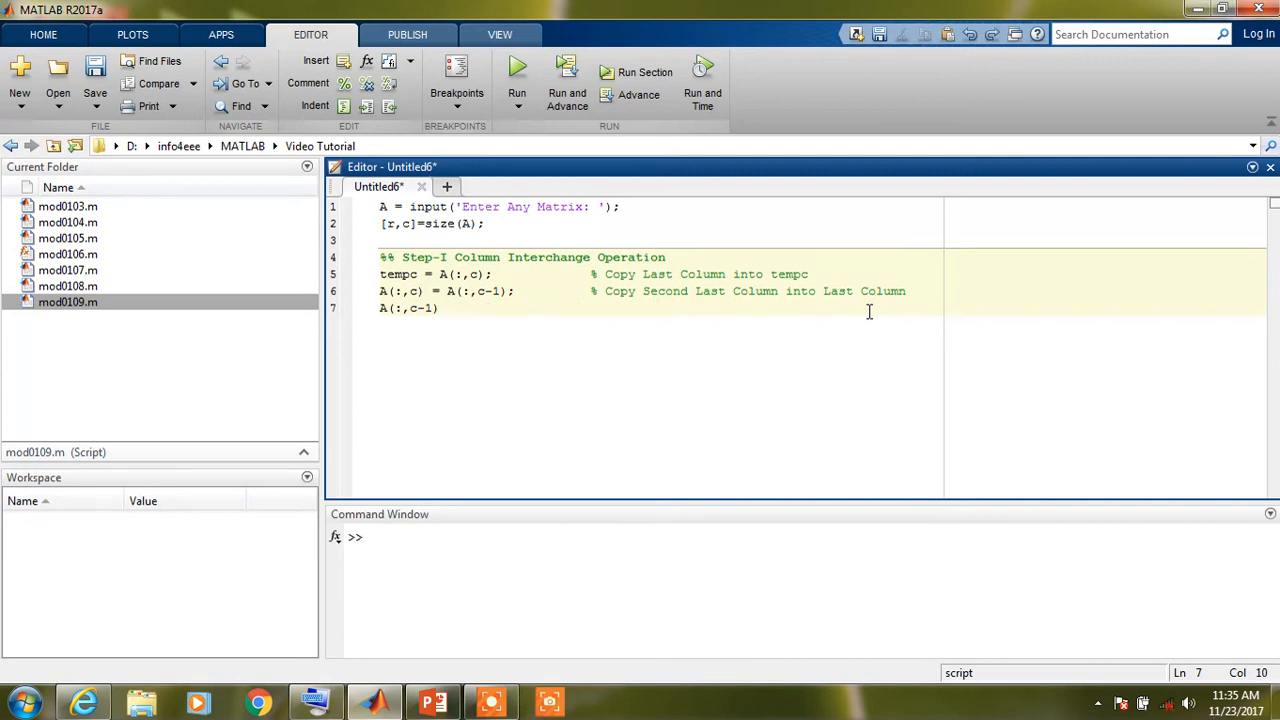
pyautogui.write('=')
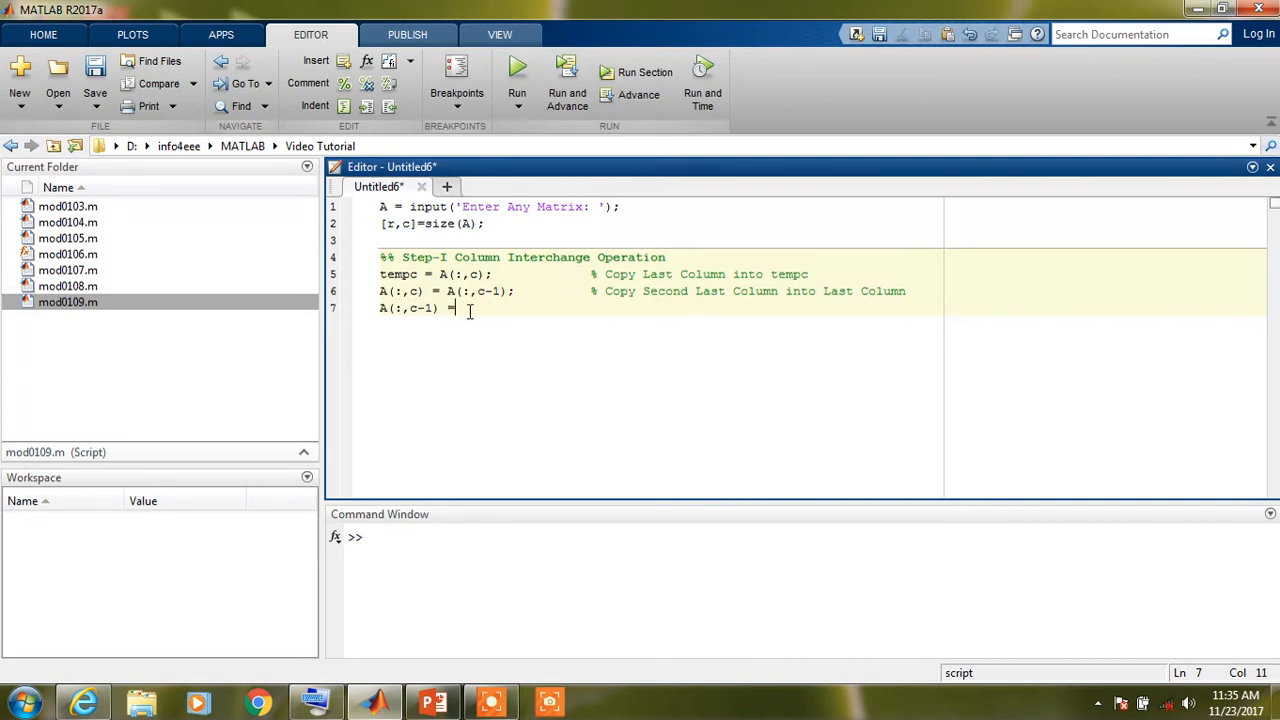
pyautogui.write('tempc')
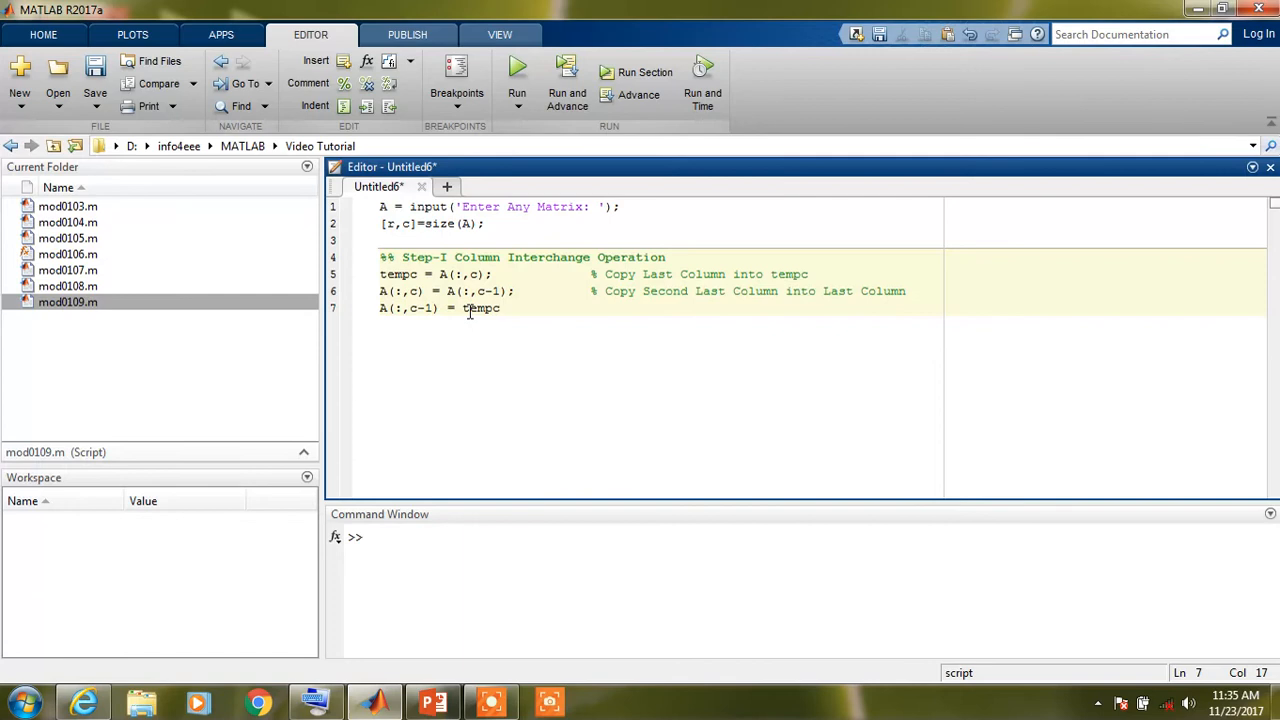
pyautogui.write(';')
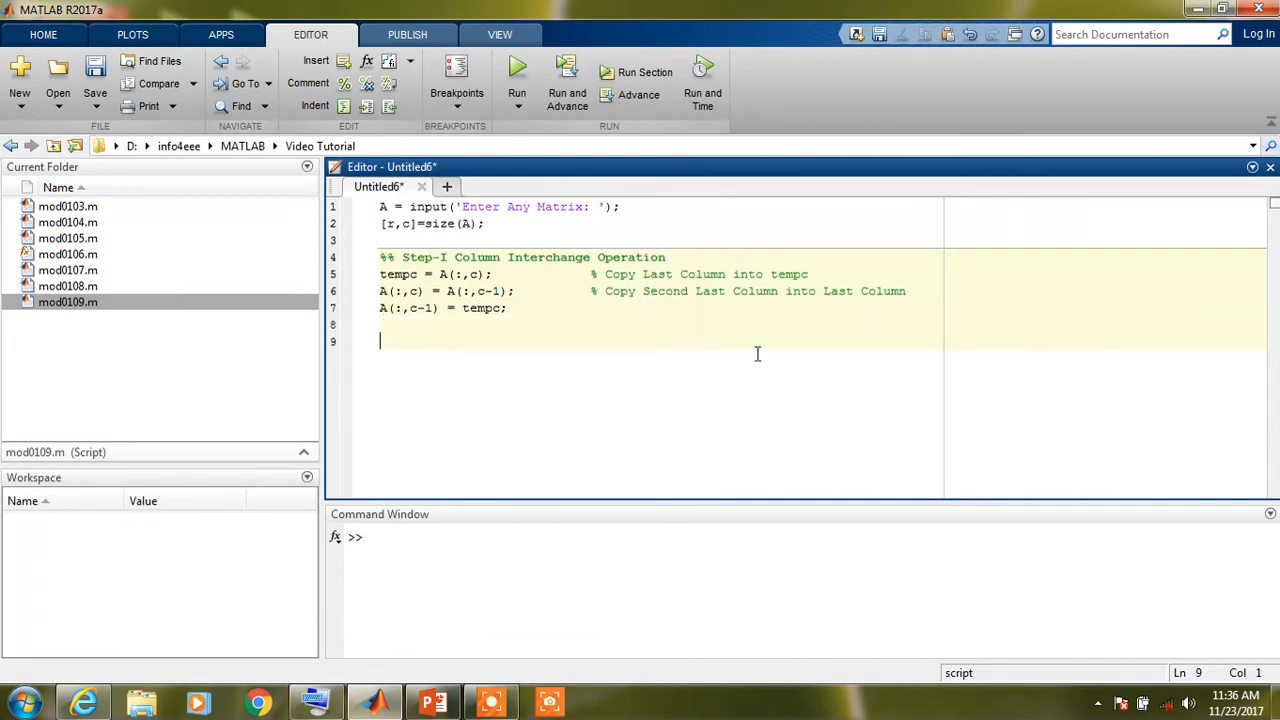
# - Add the section header %% Step-II Row Interchange Operation on line 9
pyautogui.write('%%')
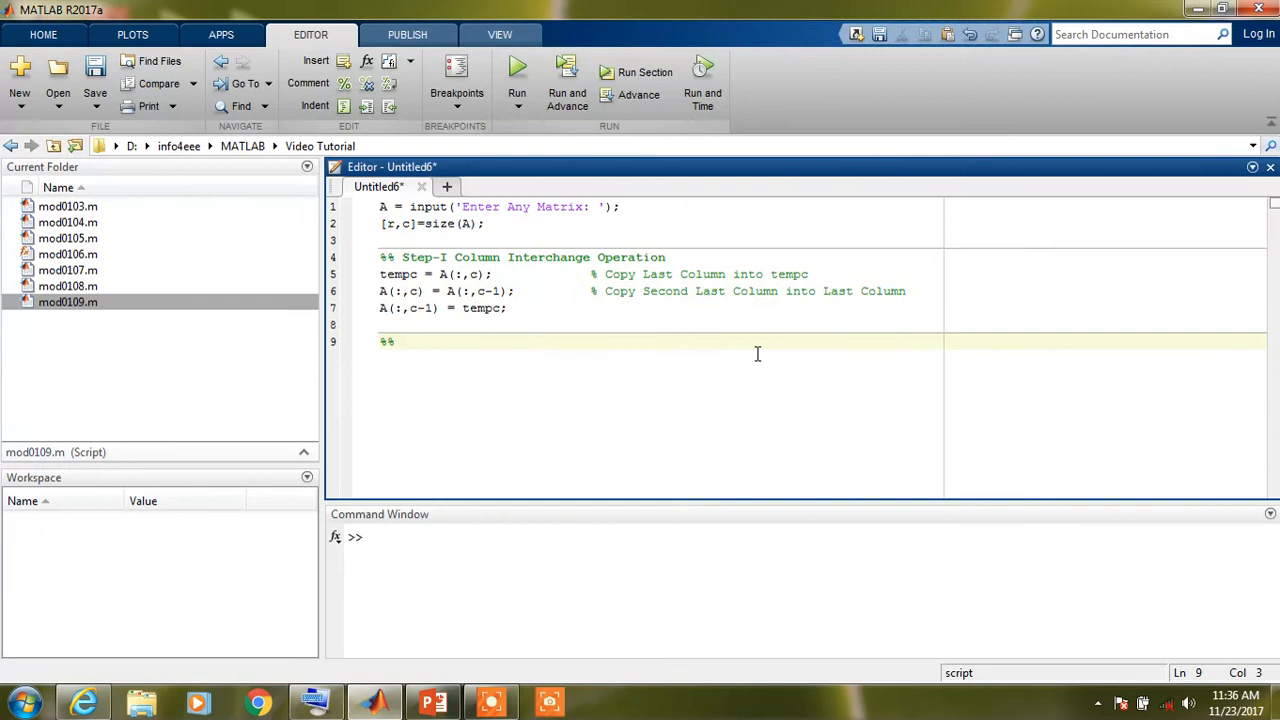
pyautogui.write('S')
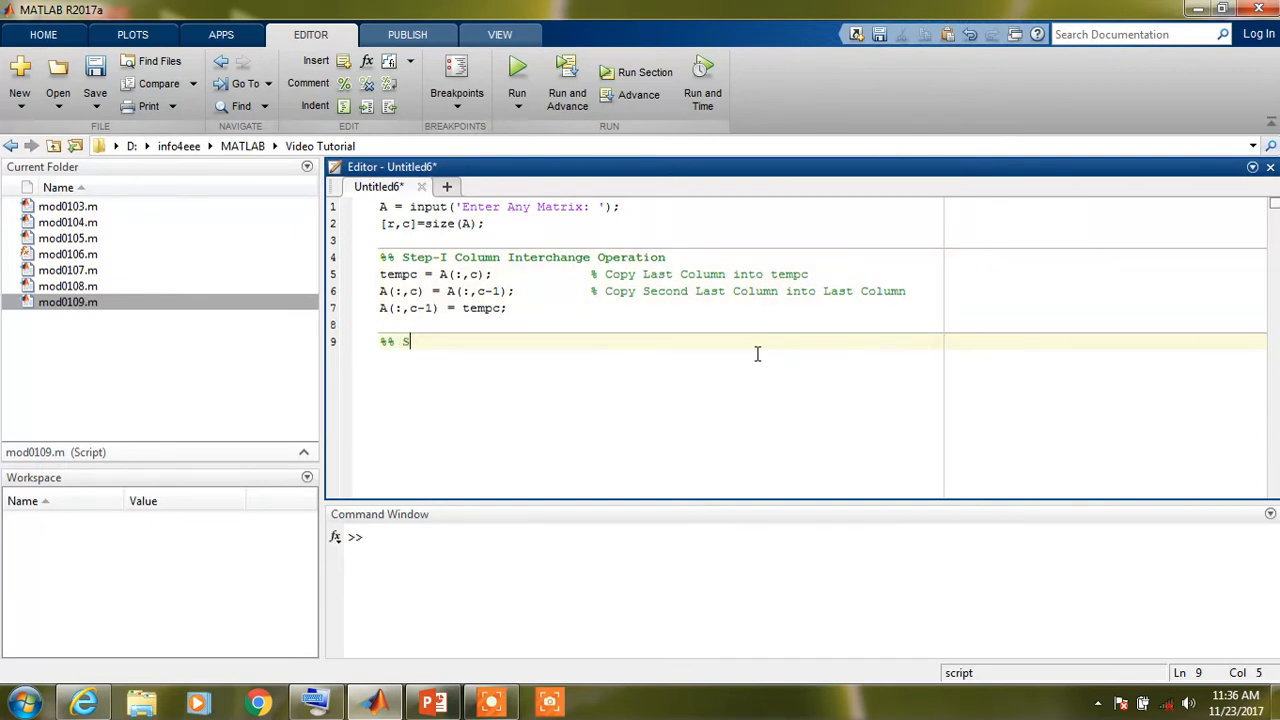
pyautogui.write('tep-II')
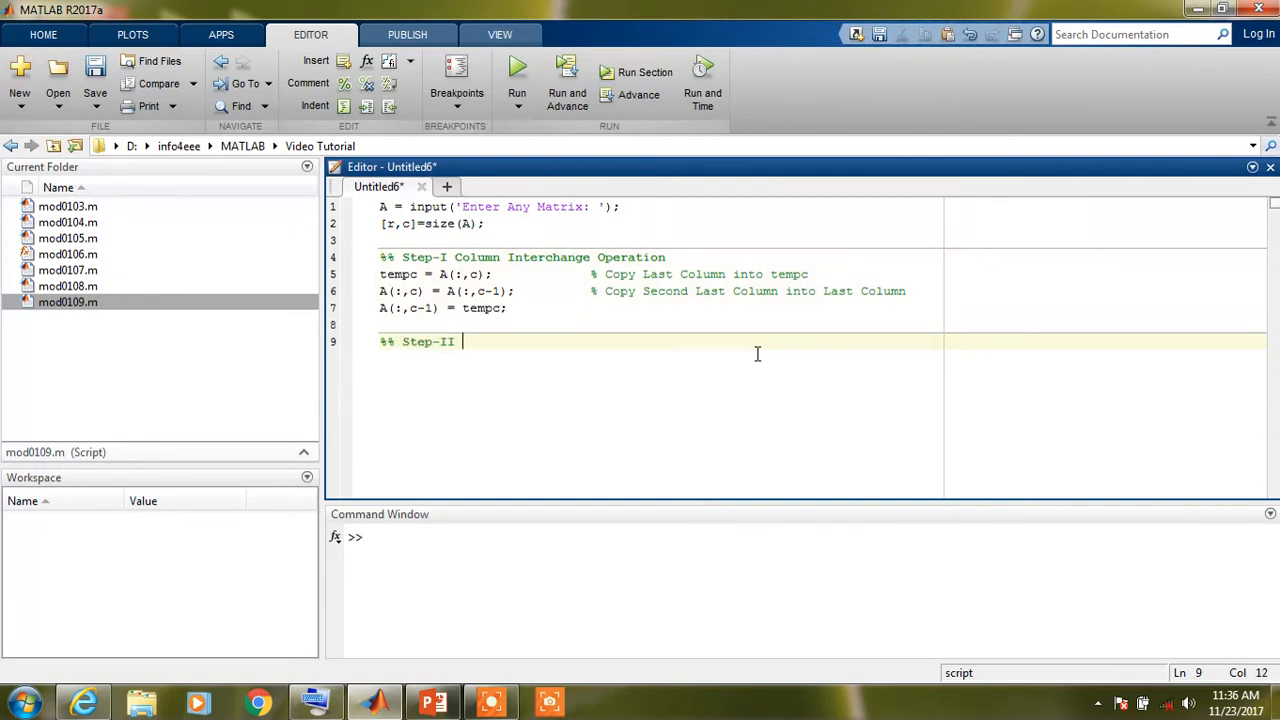
pyautogui.write('Row Int')
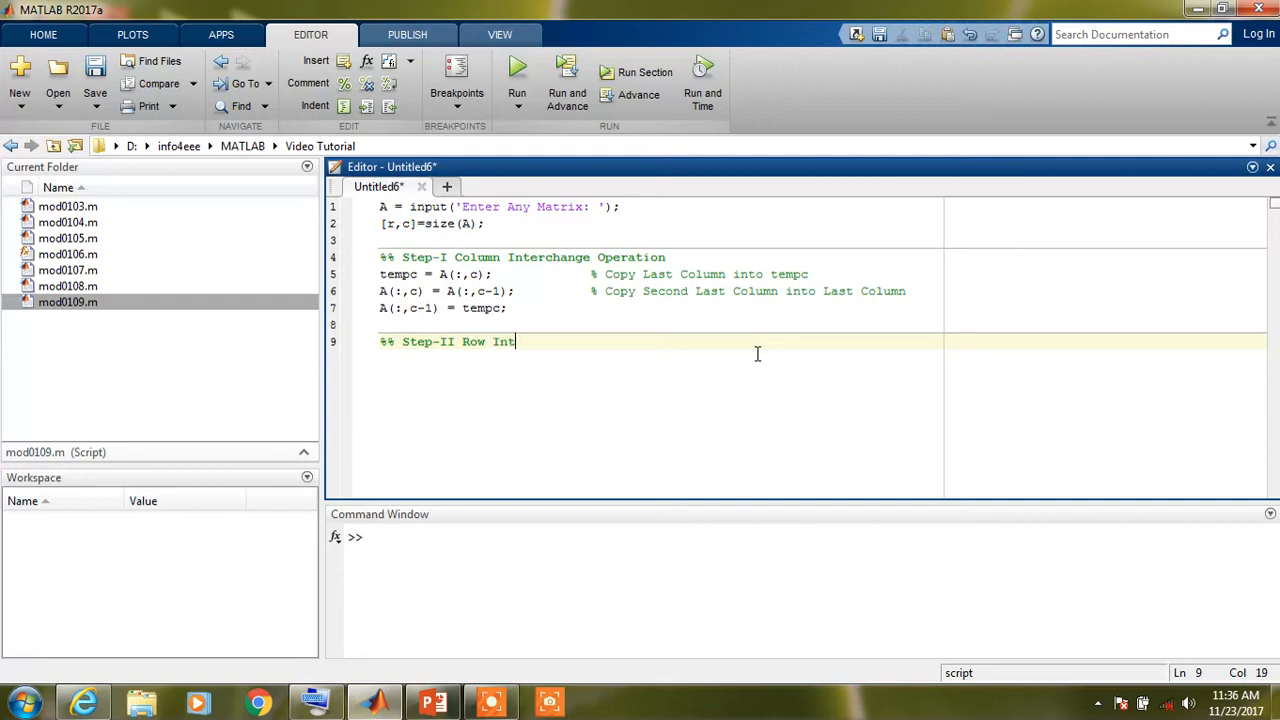
pyautogui.write('erchange Operation')
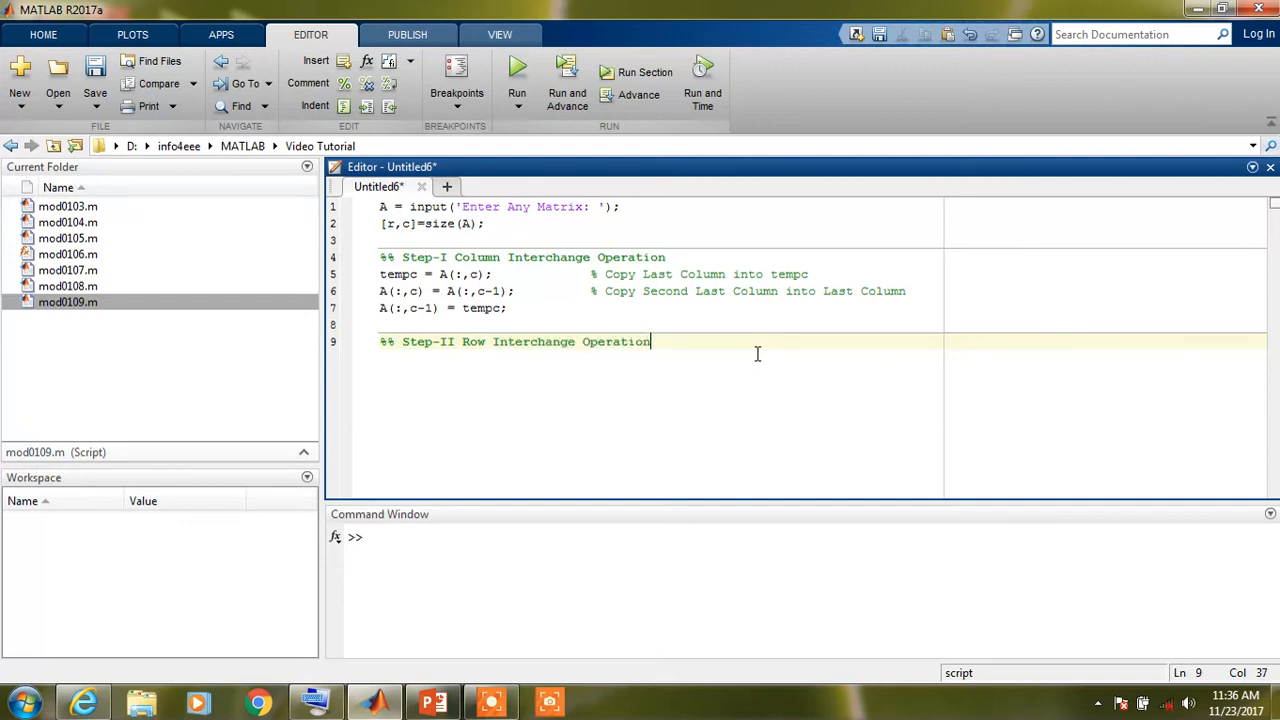
# - Write tempr = A(r,:); on line 10 to save the last row
pyautogui.write('tem')
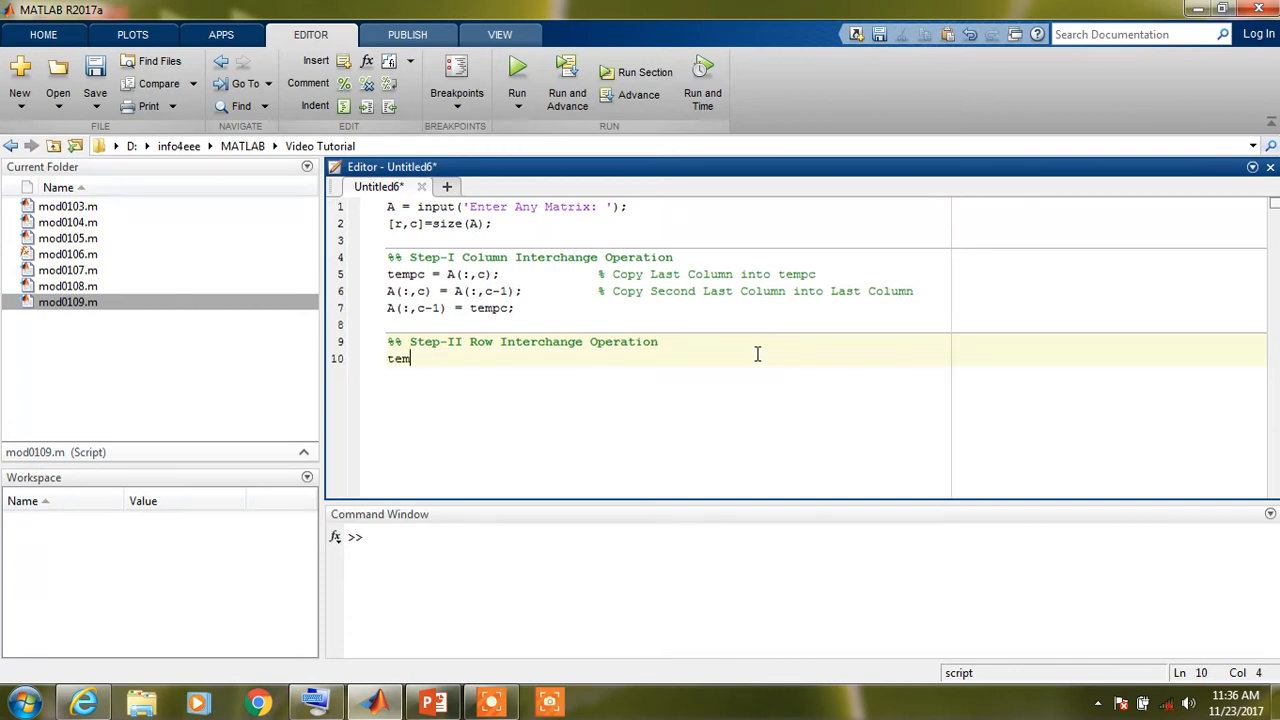
pyautogui.write('pr')
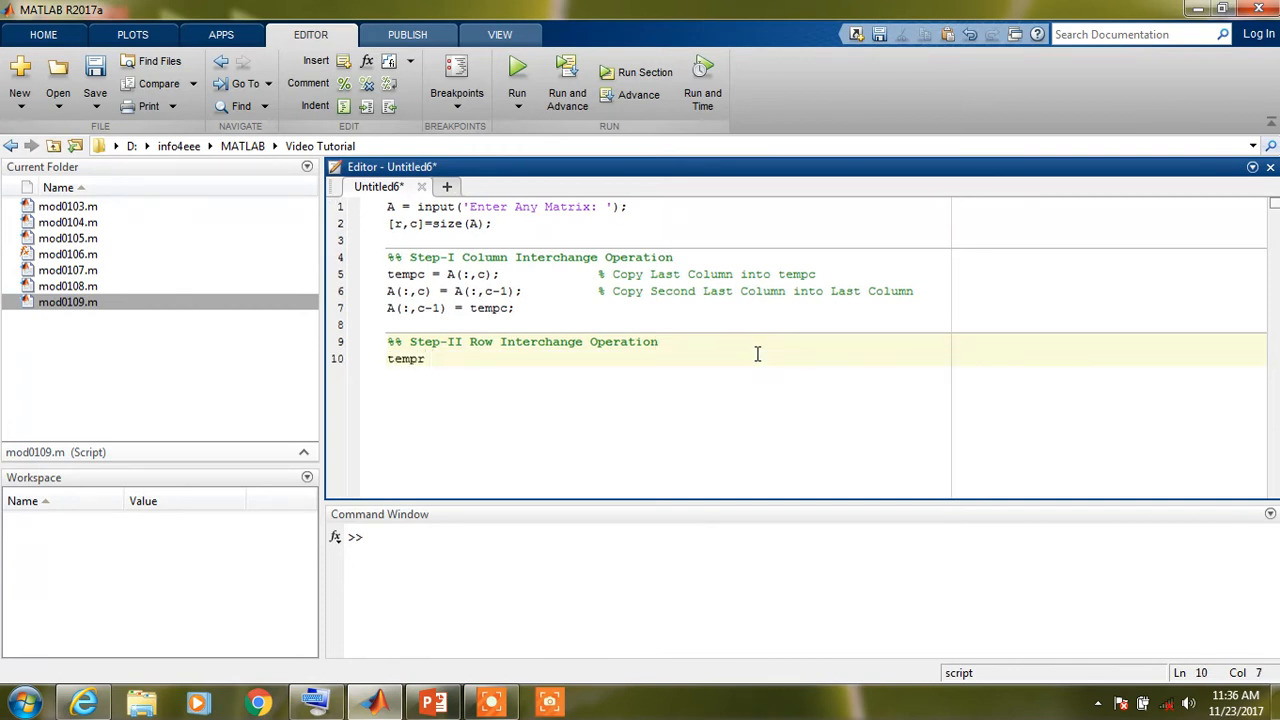
pyautogui.write('= A')
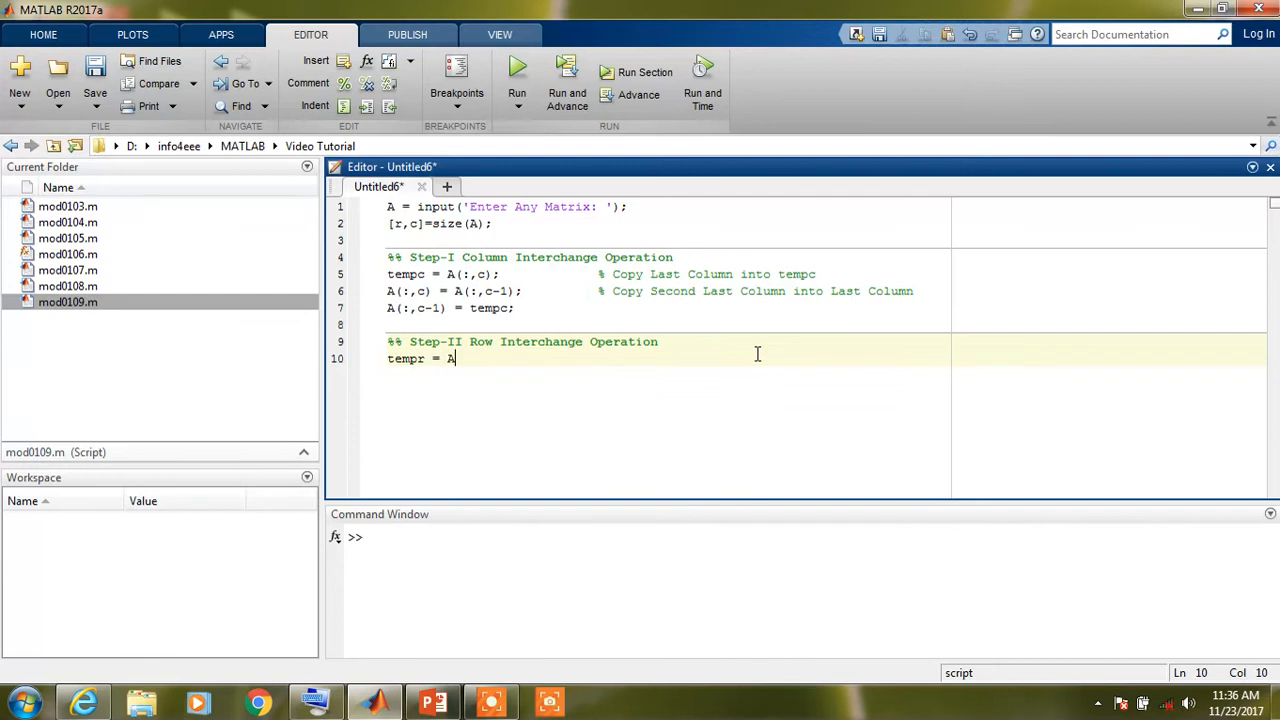
pyautogui.write('(')
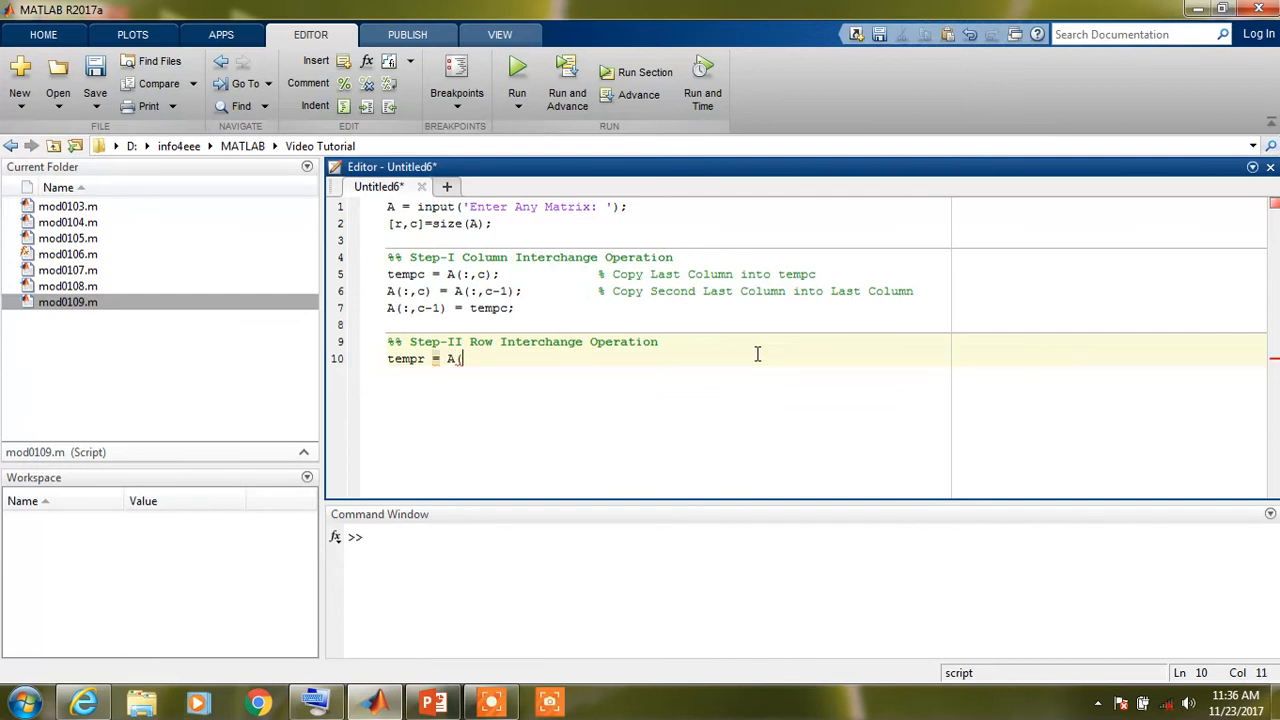
pyautogui.write('r,:')
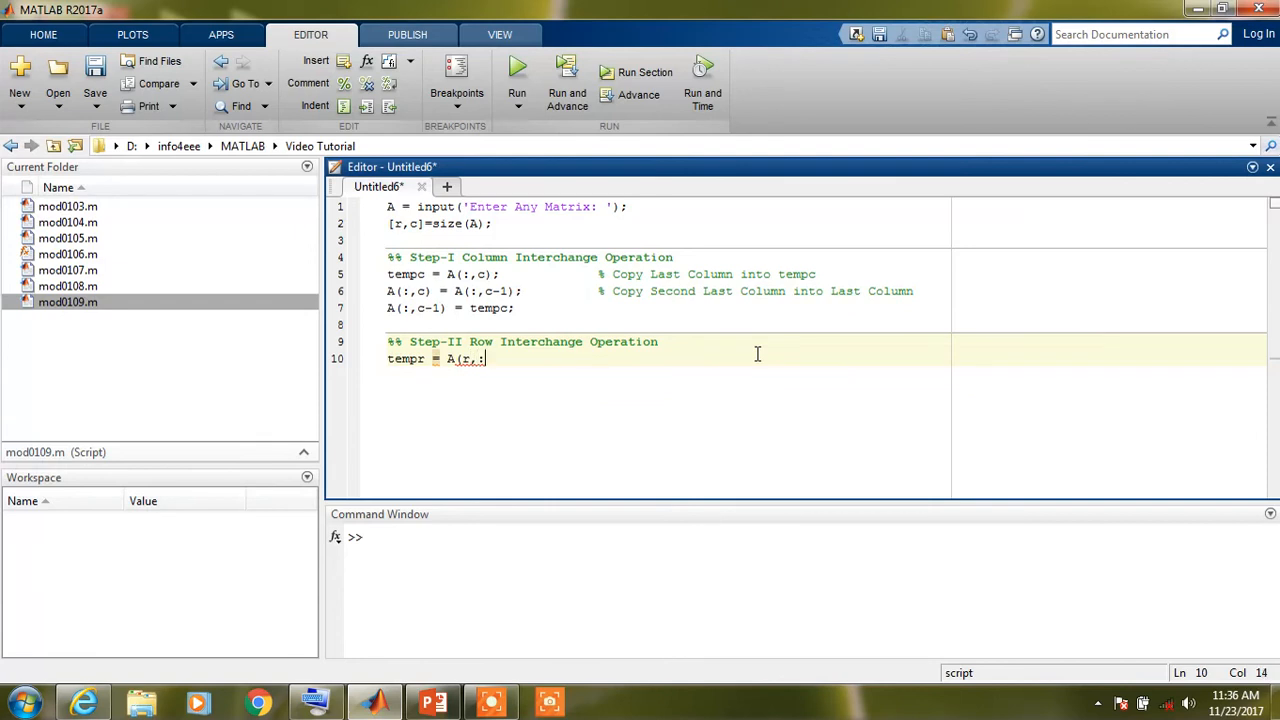
pyautogui.write(');')
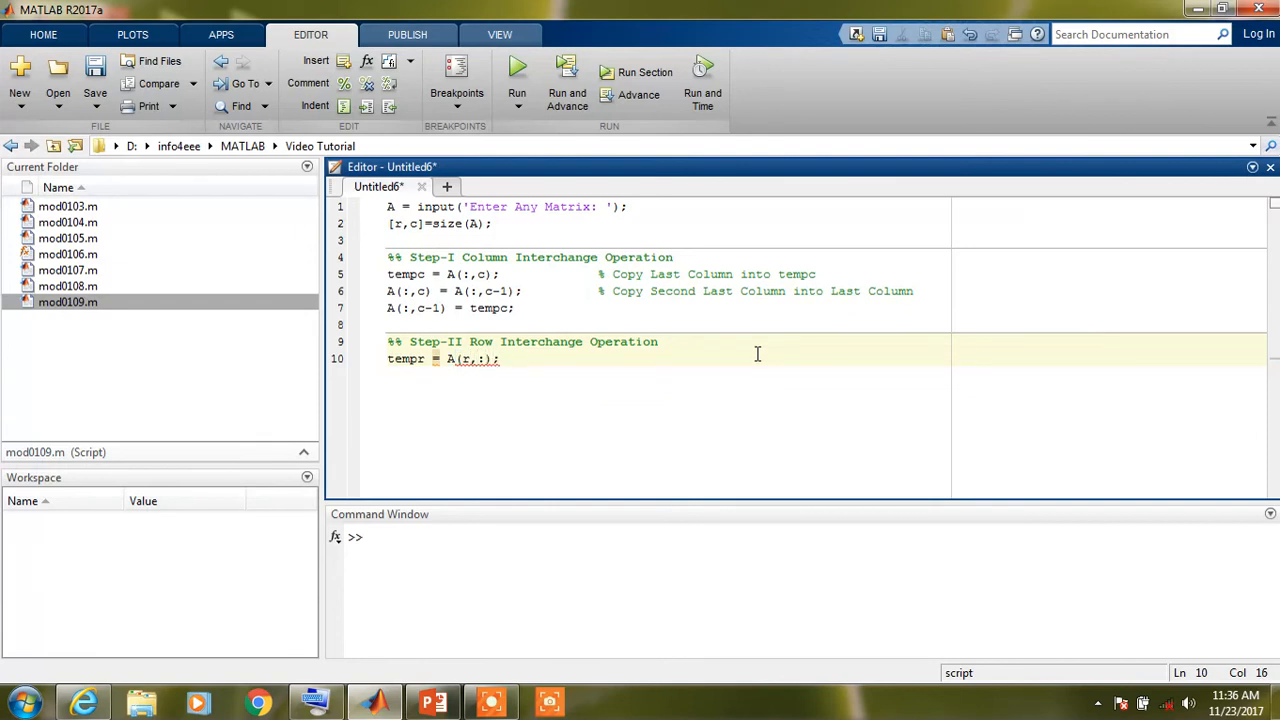
pyautogui.press('enter')
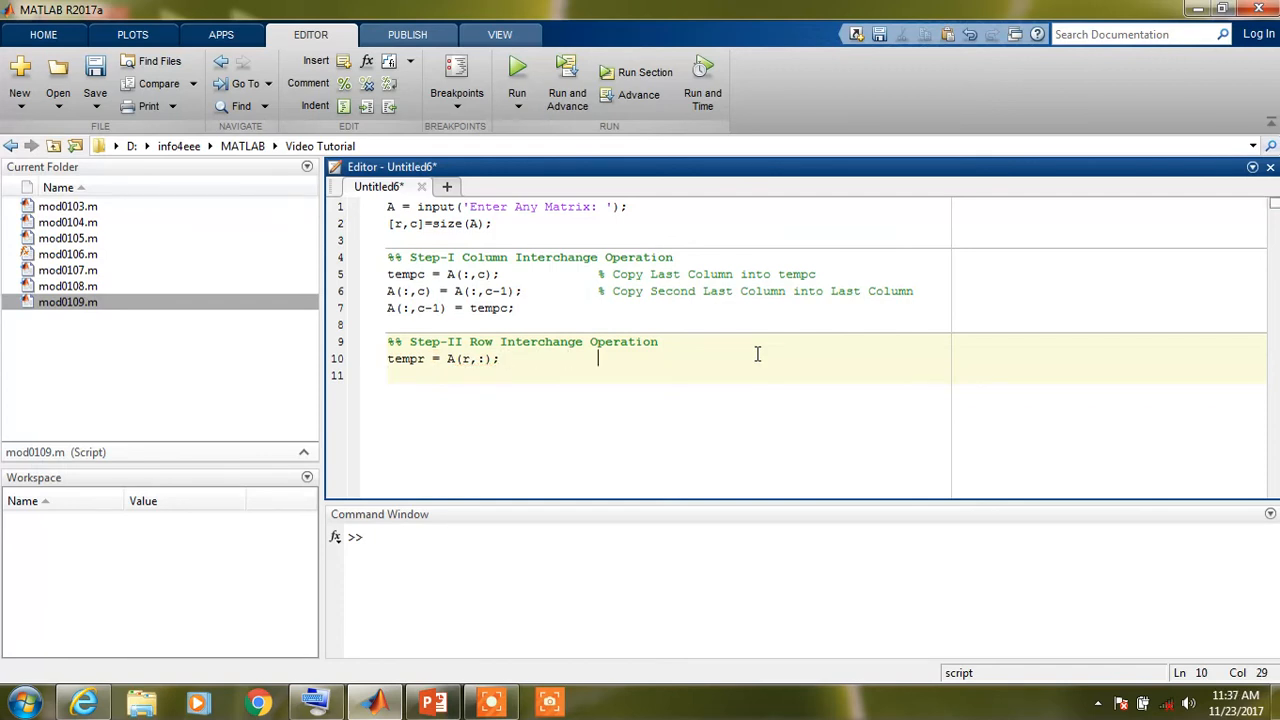
# - Append the comment % Copy Last Row into tempr
pyautogui.write('%')
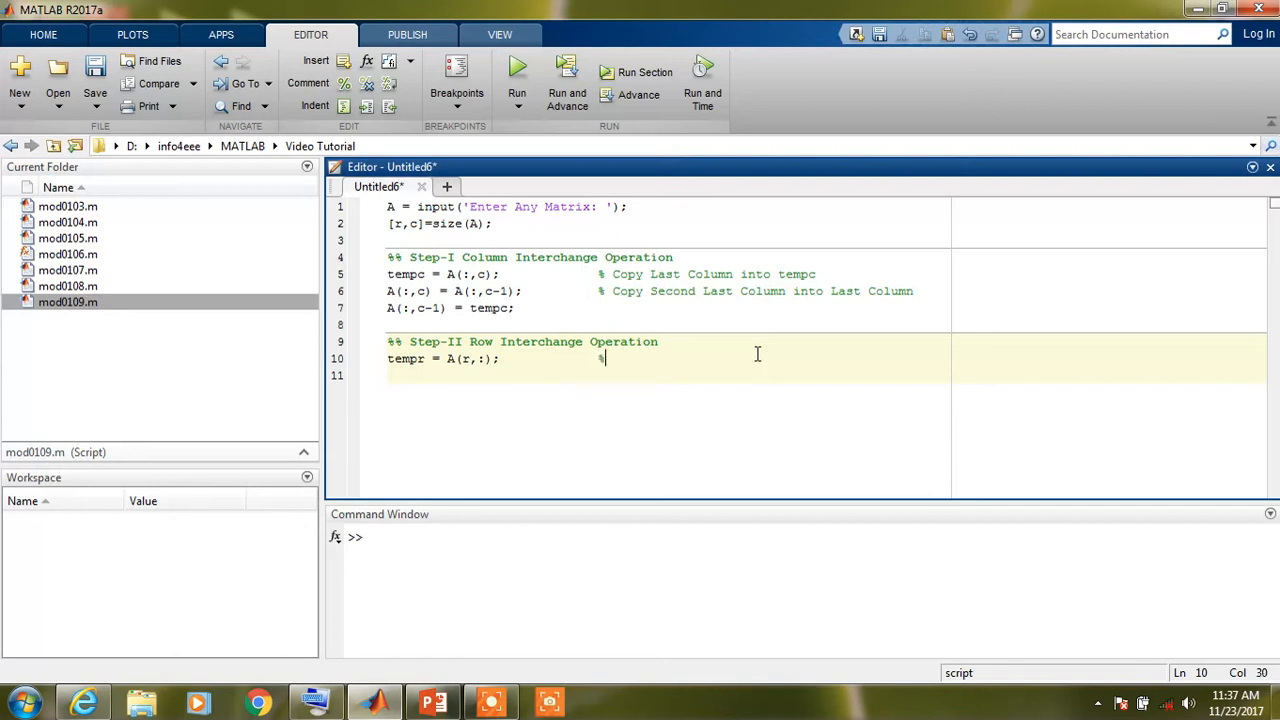
pyautogui.write('Copy L')
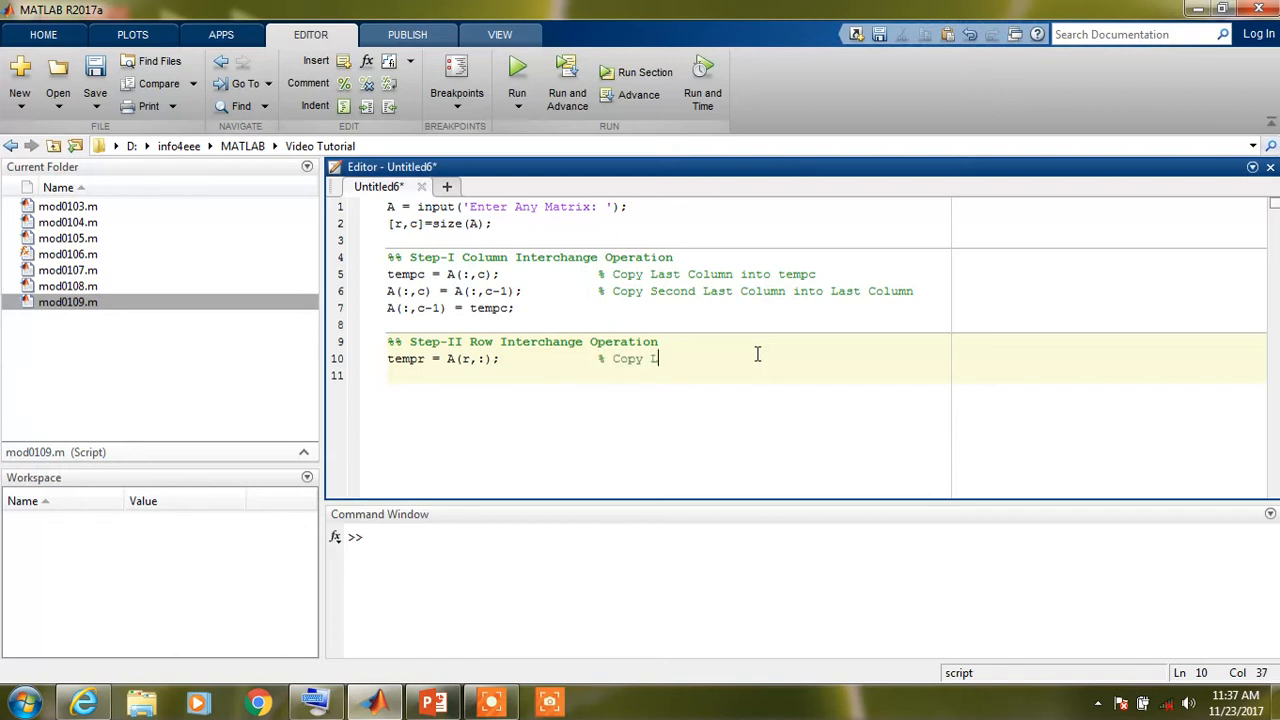
pyautogui.write('ast Rwo')
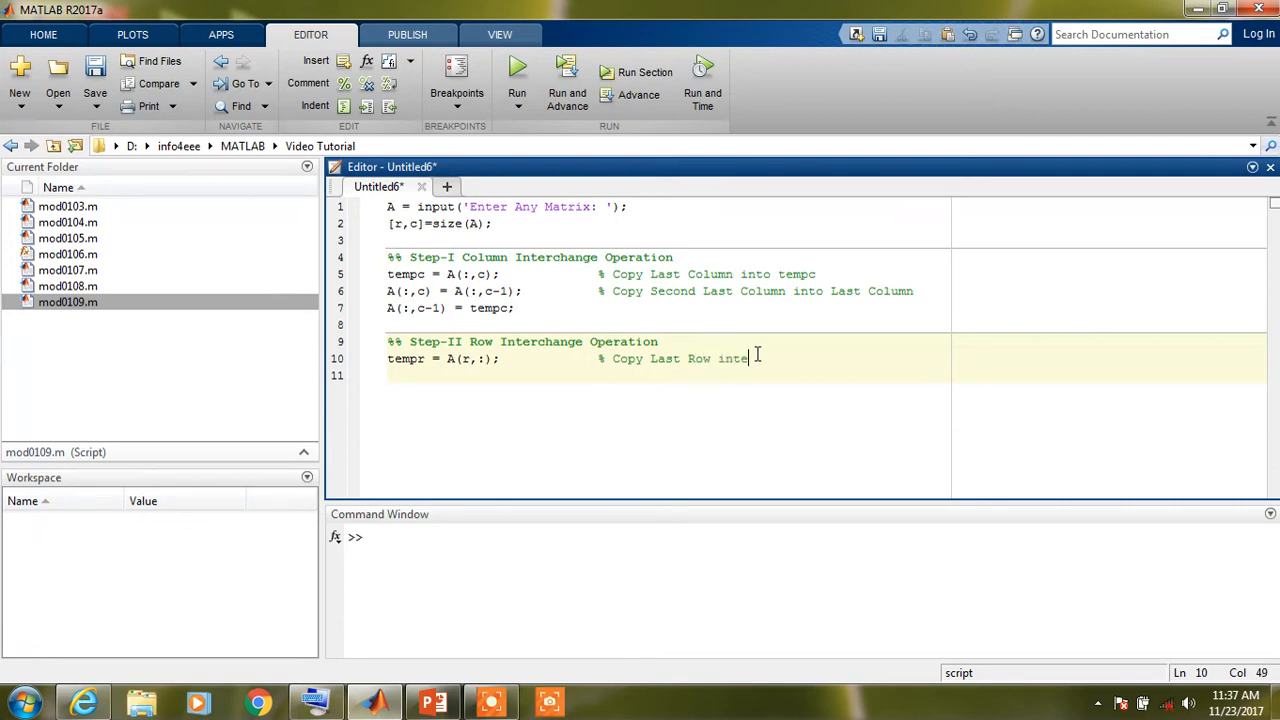
pyautogui.write('tempr')
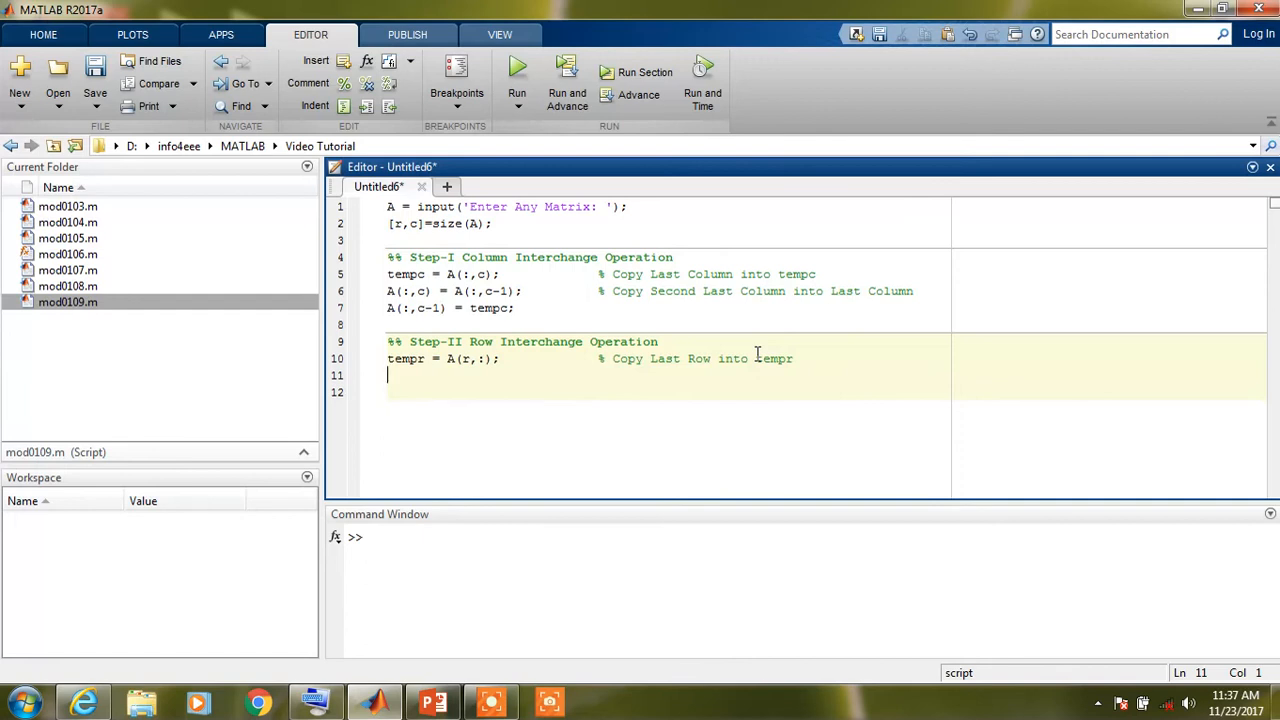
pyautogui.moveTo(790, 422)
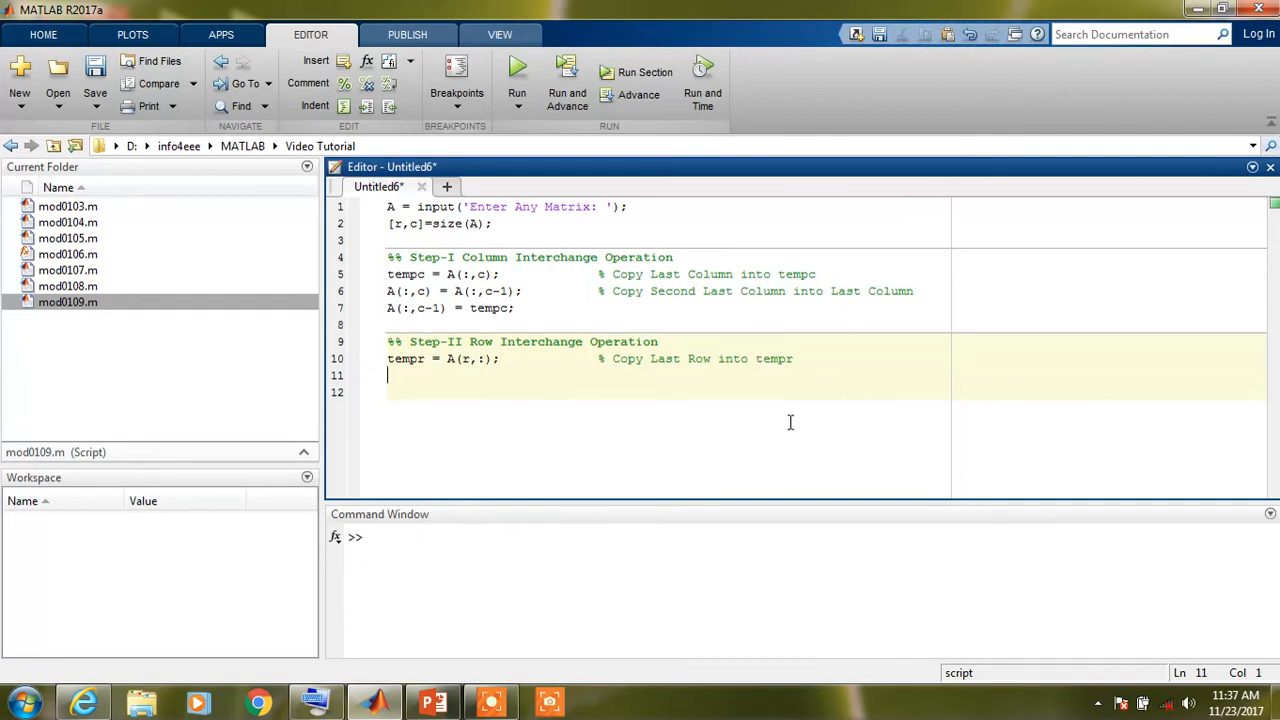
# - Write A(r,:) = A(r-1,:); with comment % Copy Second last Row into Last Row
pyautogui.write('A')
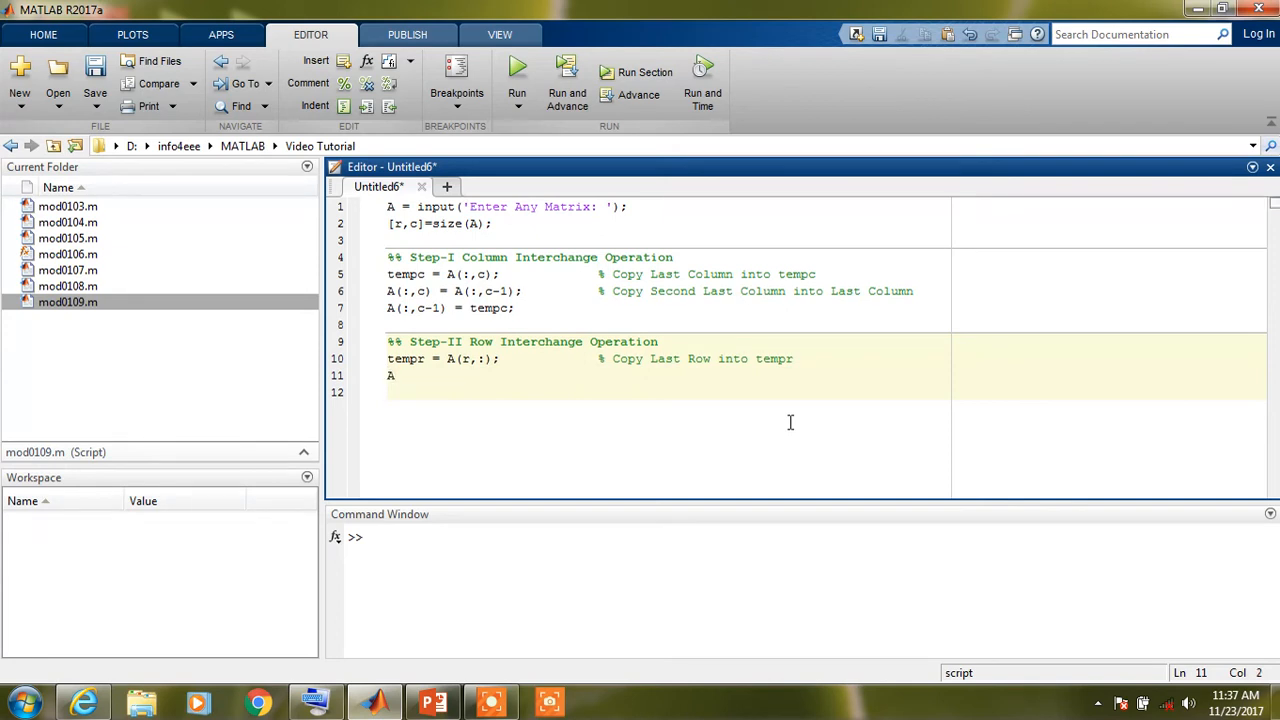
pyautogui.write('(r,:) = A')
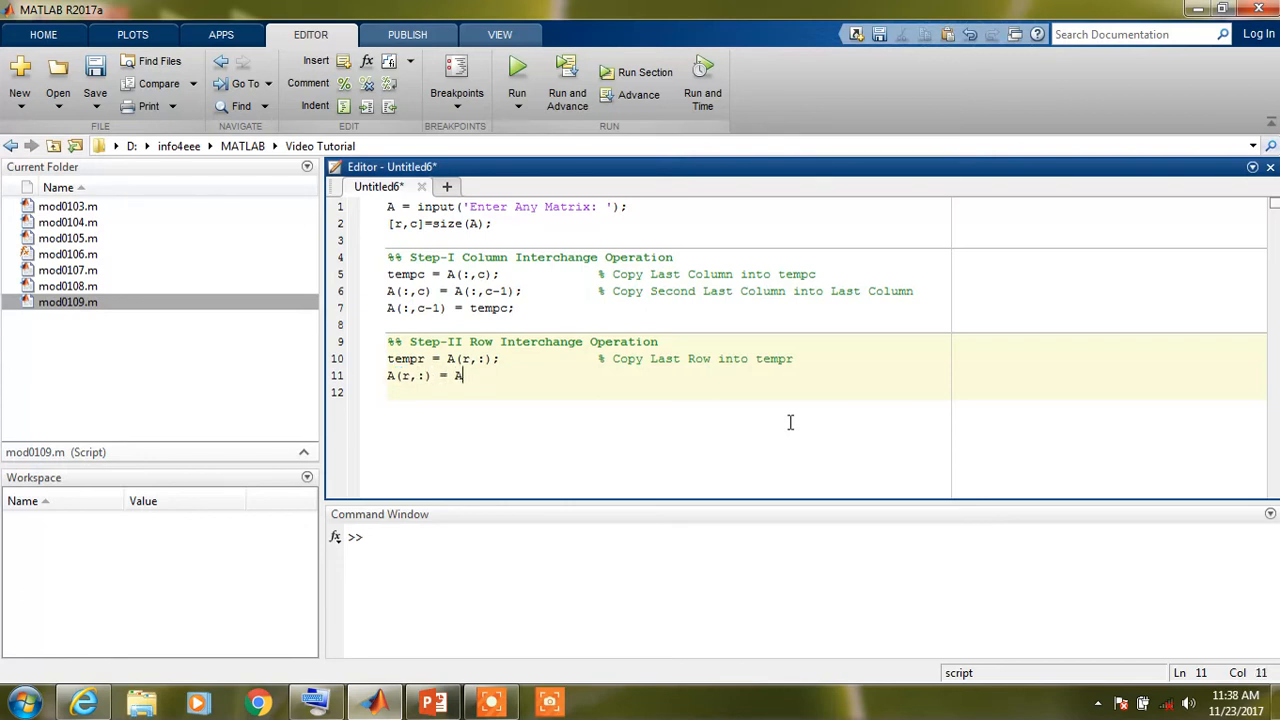
pyautogui.write('(r')
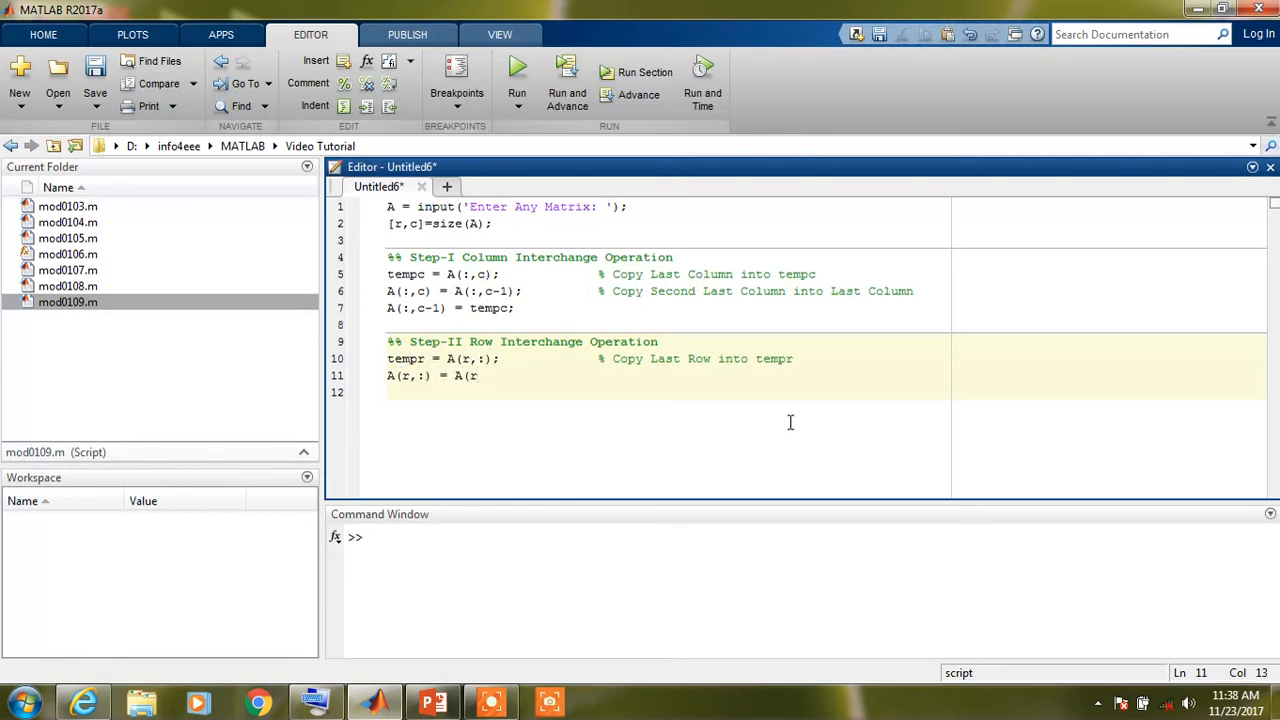
pyautogui.write('-1,:)')
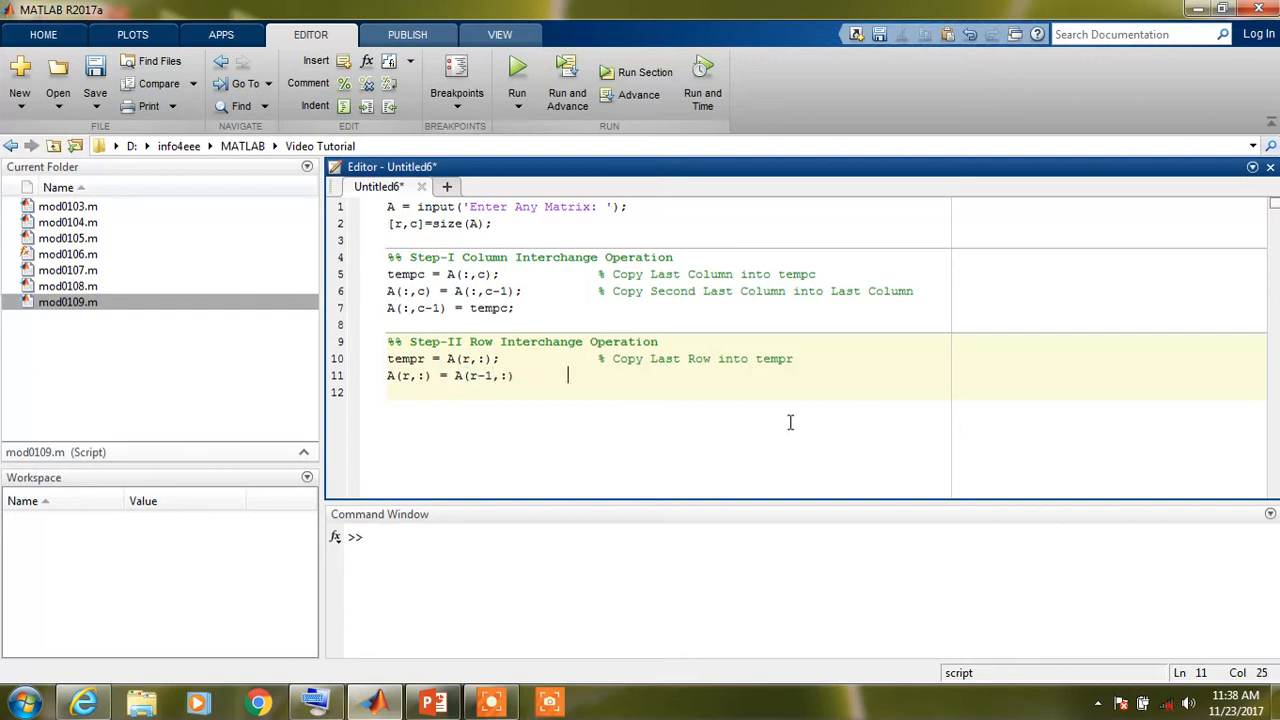
pyautogui.write('%')
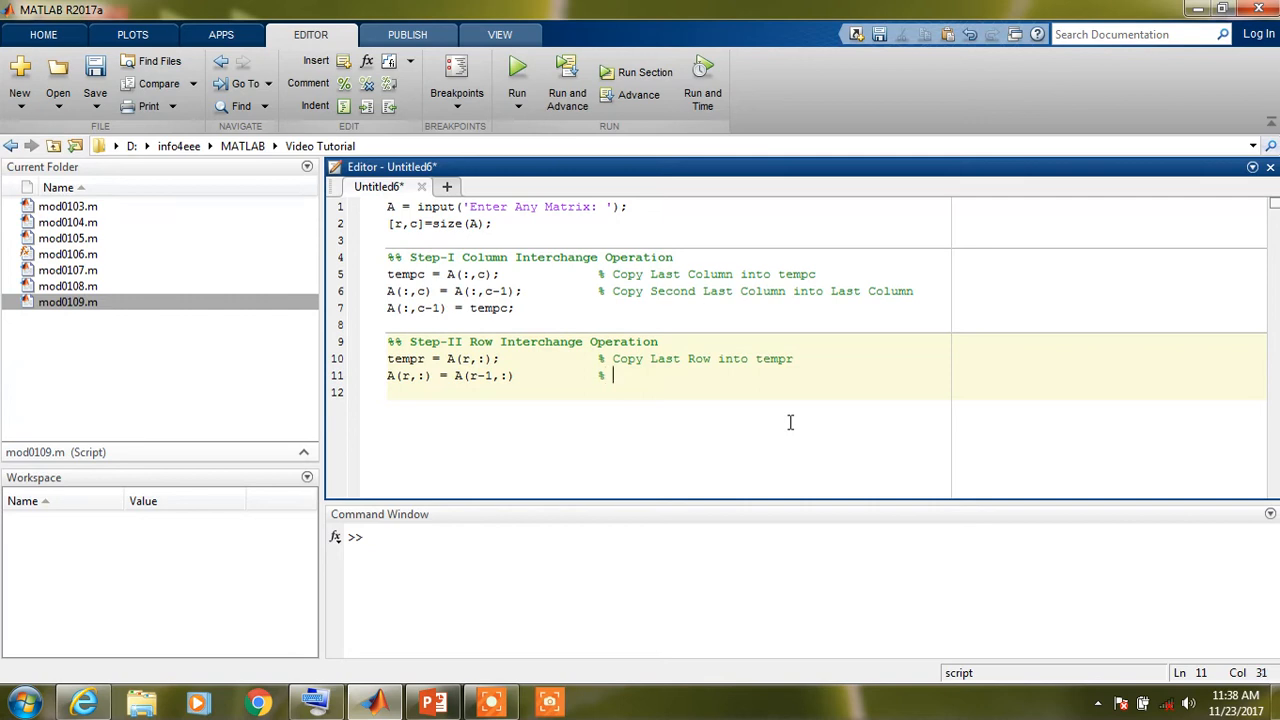
pyautogui.write('Copy')
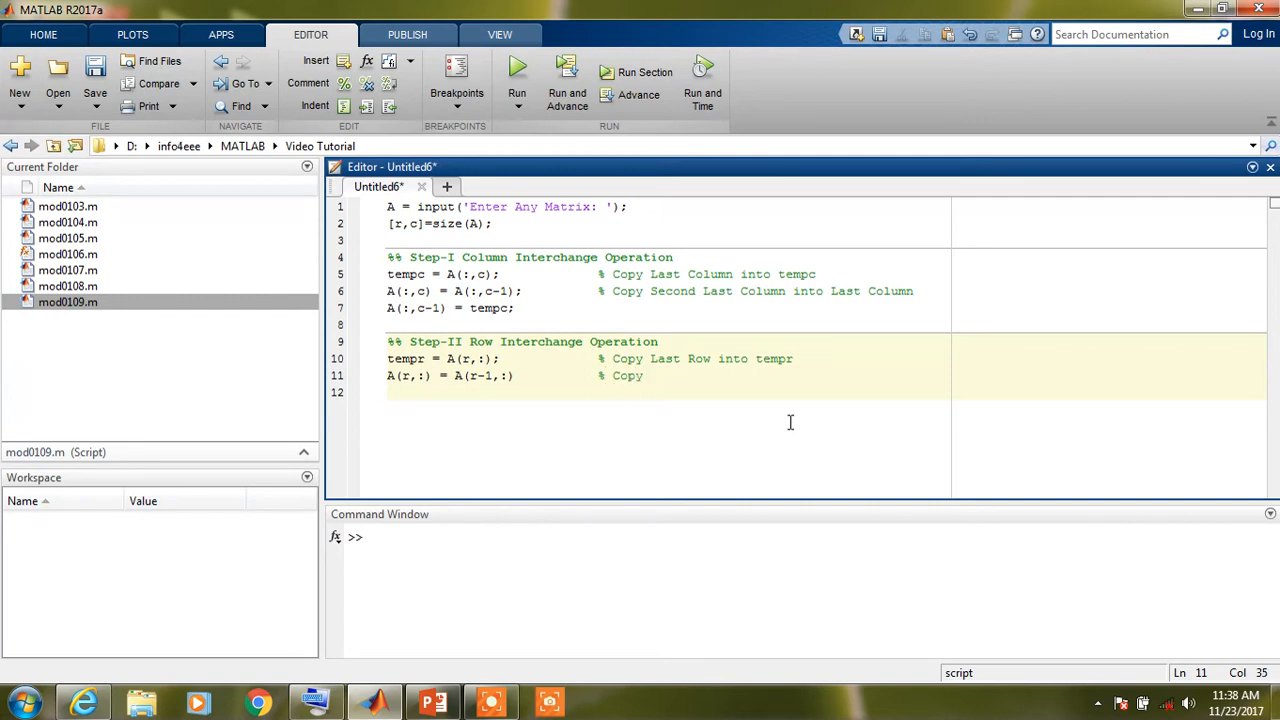
pyautogui.write('S')
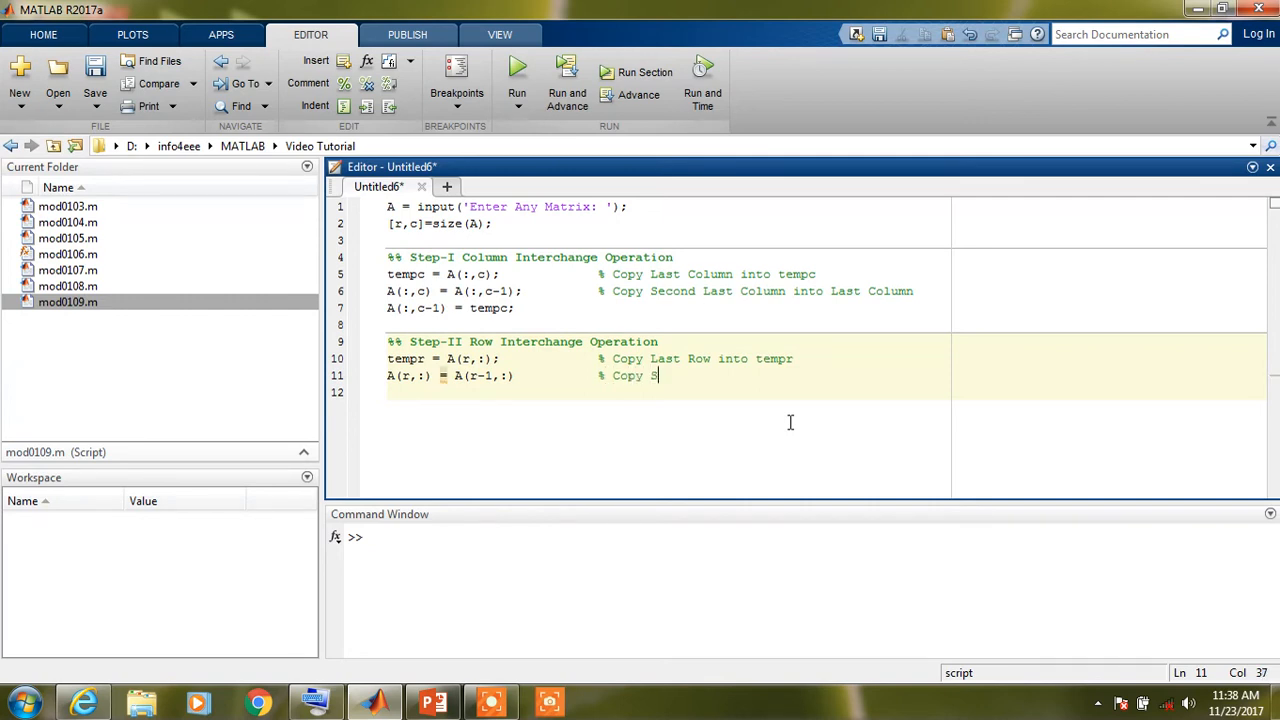
pyautogui.write('econd l')
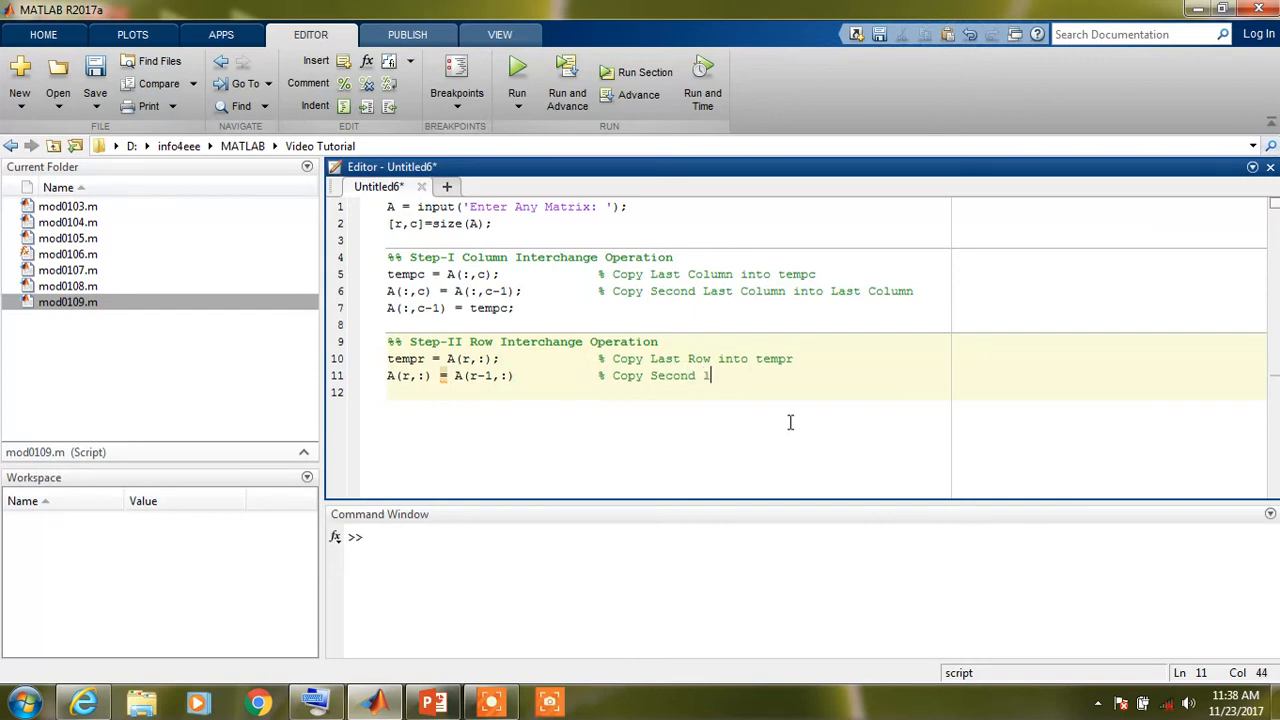
pyautogui.write('last Row into La')
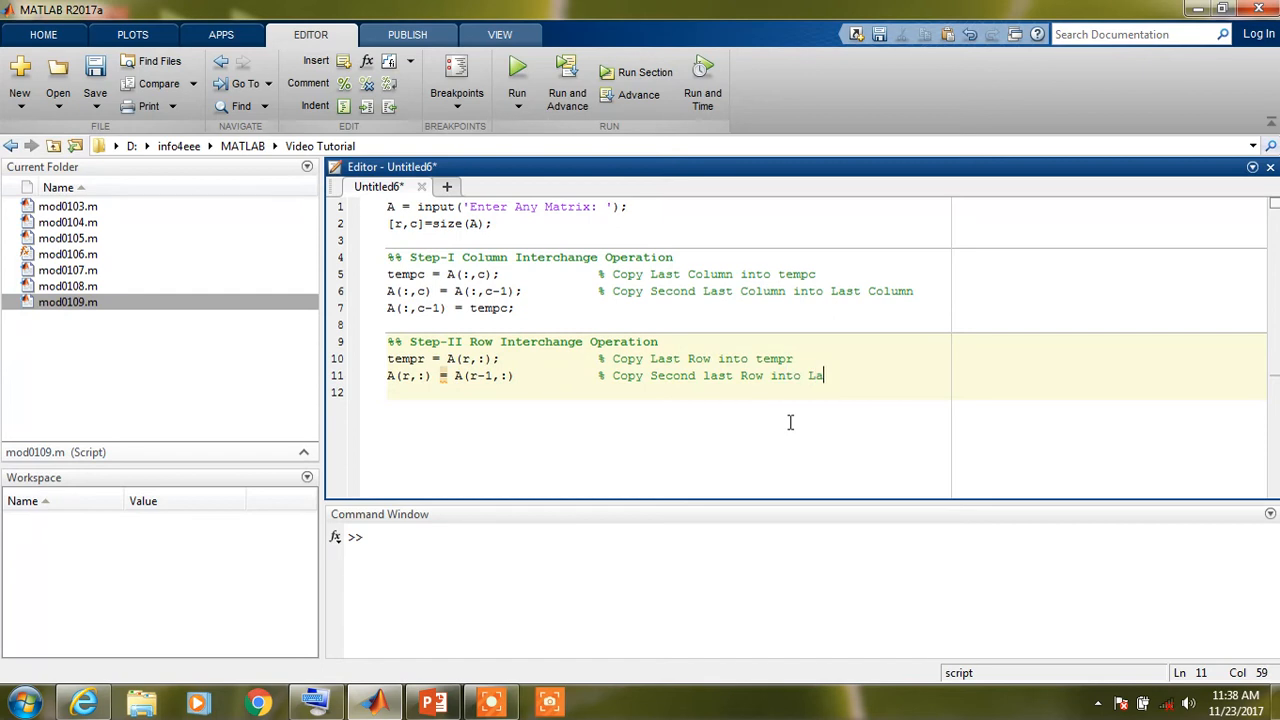
pyautogui.write('st Row')
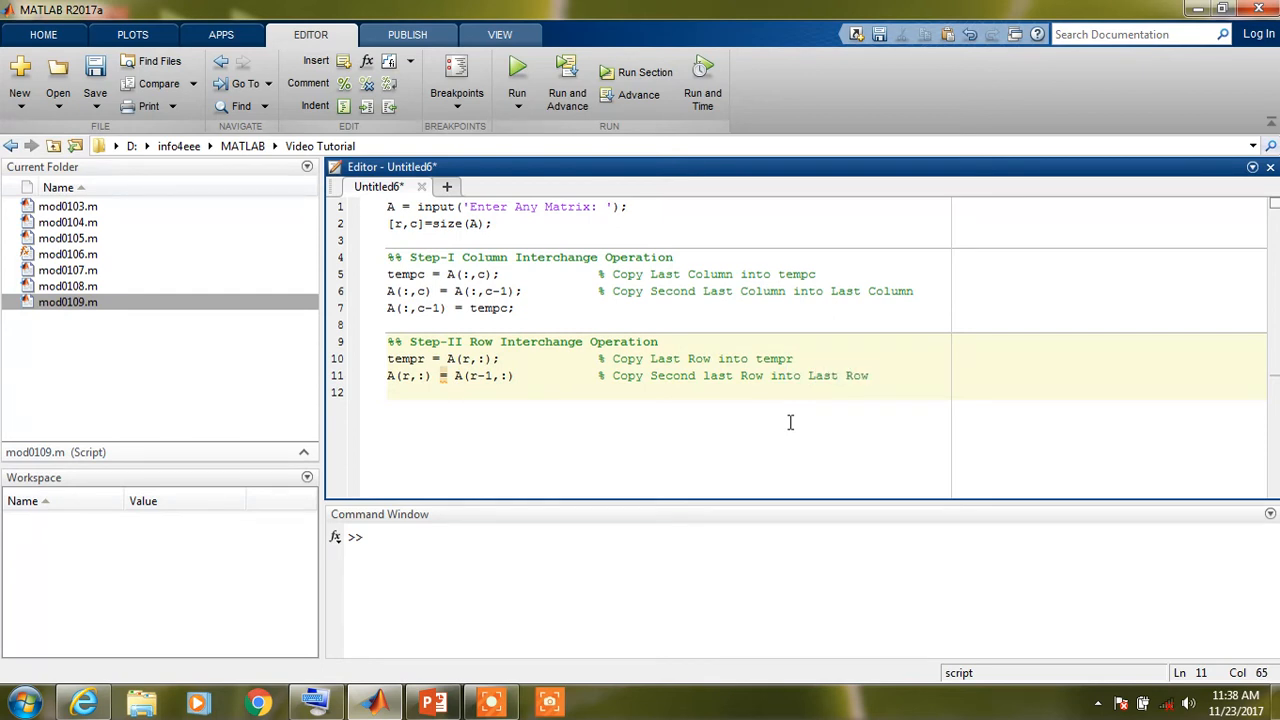
pyautogui.press('enter')
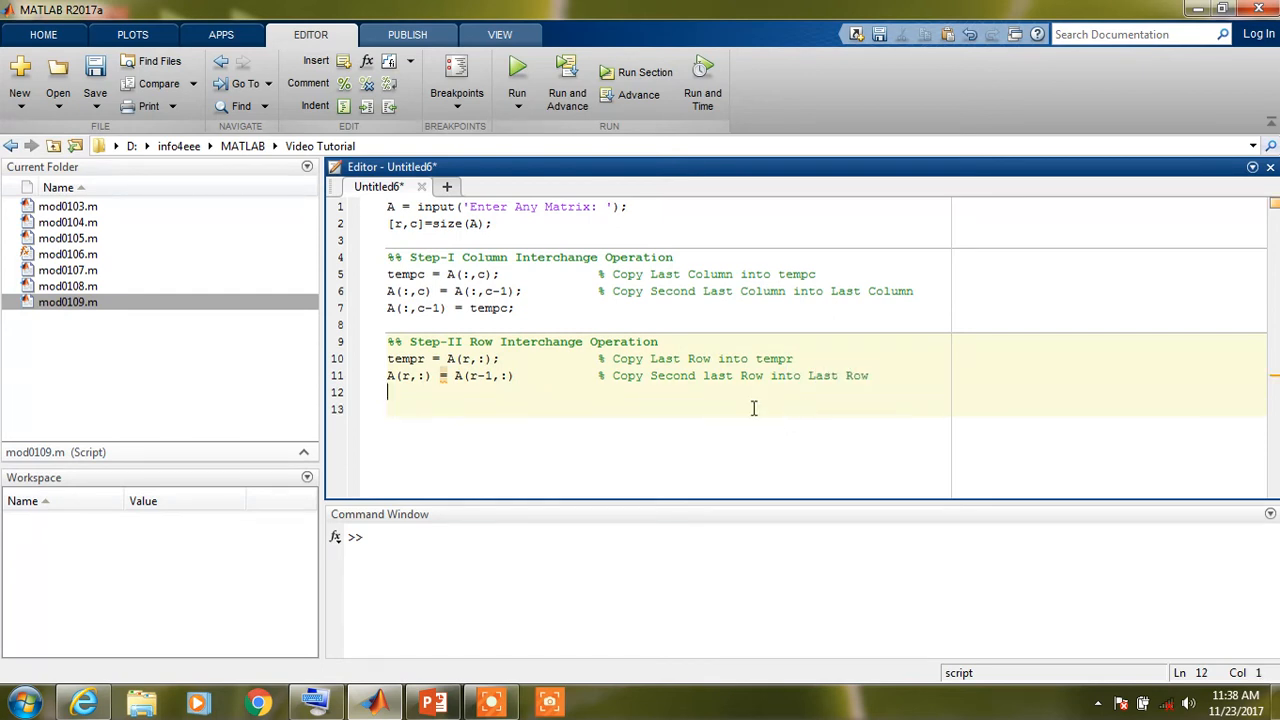
# - Write A(r-1,:) = tempr on the next line to finish the row swap
pyautogui.write('A')
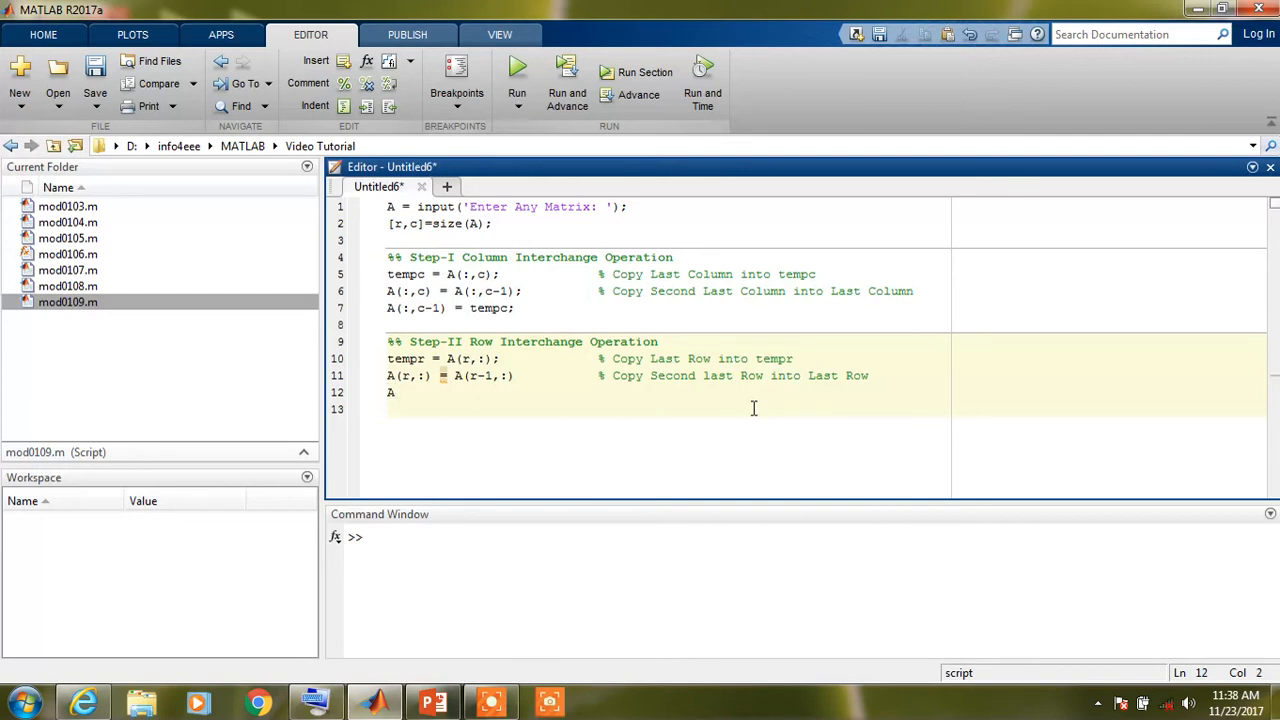
pyautogui.write('(')
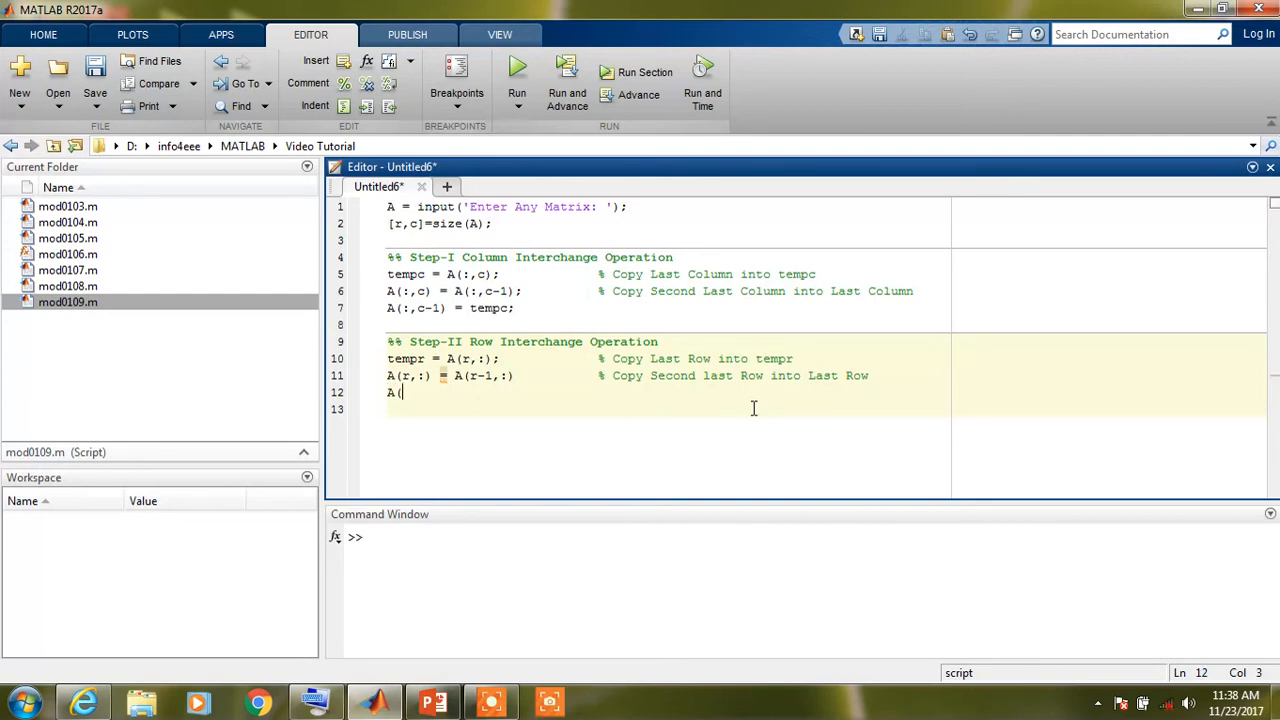
pyautogui.write('r-1')
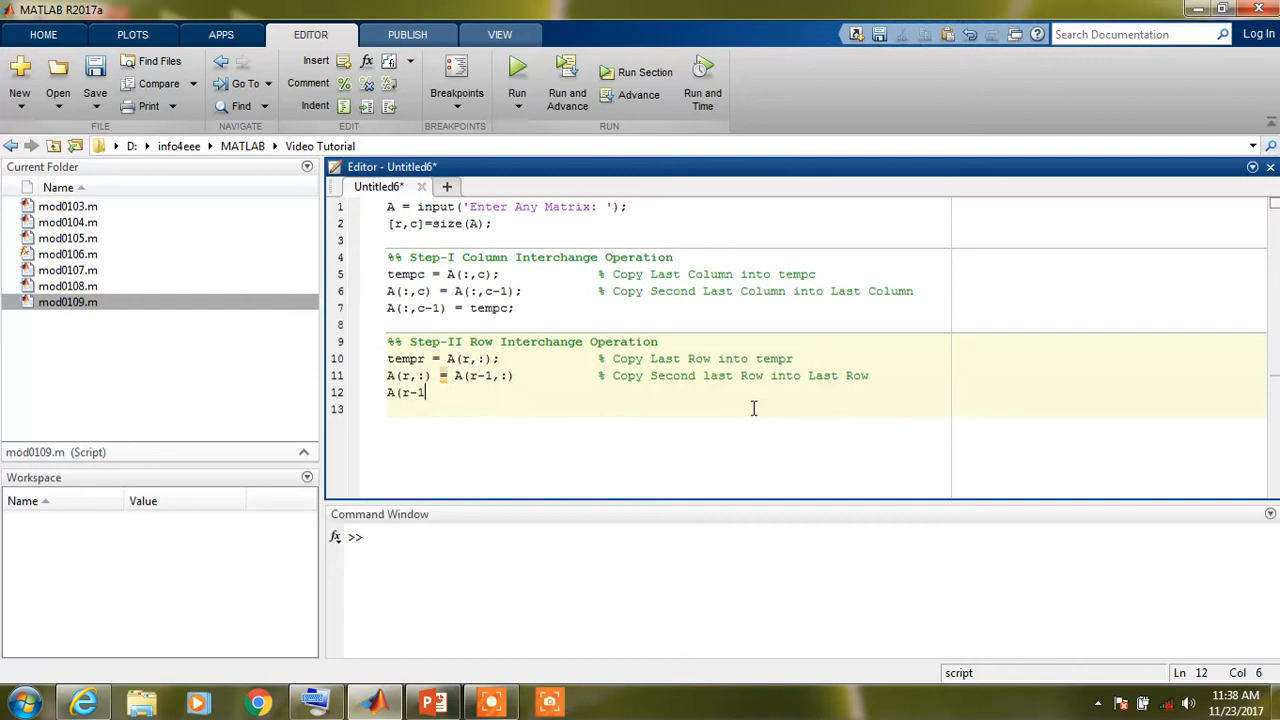
pyautogui.write(') =')
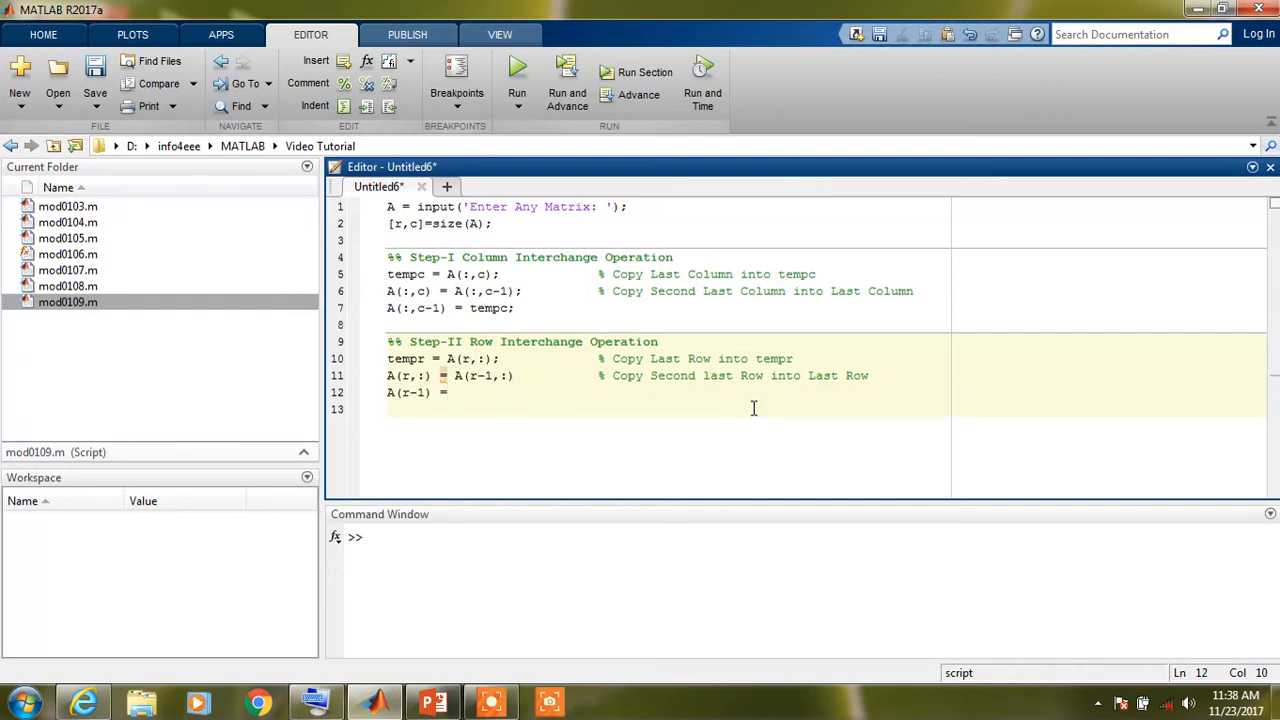
pyautogui.write('tempr')
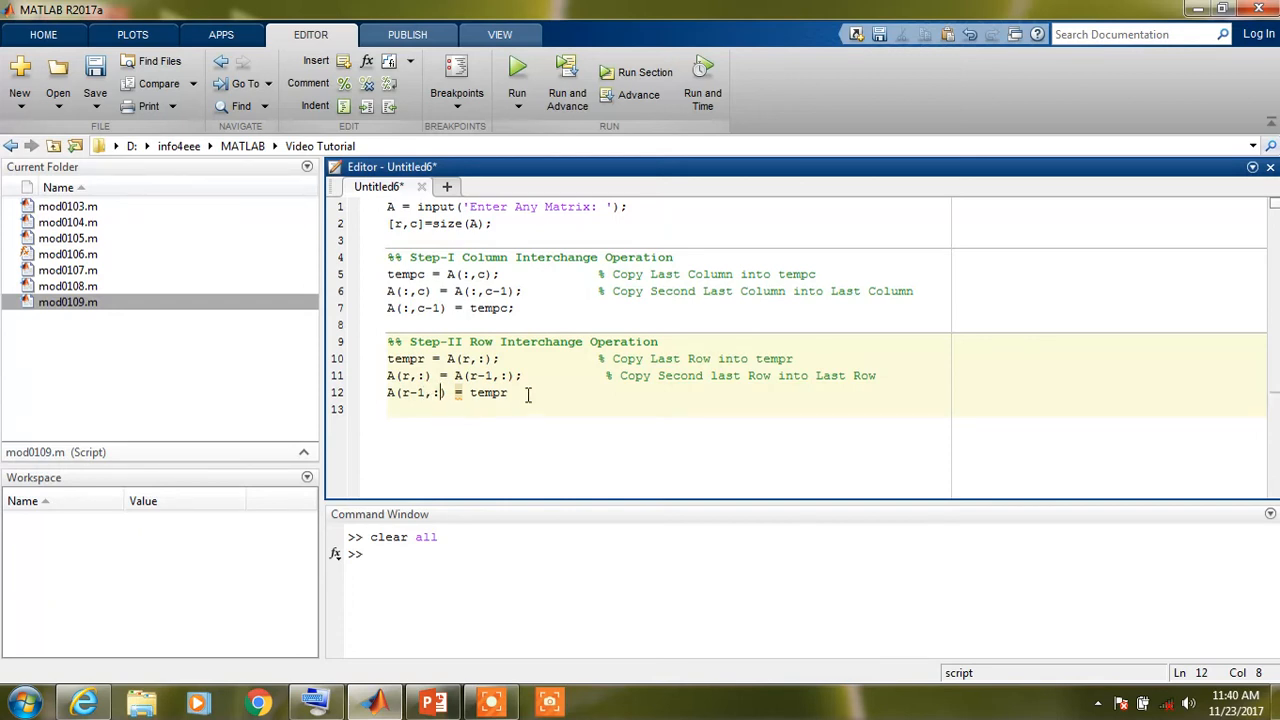
# - End the row-swap line and add disp('Output Matrix: '); as the output heading
pyautogui.write(';')
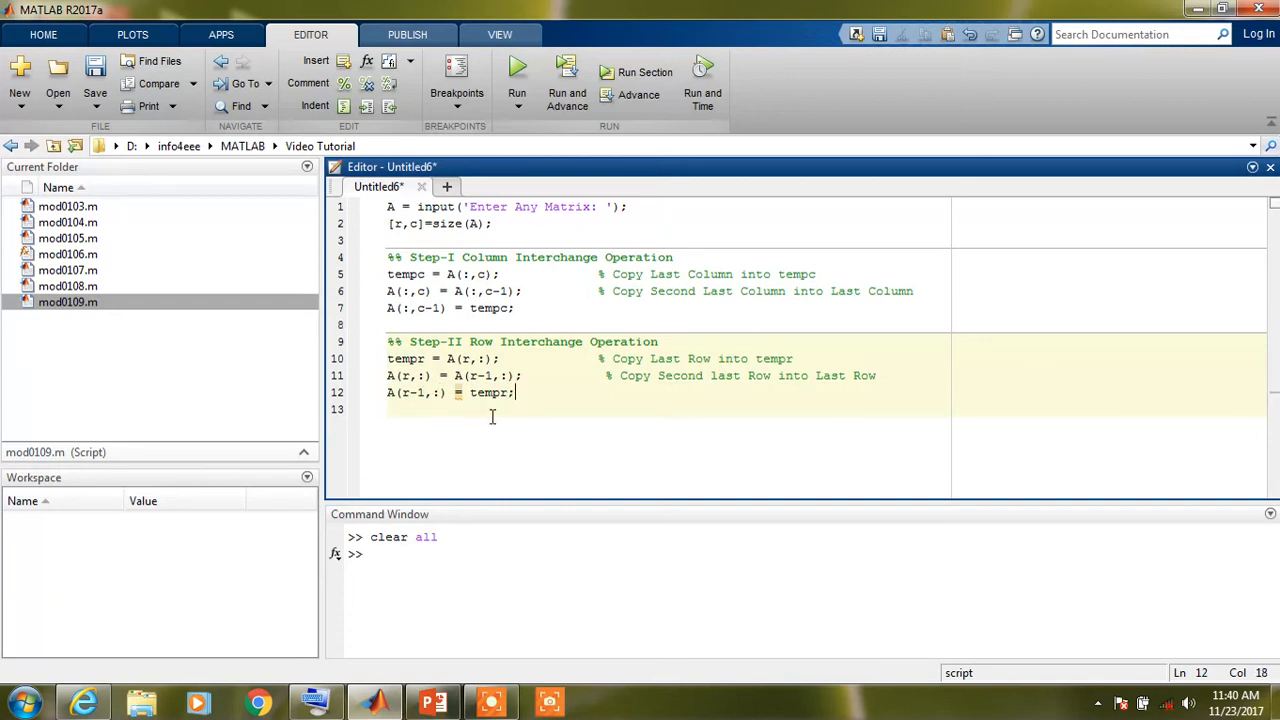
pyautogui.press('enter')
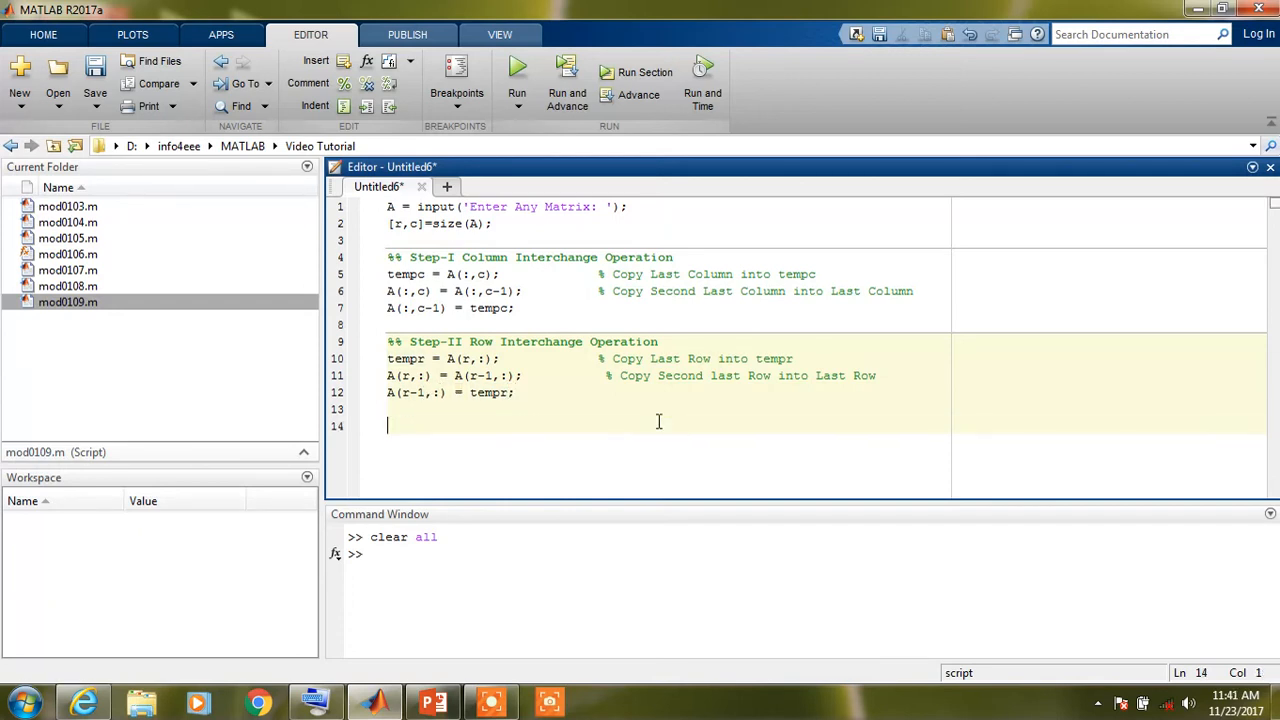
pyautogui.write('dip')
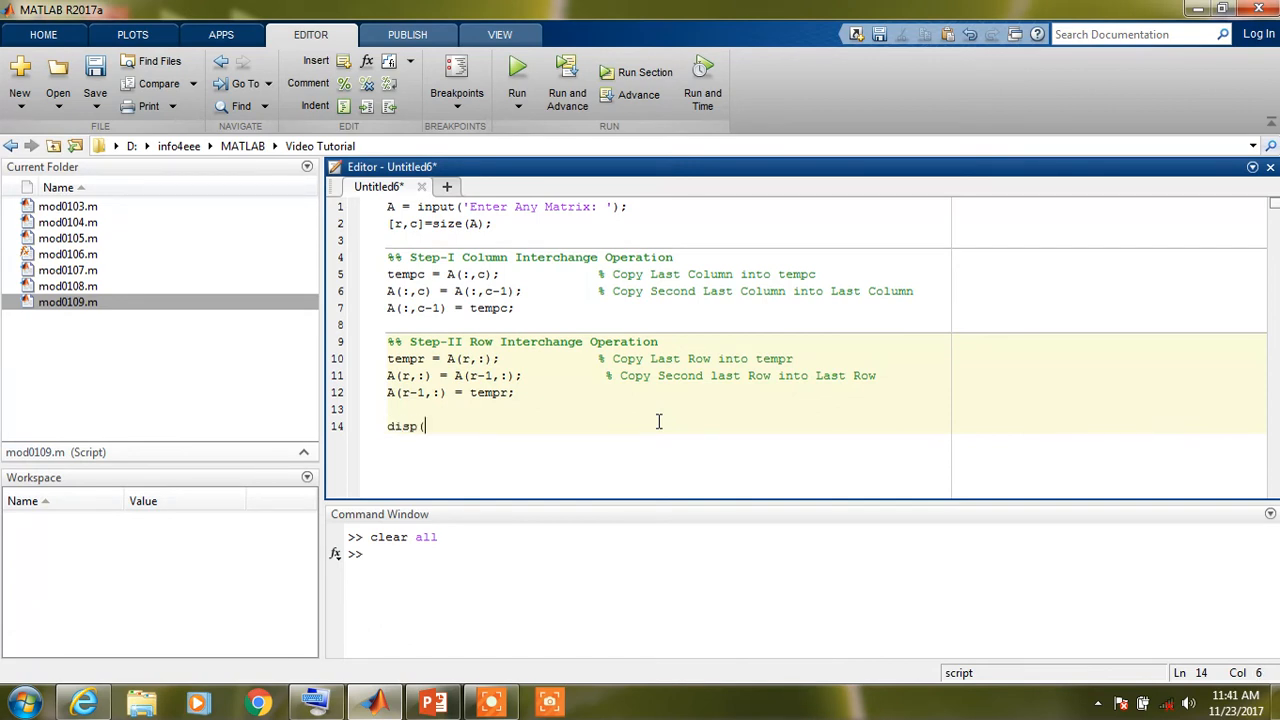
pyautogui.write("'E")
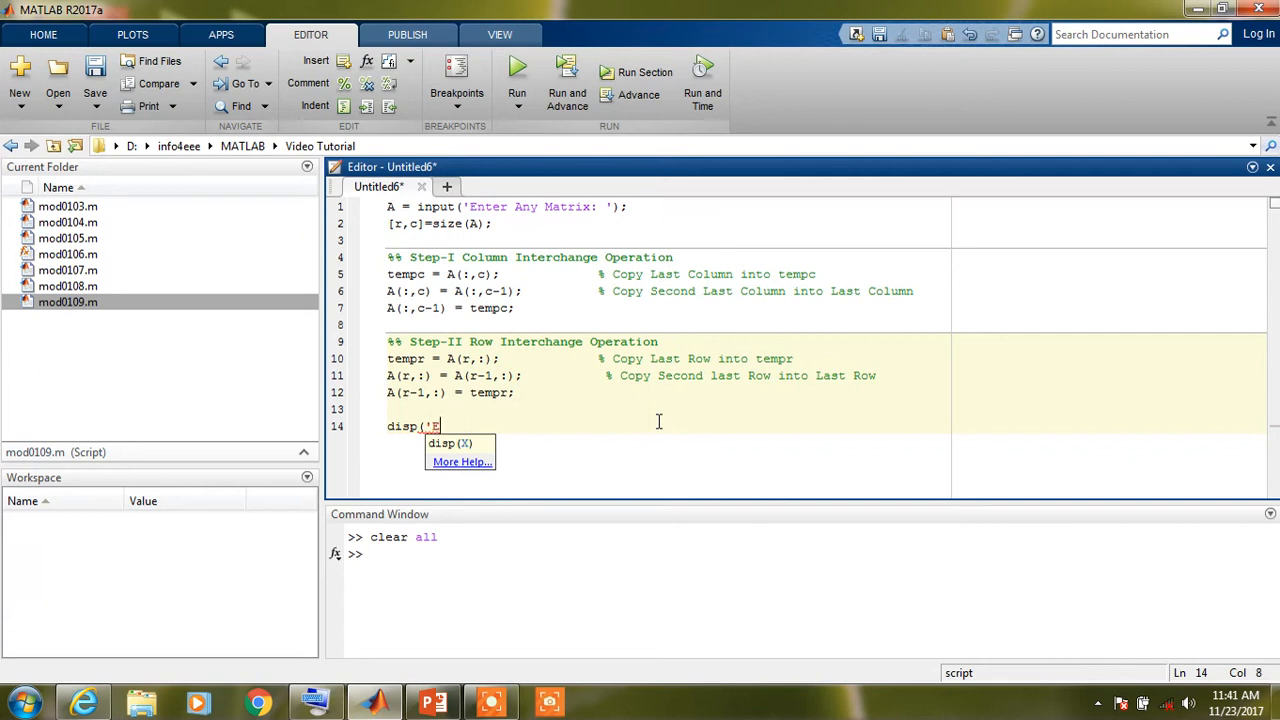
pyautogui.write('O')
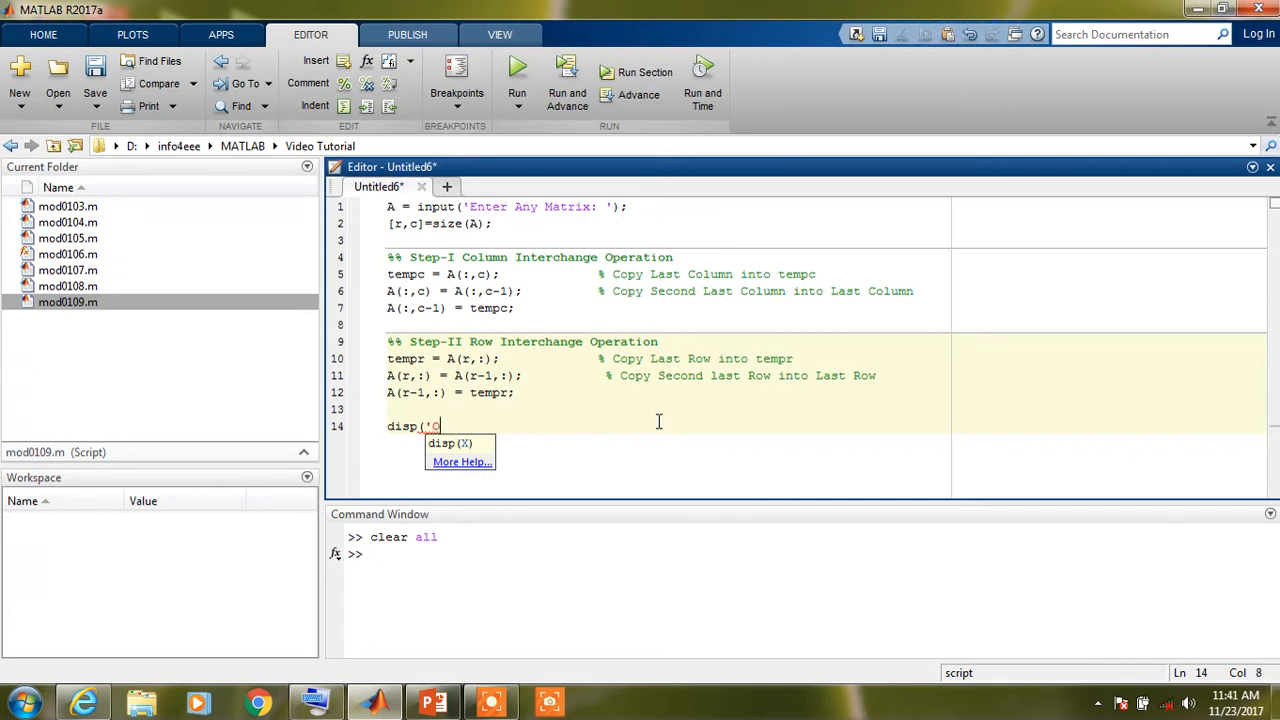
pyautogui.write('upp')
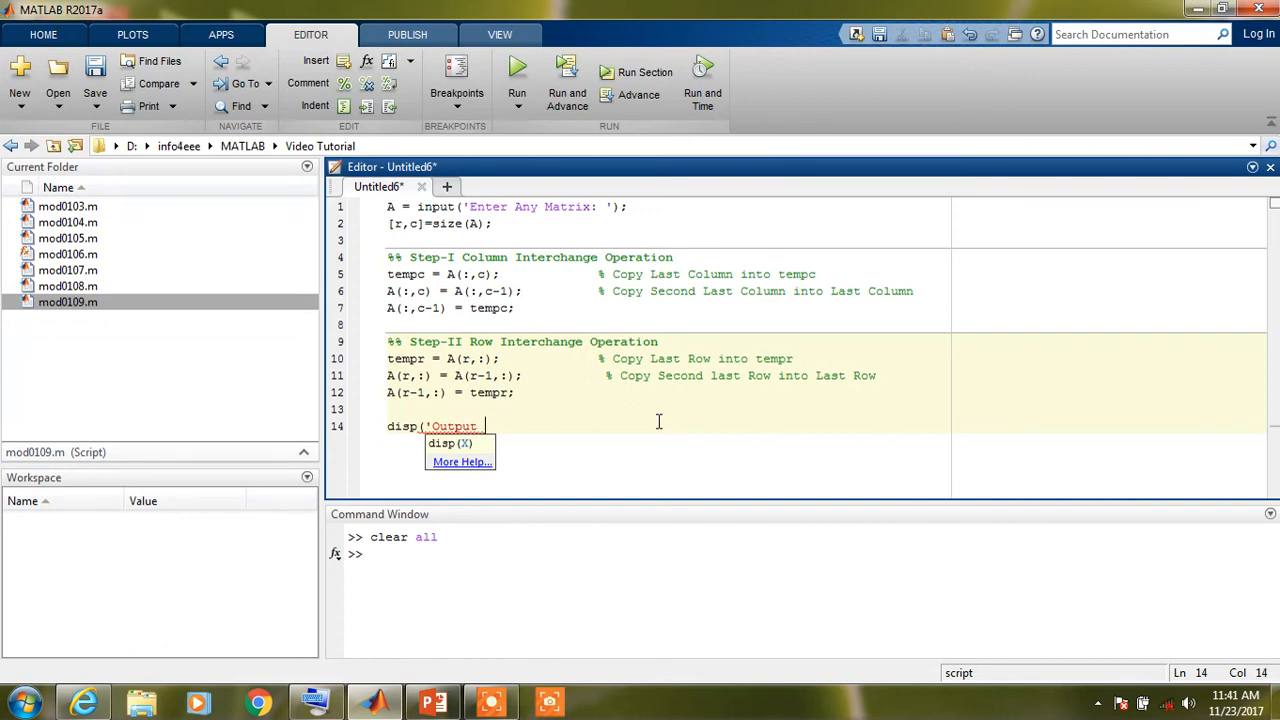
pyautogui.write("Matrix: ');")
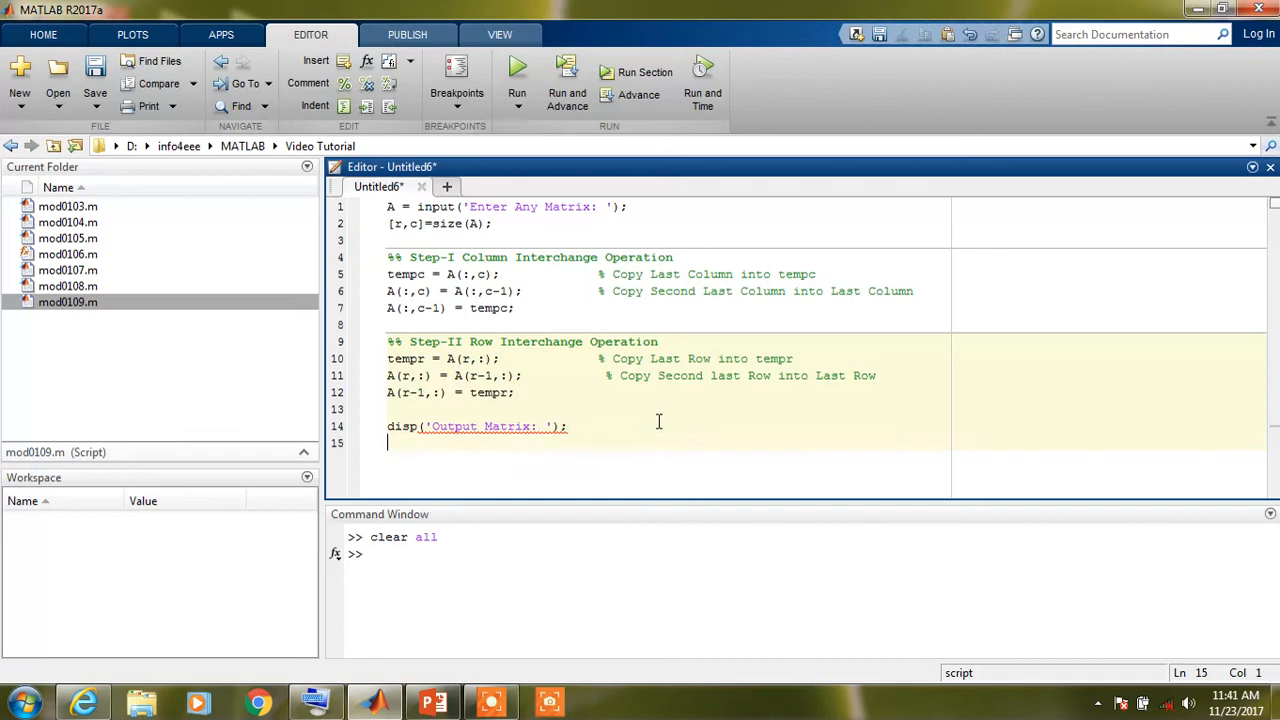
# - Add disp(A); to print the swapped matrix
pyautogui.write('disp(')
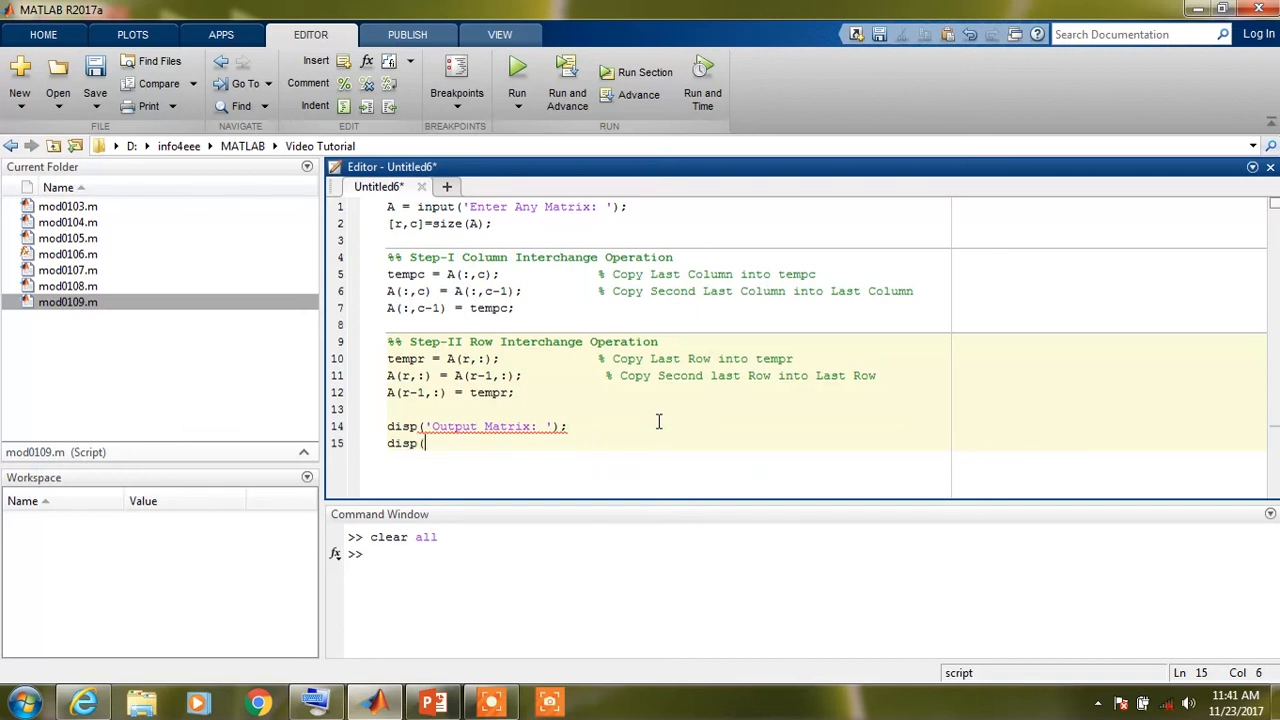
pyautogui.write('A)')
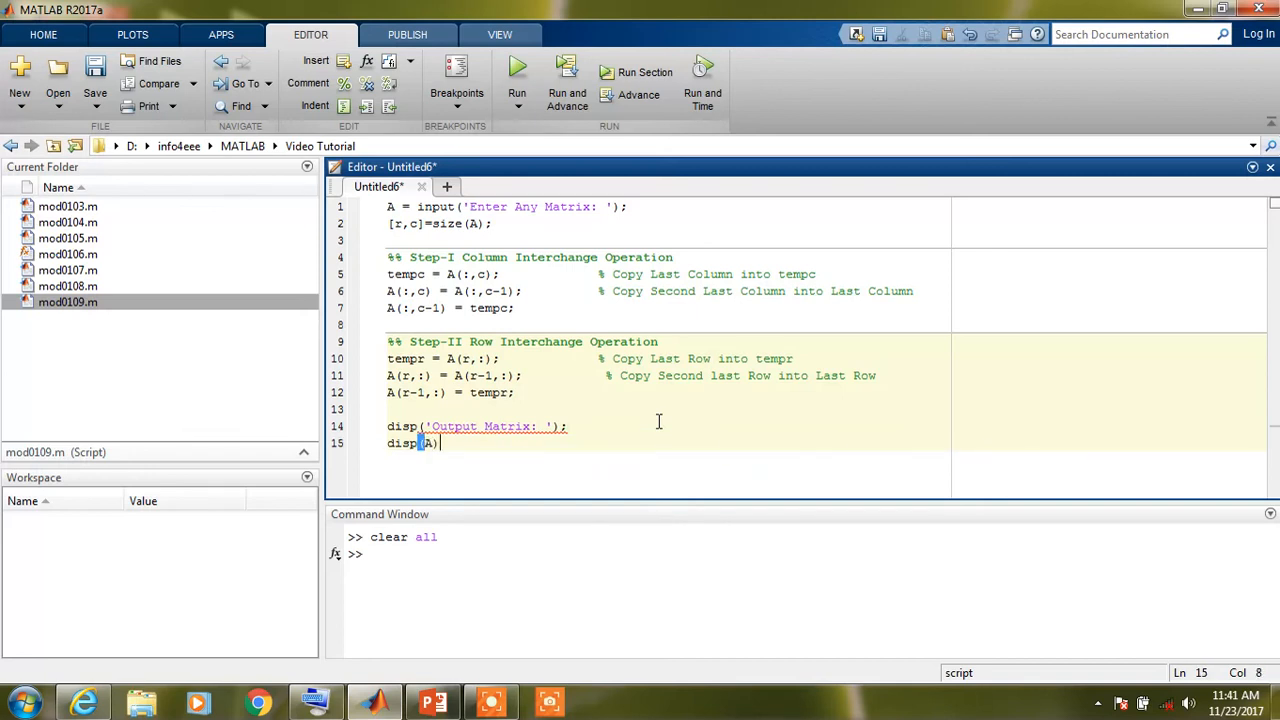
pyautogui.write(';')
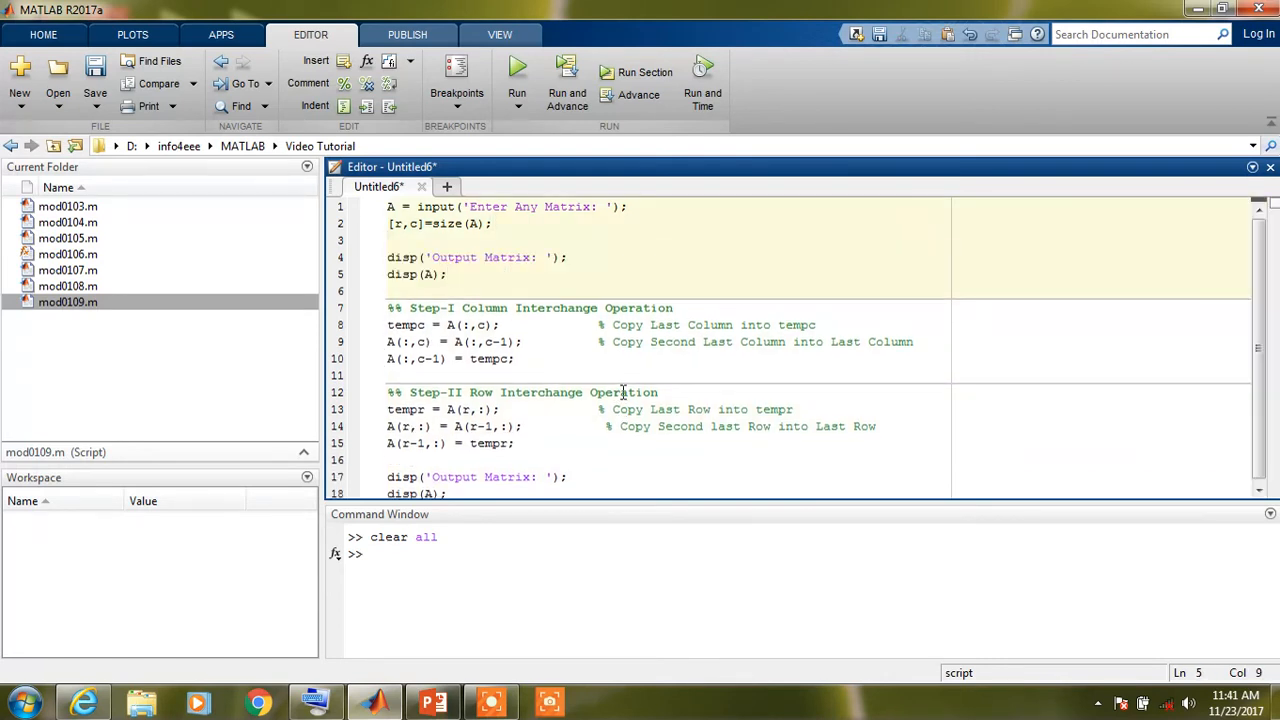
# - Rename the copied heading's 'Output' to 'Input' and highlight every use of matrix A
pyautogui.doubleClick(440, 256)
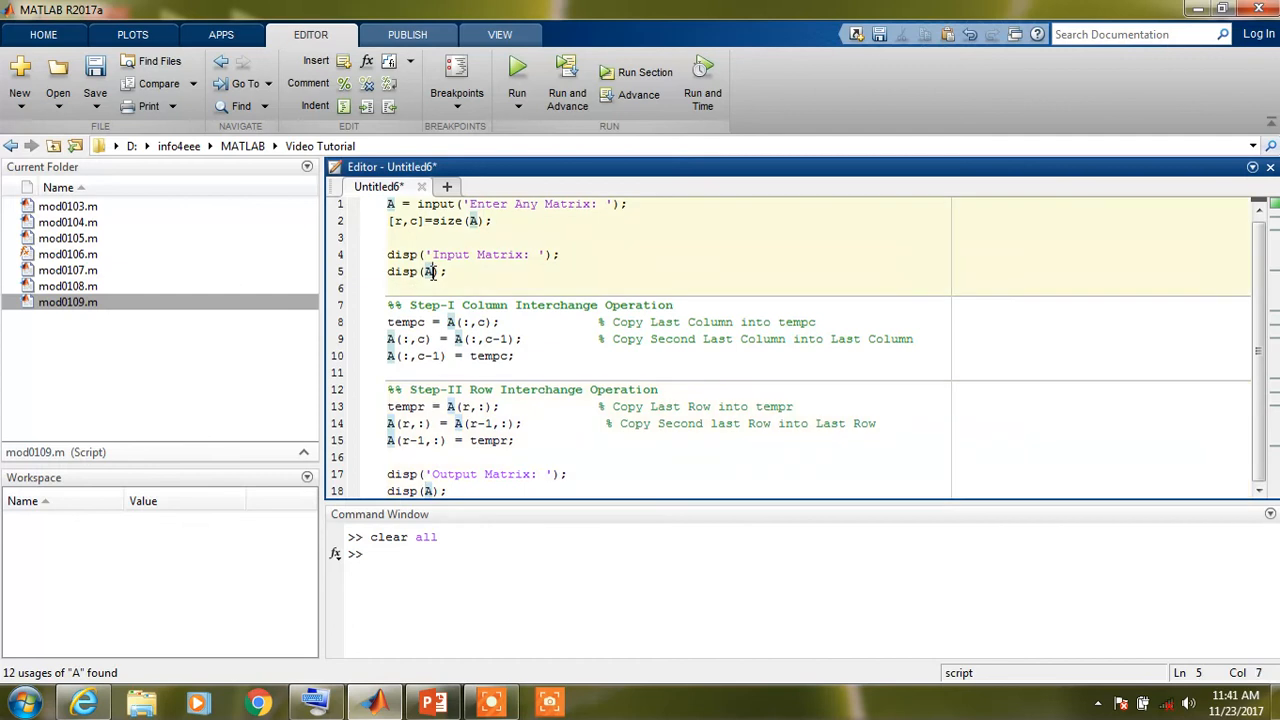
pyautogui.moveTo(492, 396)
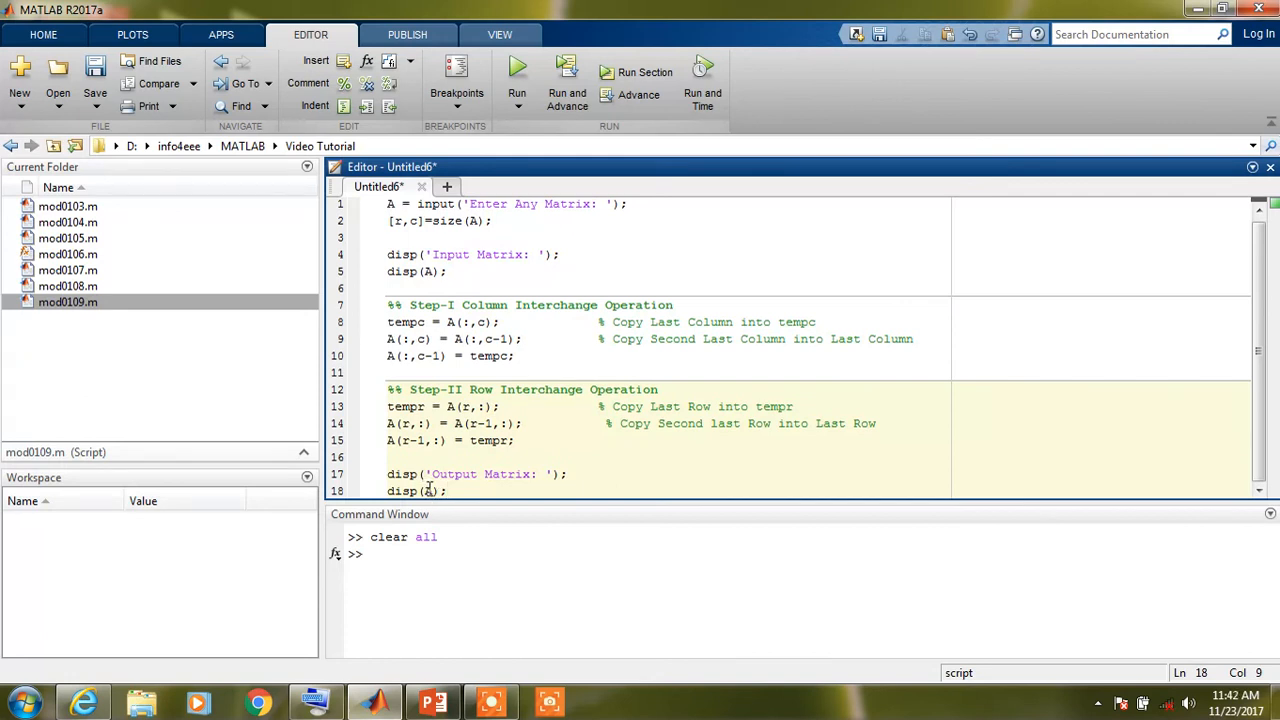
pyautogui.doubleClick(430, 492)
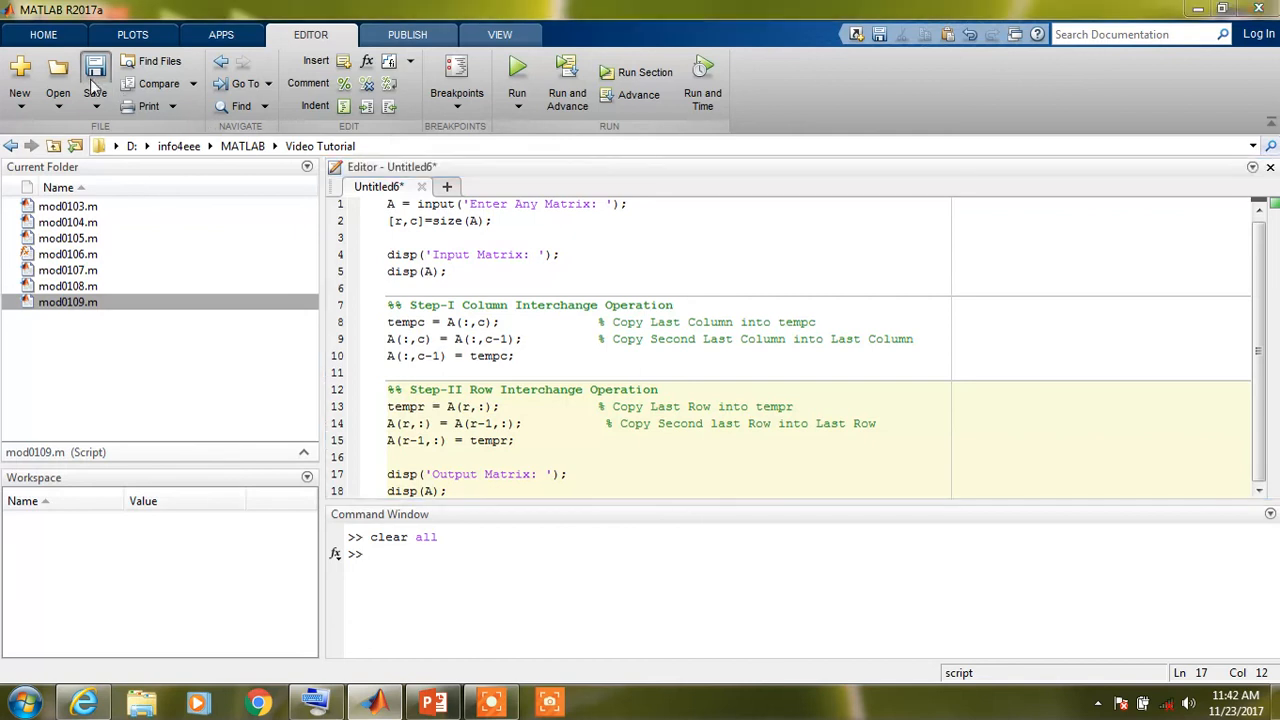
# - Save the untitled script as mod0110.m in the Video Tutorial folder
pyautogui.click(96, 72)
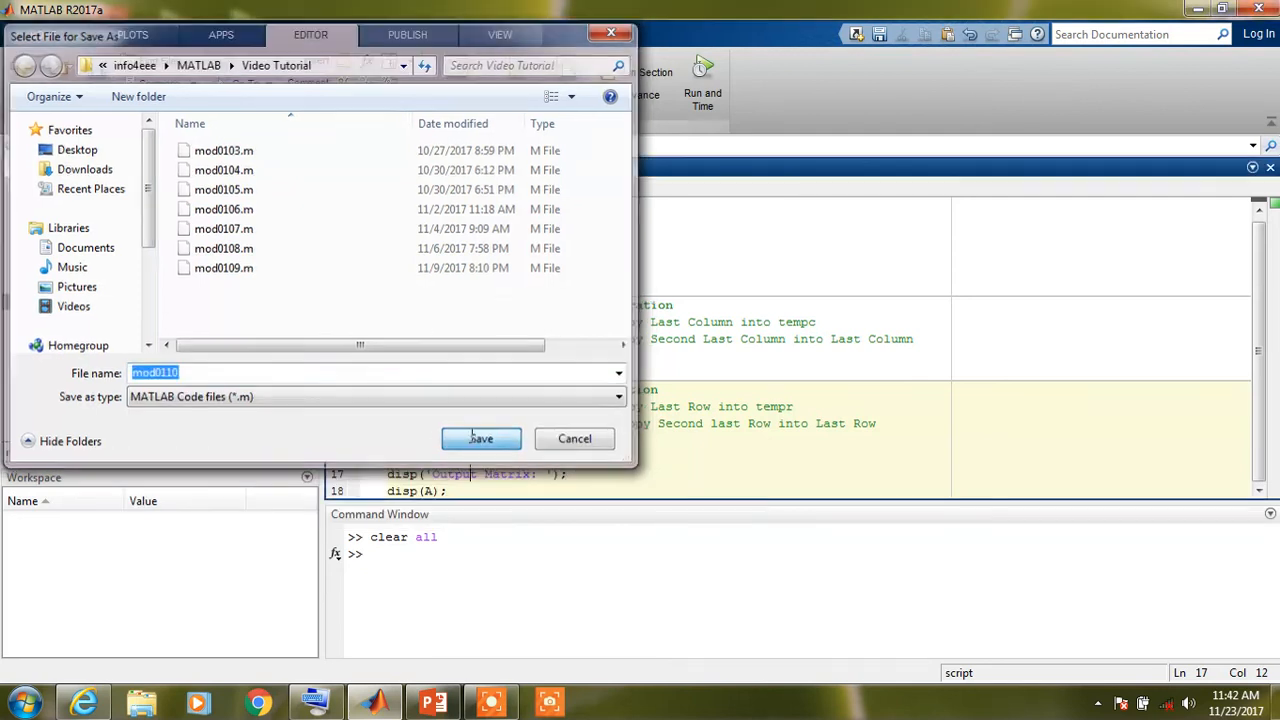
pyautogui.click(480, 438)
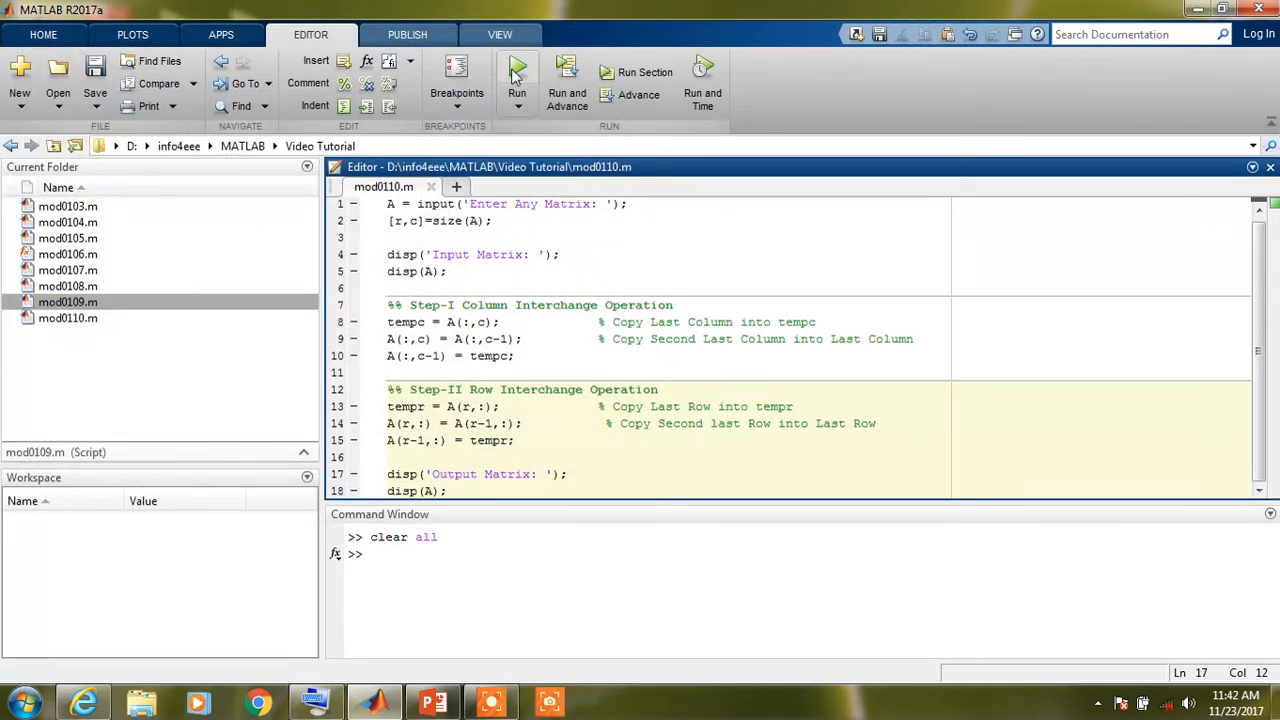
# - Run mod0110 with the 4x4 matrix [11,12,13,14;21,22,23,24;31,32,33,34;41,42,43,44]
pyautogui.click(516, 72)
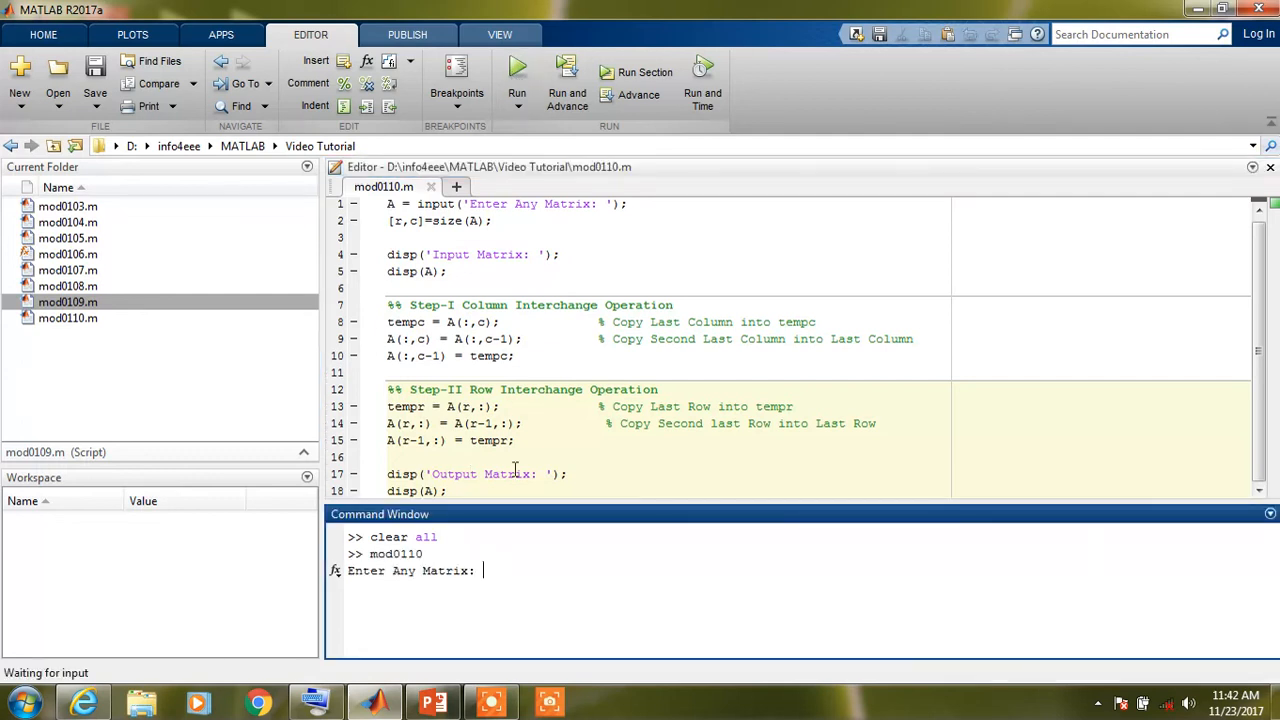
pyautogui.moveTo(548, 518)
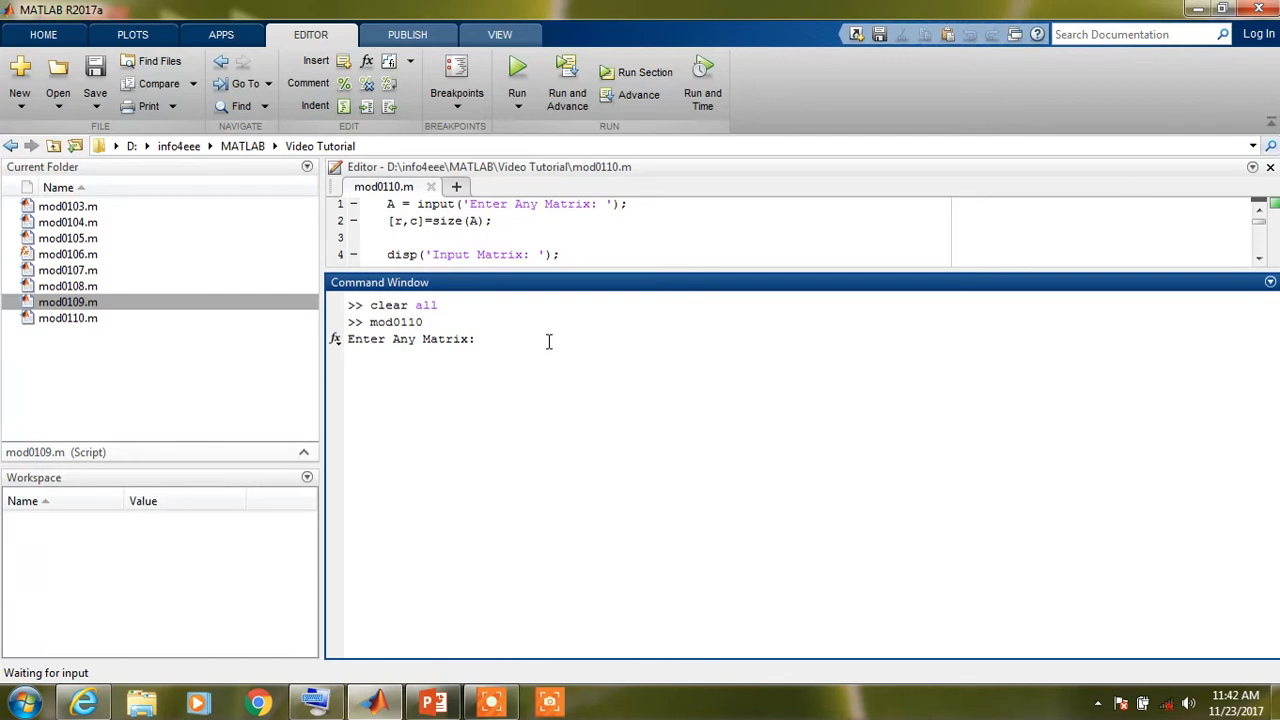
pyautogui.write('[11')
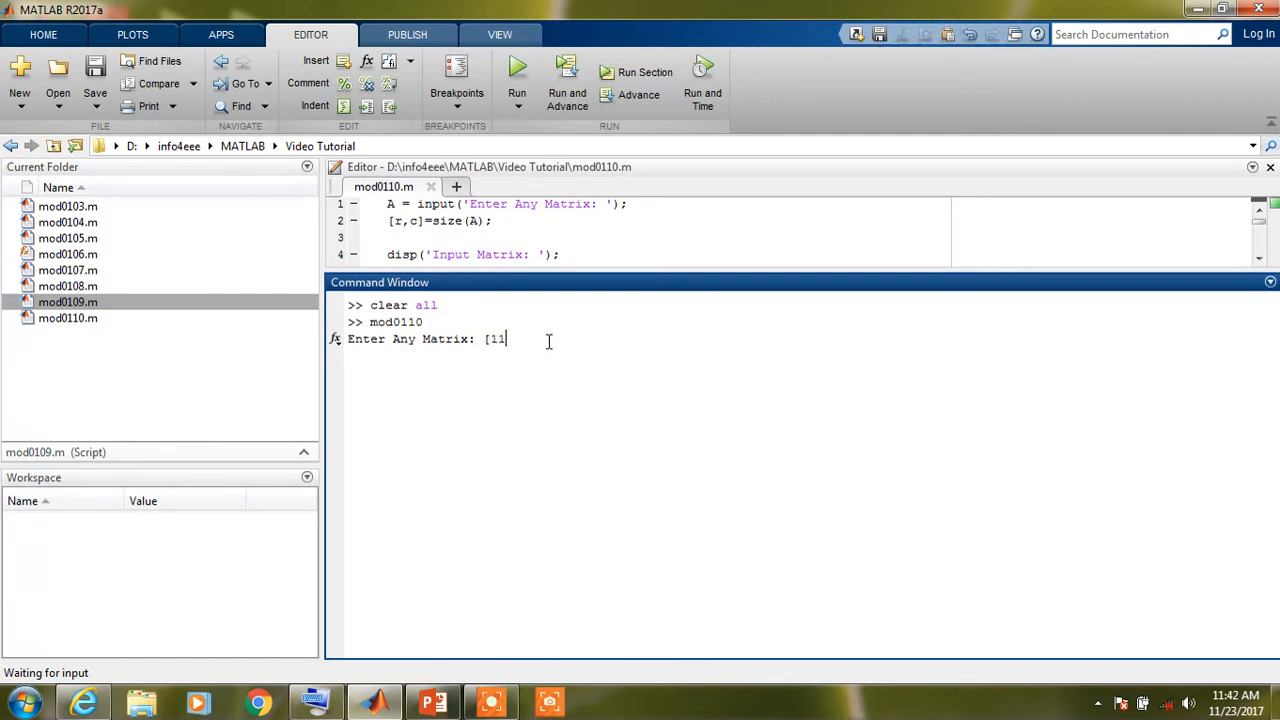
pyautogui.write(',12,13,')
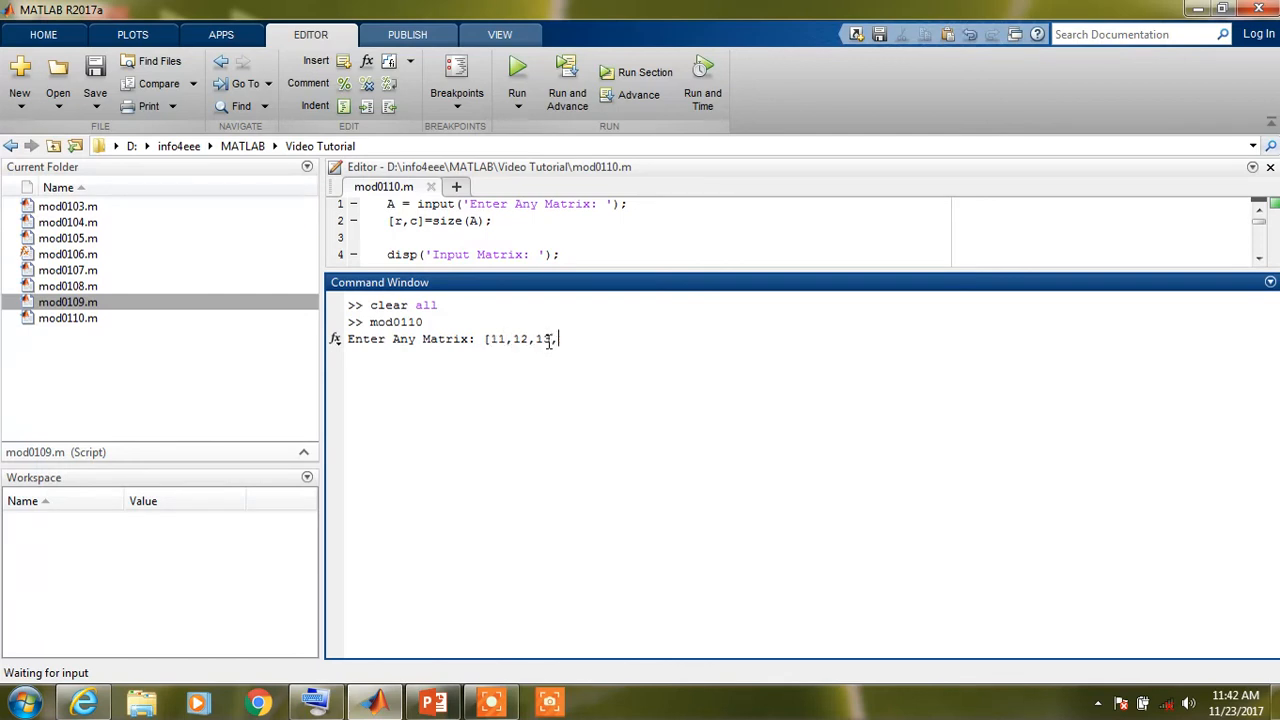
pyautogui.write('14;')
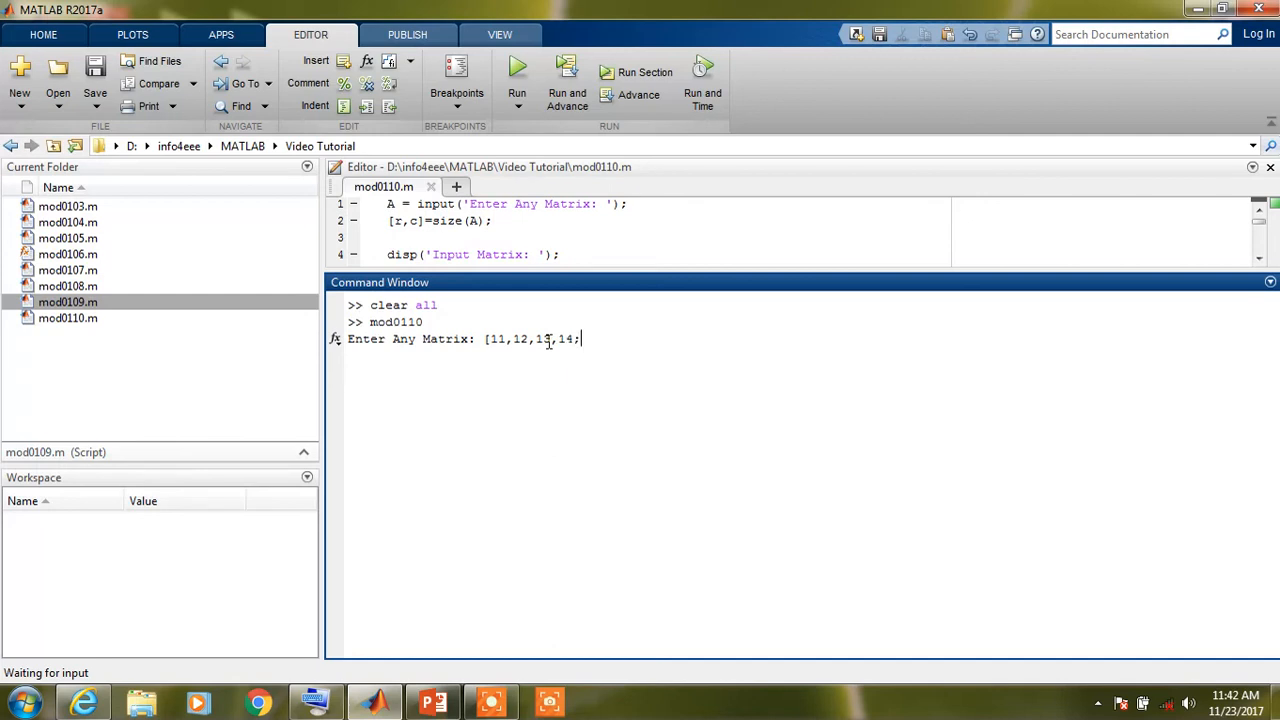
pyautogui.write(';21,22')
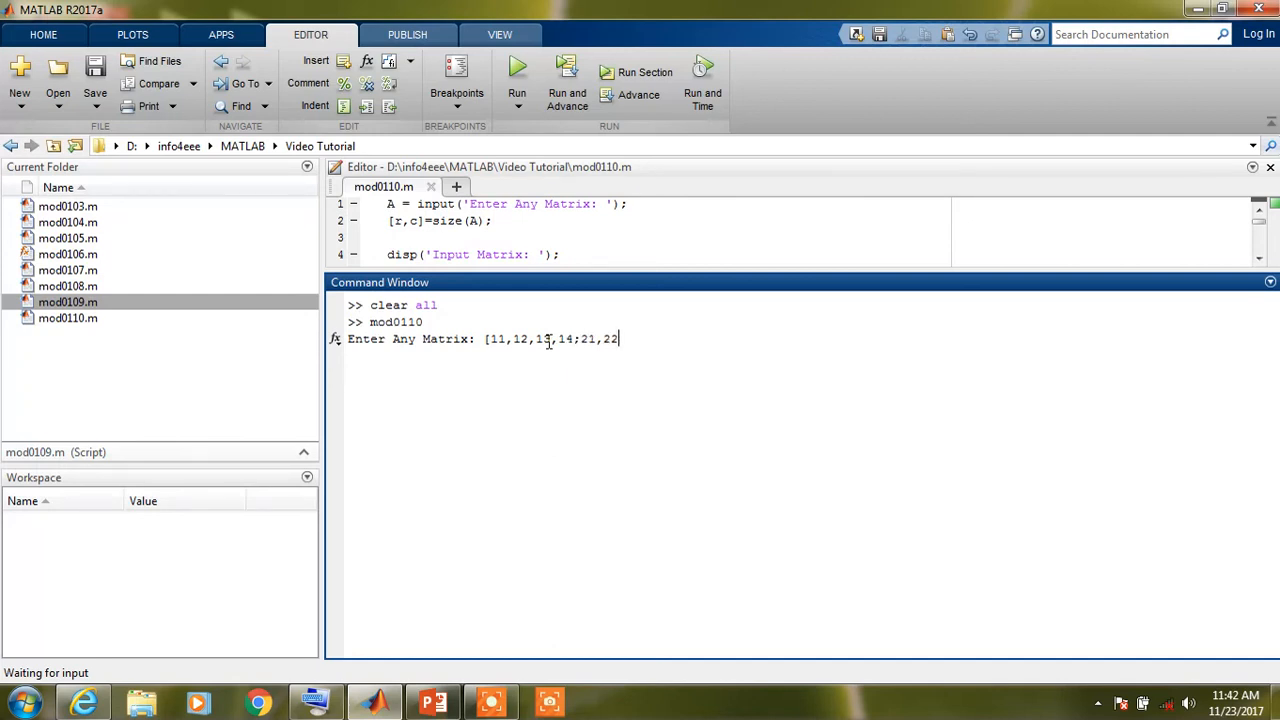
pyautogui.write(',23,24')
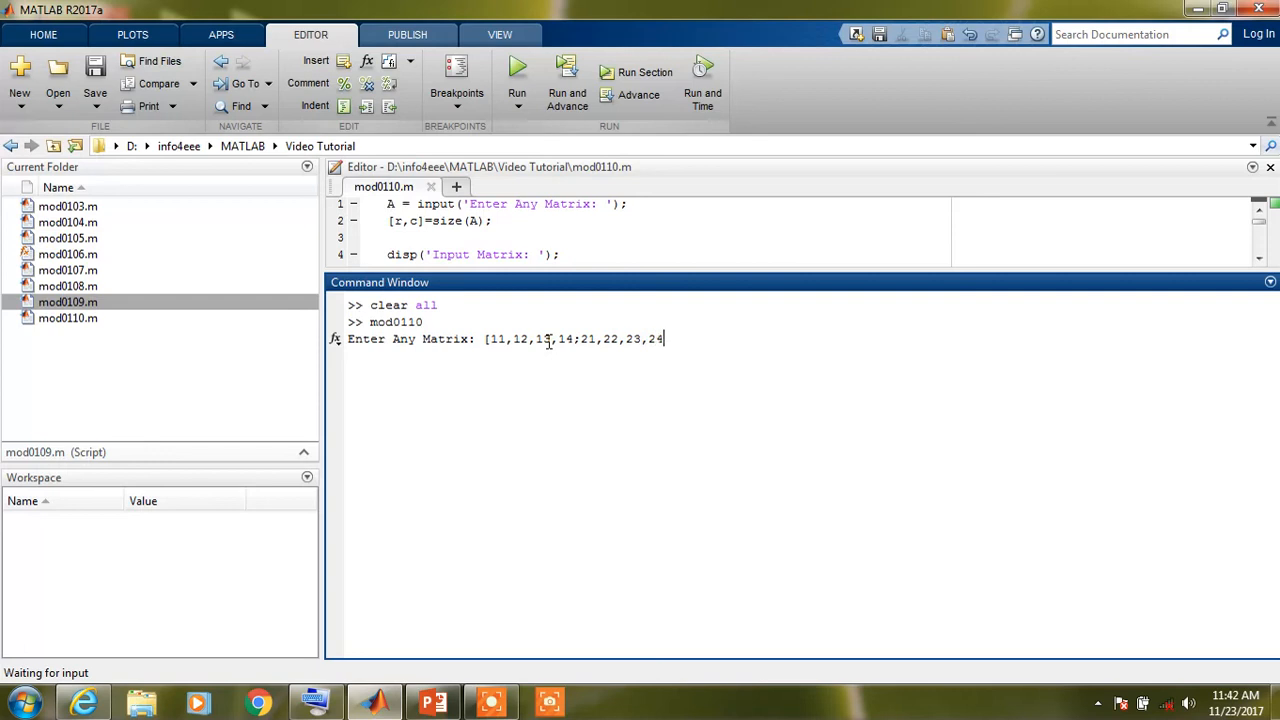
pyautogui.write(',31,3')
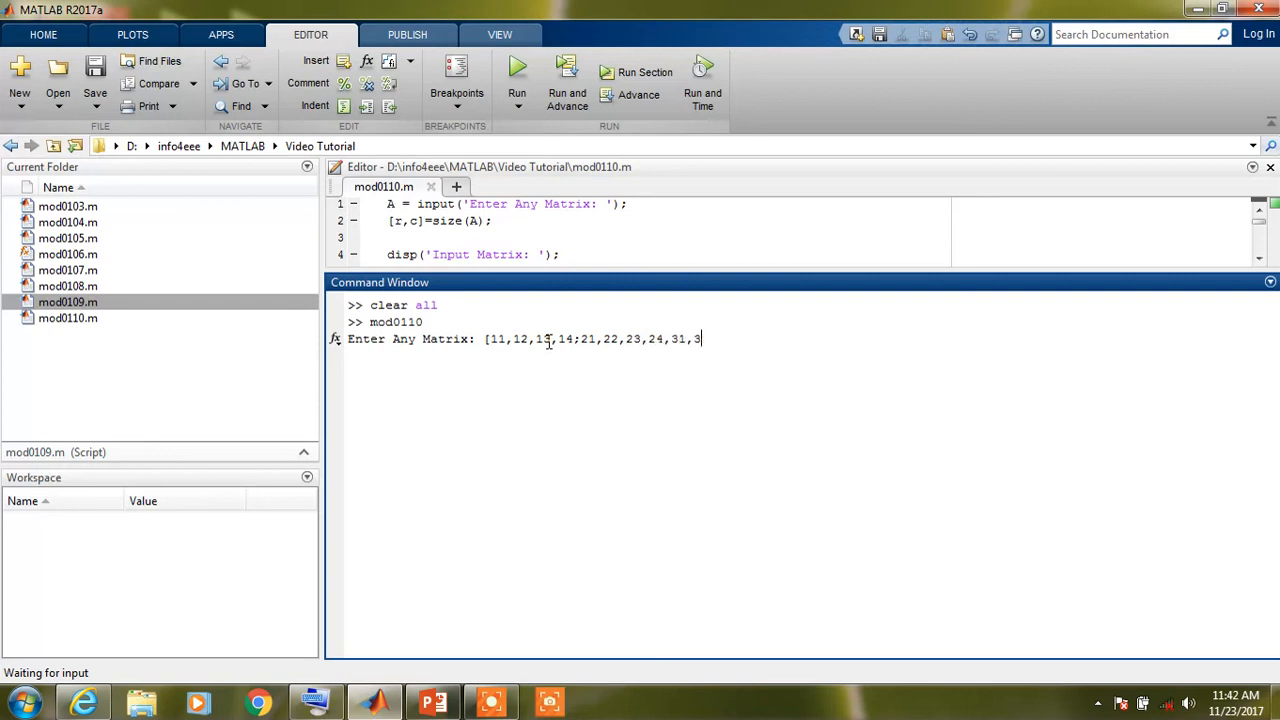
pyautogui.write('2,33,')
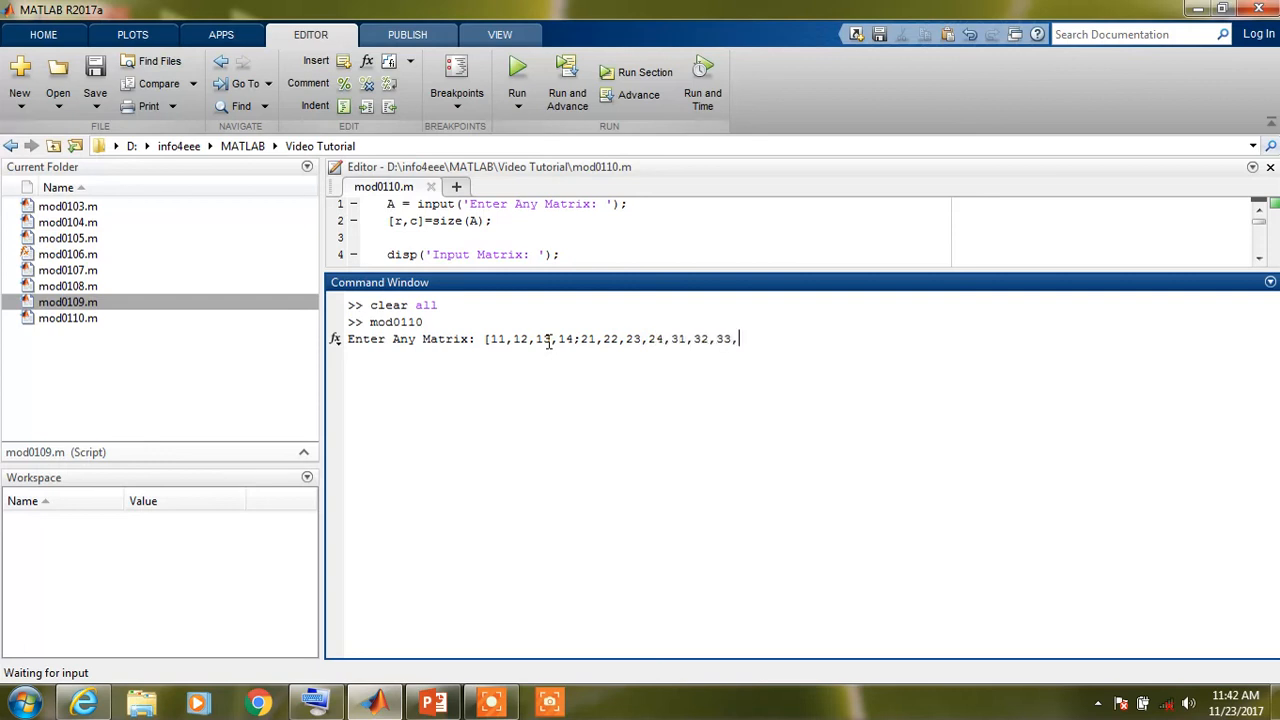
pyautogui.write(',34;')
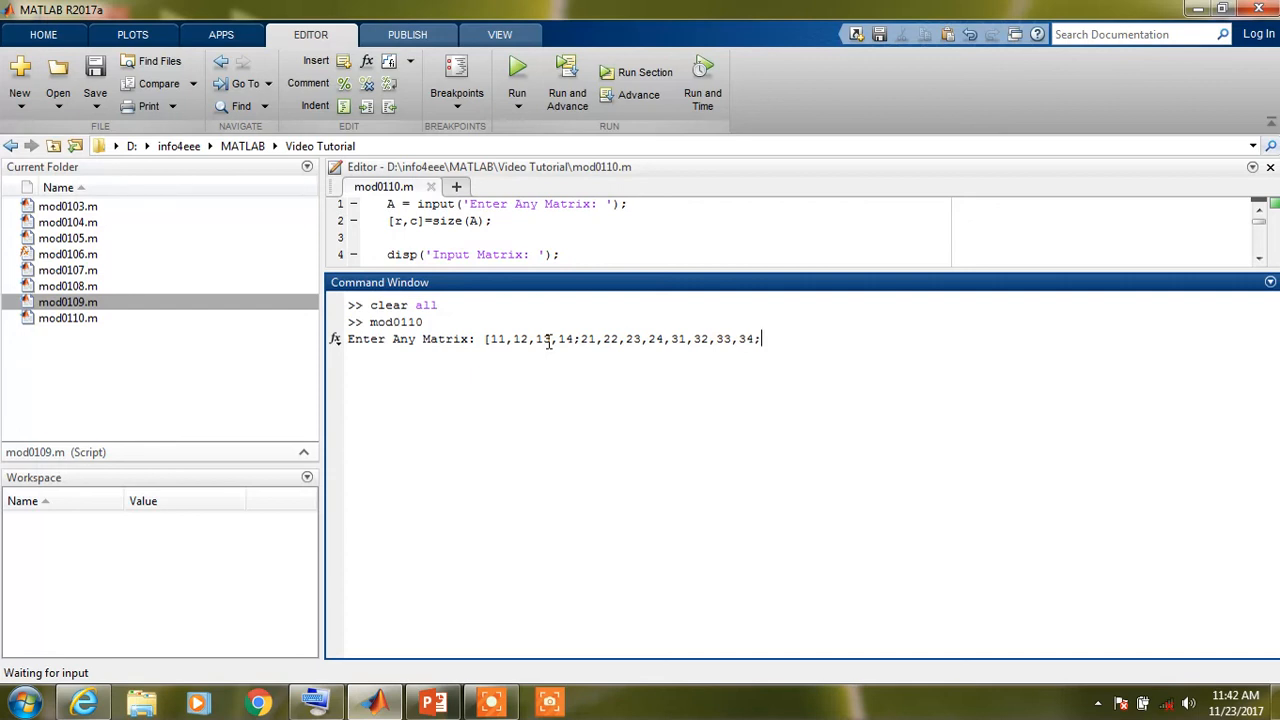
pyautogui.write('41,')
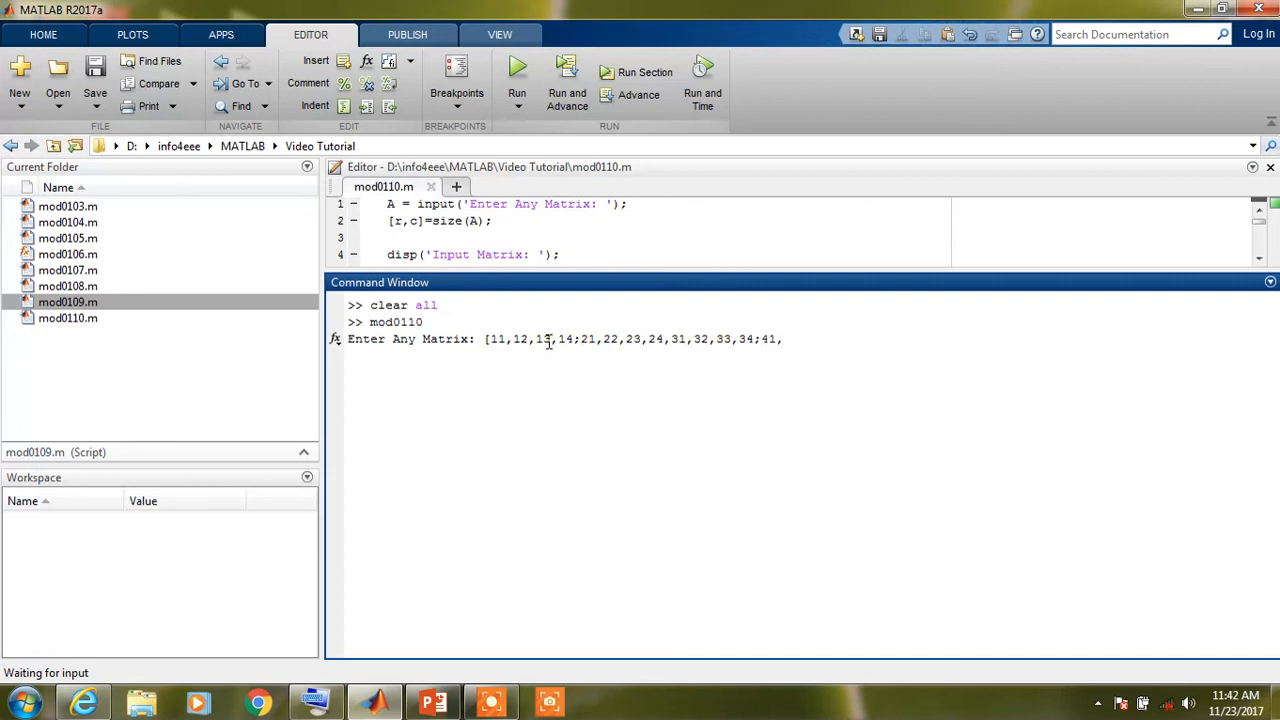
pyautogui.write('42,43,4')
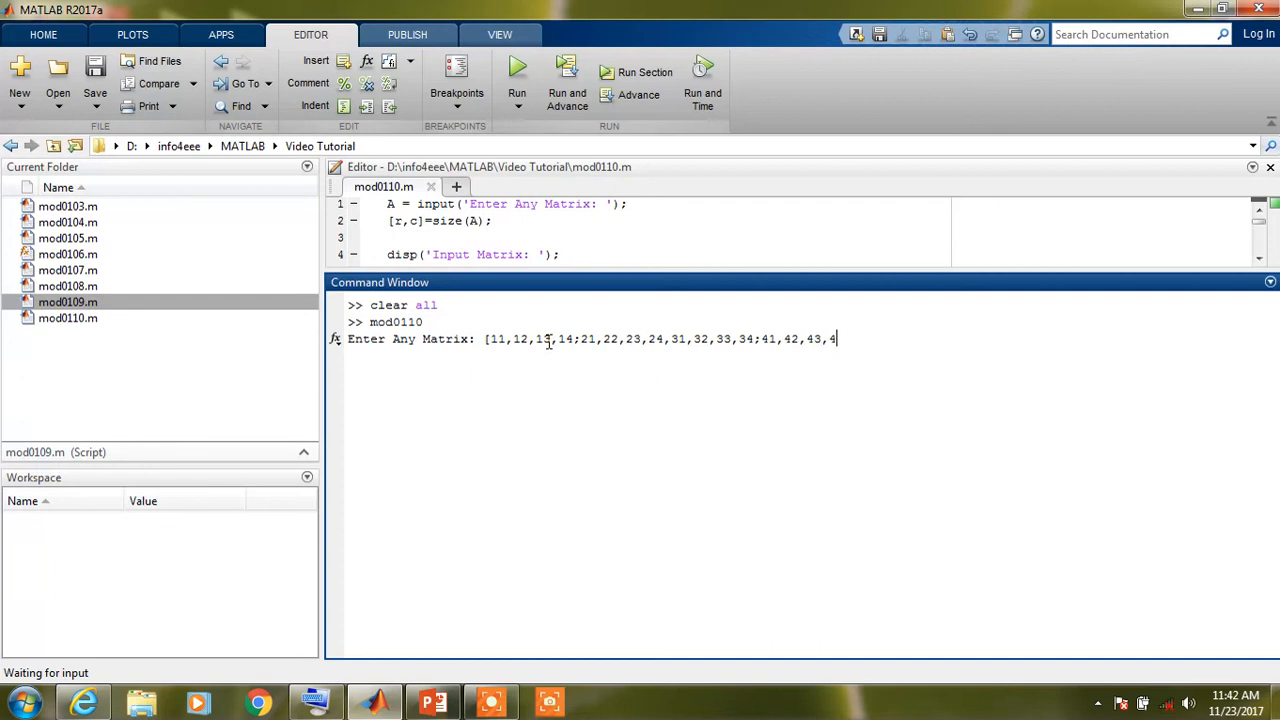
pyautogui.write('4')
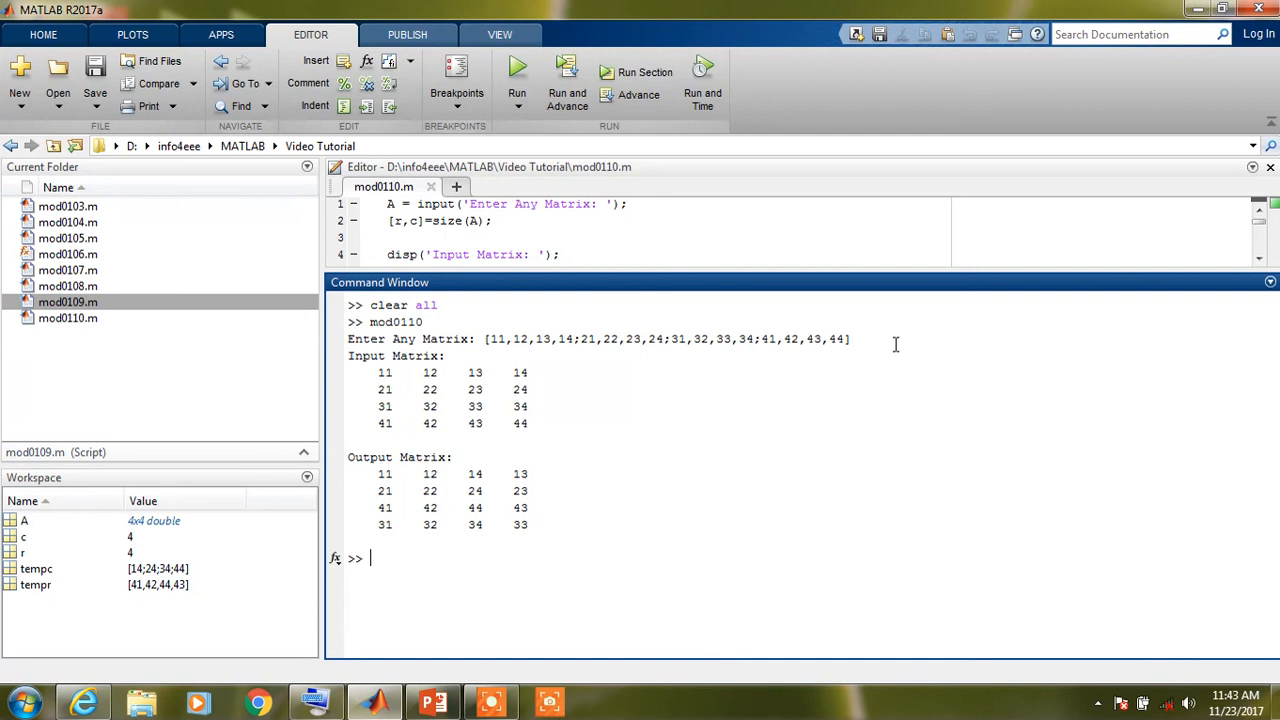
pyautogui.moveTo(596, 390)
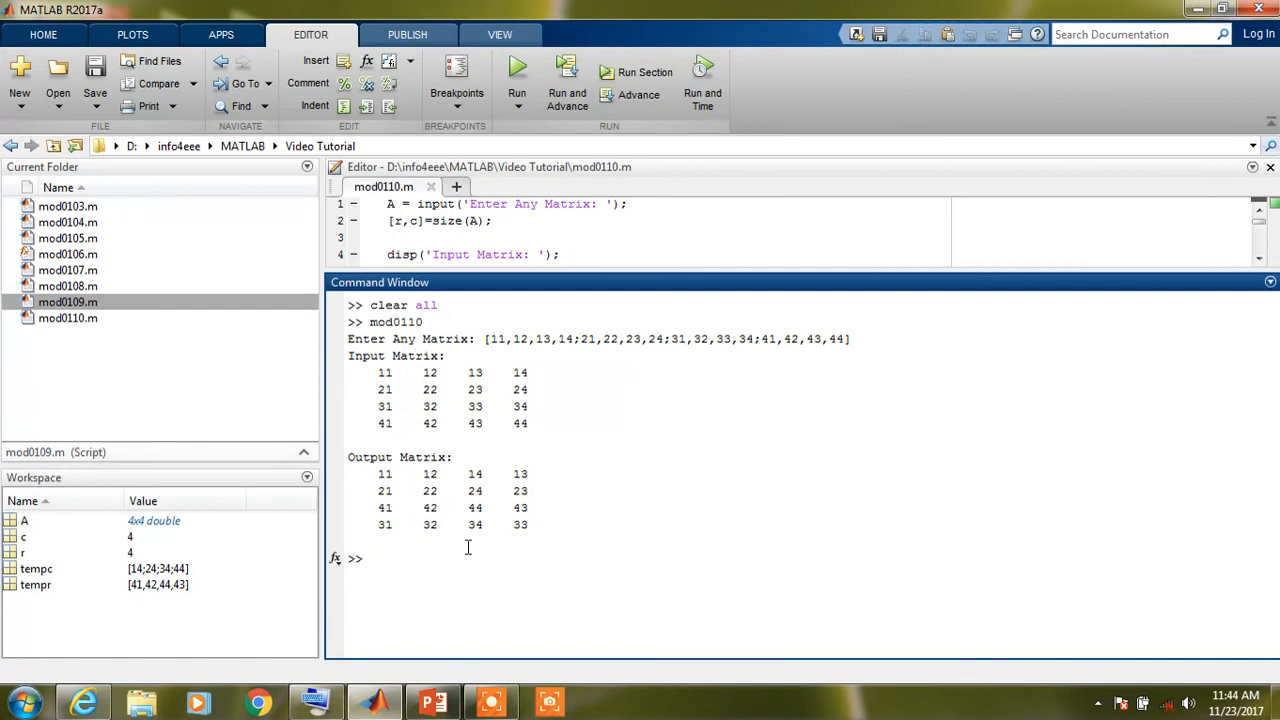
pyautogui.moveTo(472, 556)
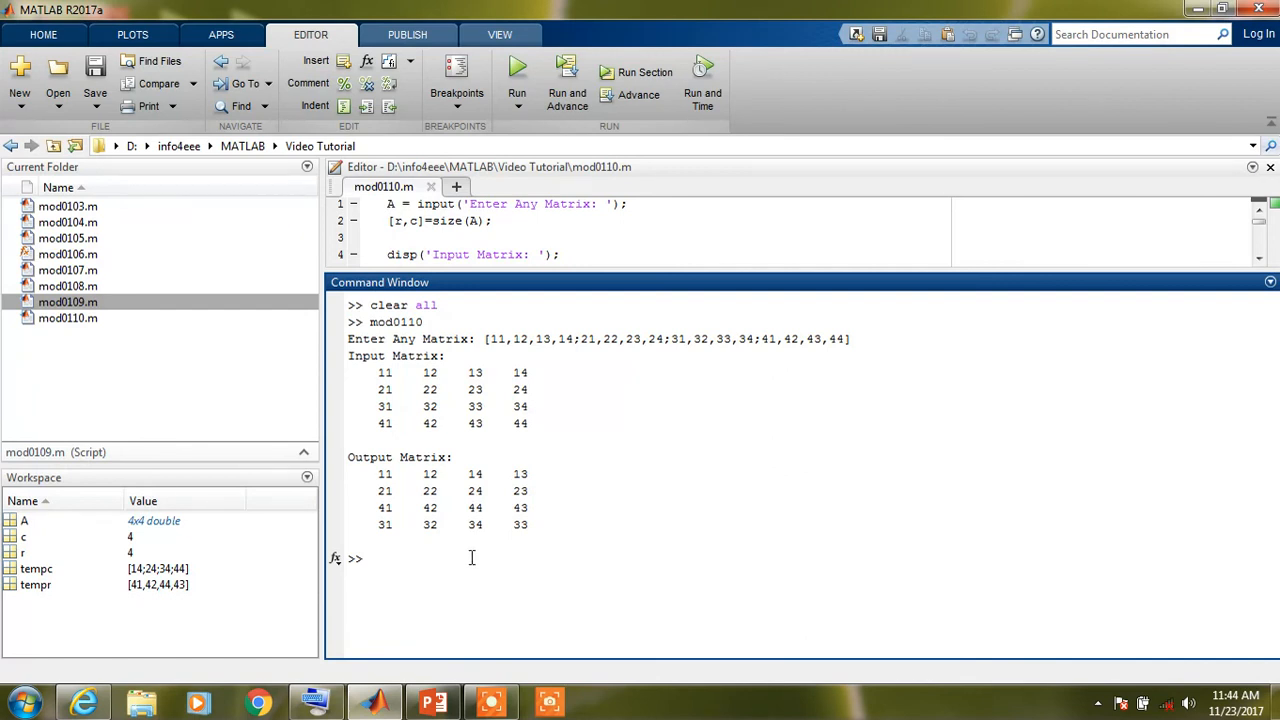